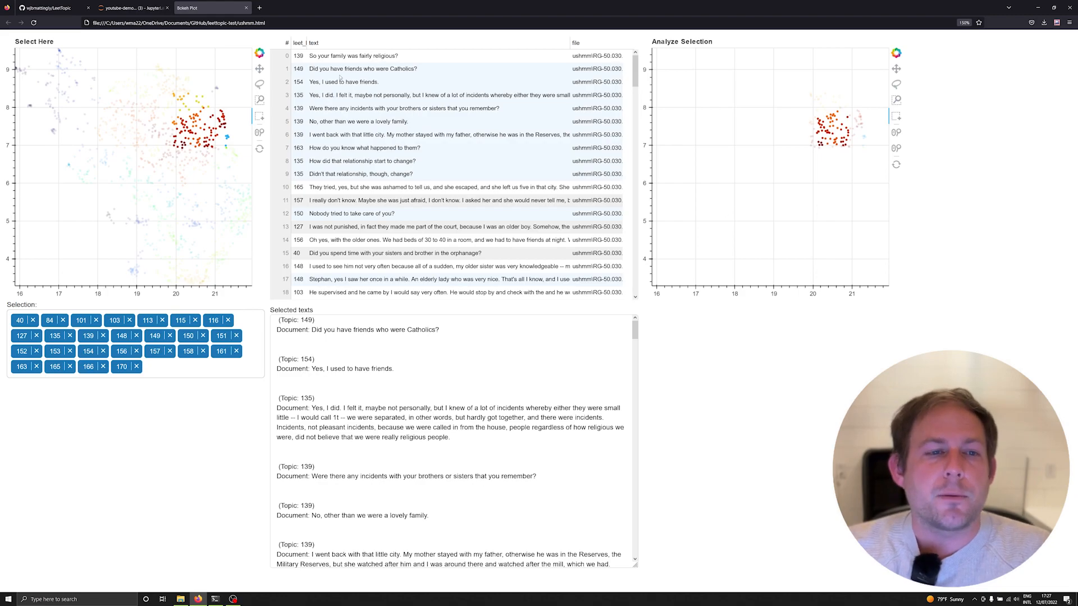
# On the LeetTopic GitHub page, highlight 'pip install leet-topic' and scroll the README's parameters and usage
pyautogui.click(49, 7)
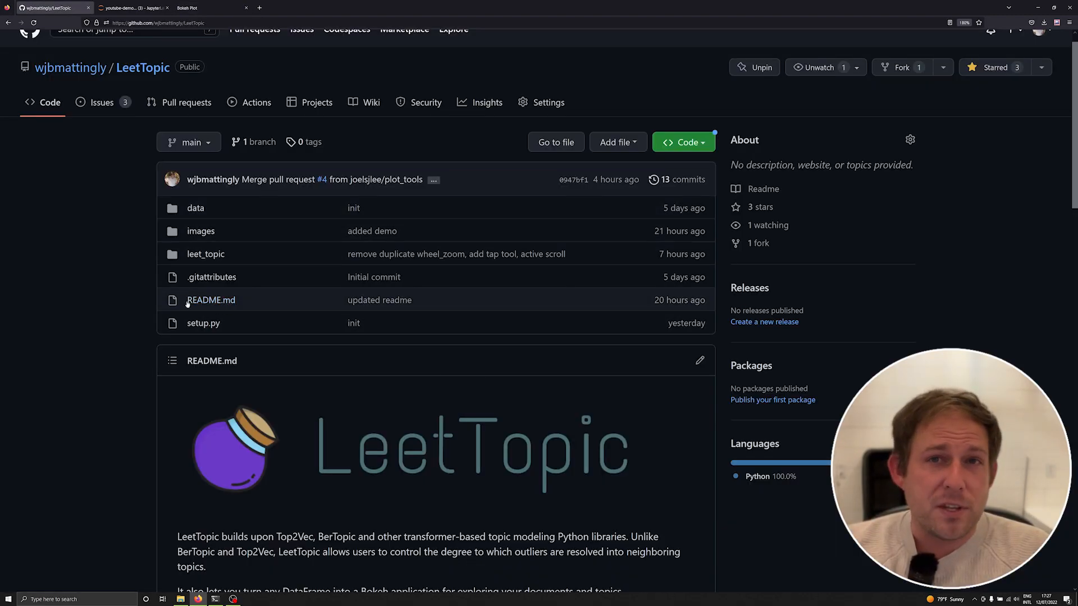
pyautogui.scroll(-3)
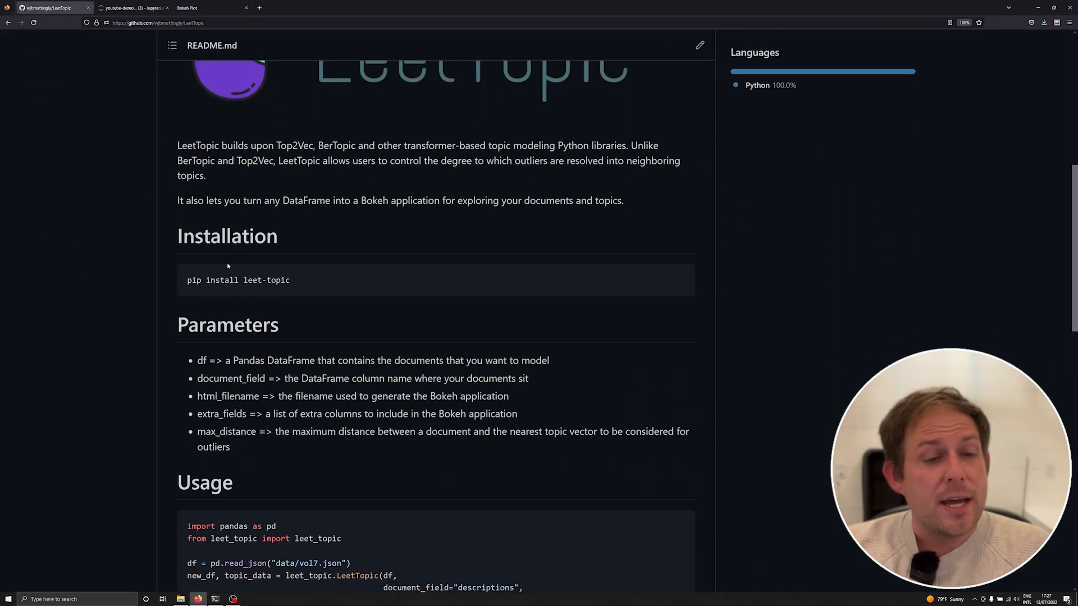
pyautogui.doubleClick(236, 279)
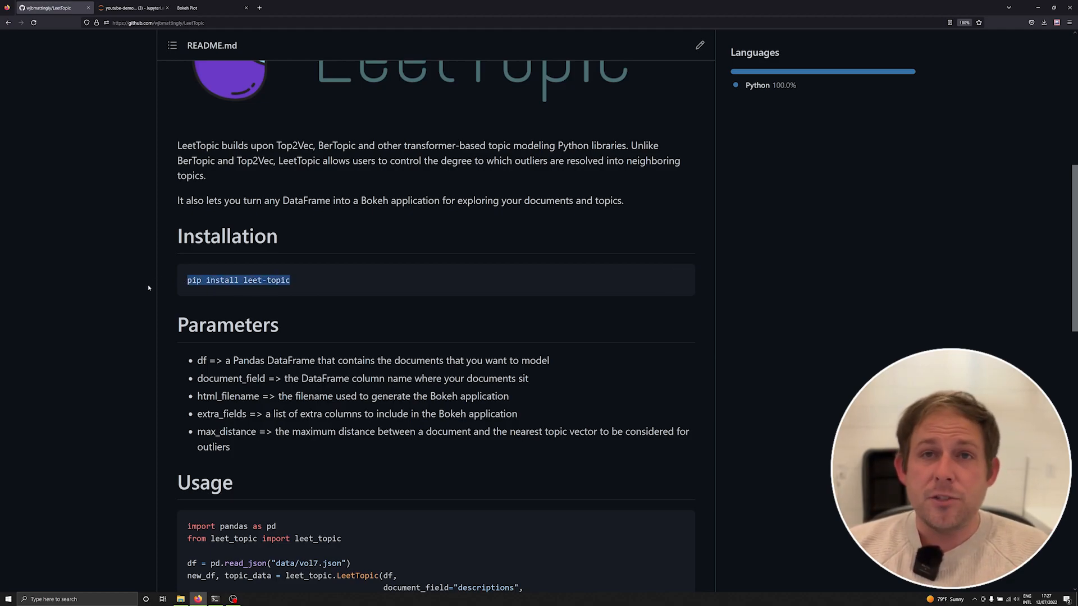
pyautogui.moveTo(141, 327)
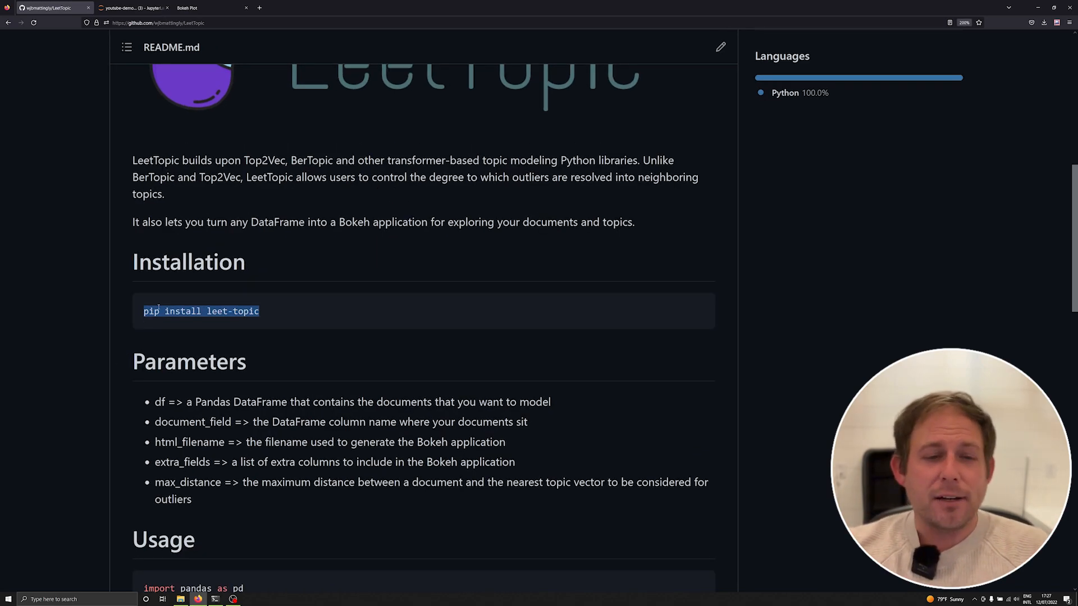
pyautogui.moveTo(49, 302)
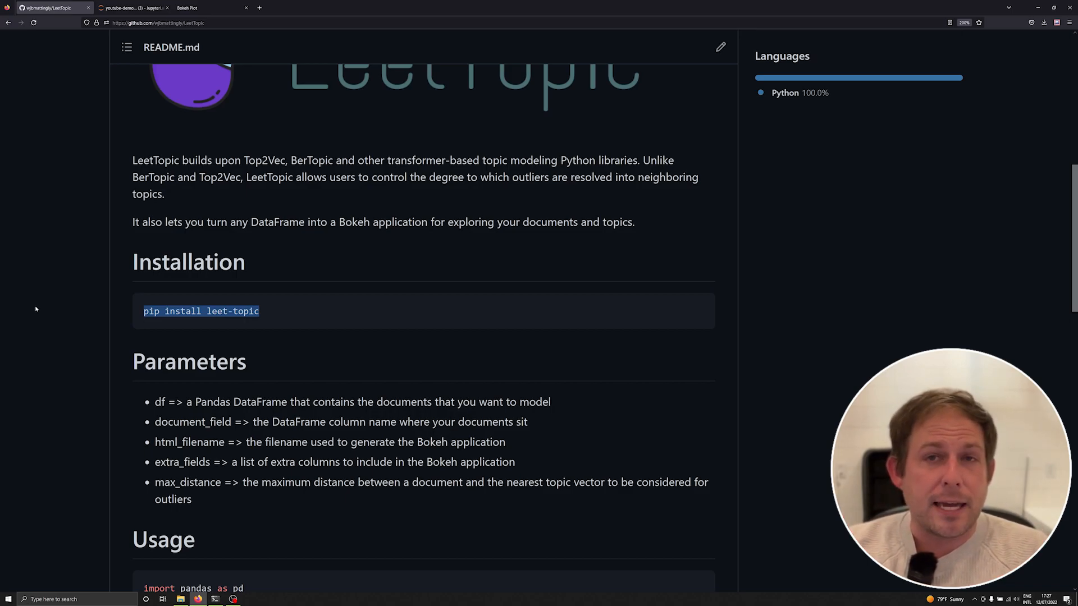
pyautogui.moveTo(23, 322)
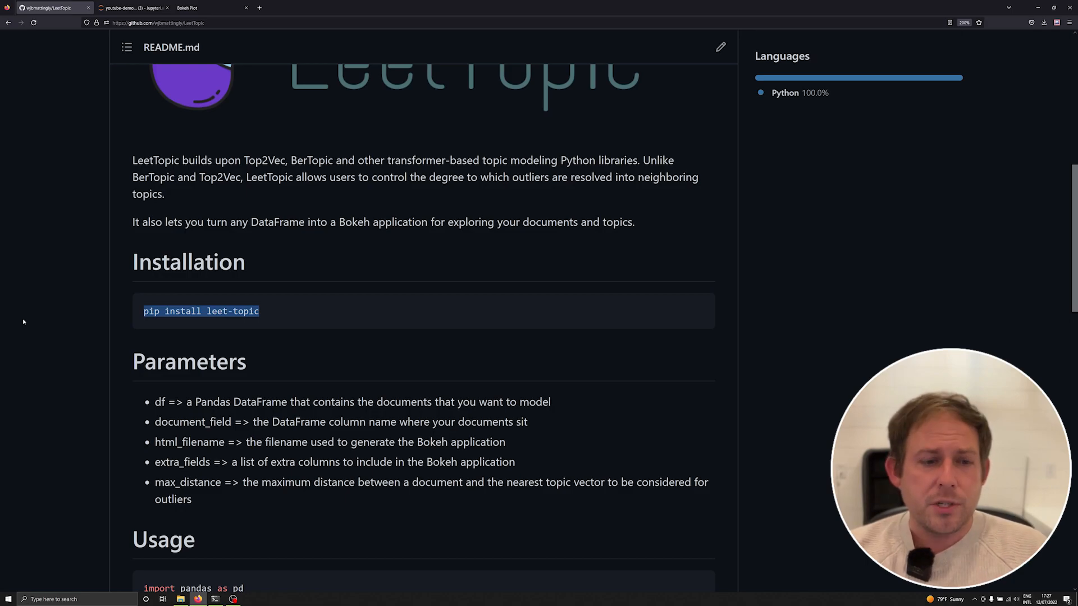
pyautogui.moveTo(85, 305)
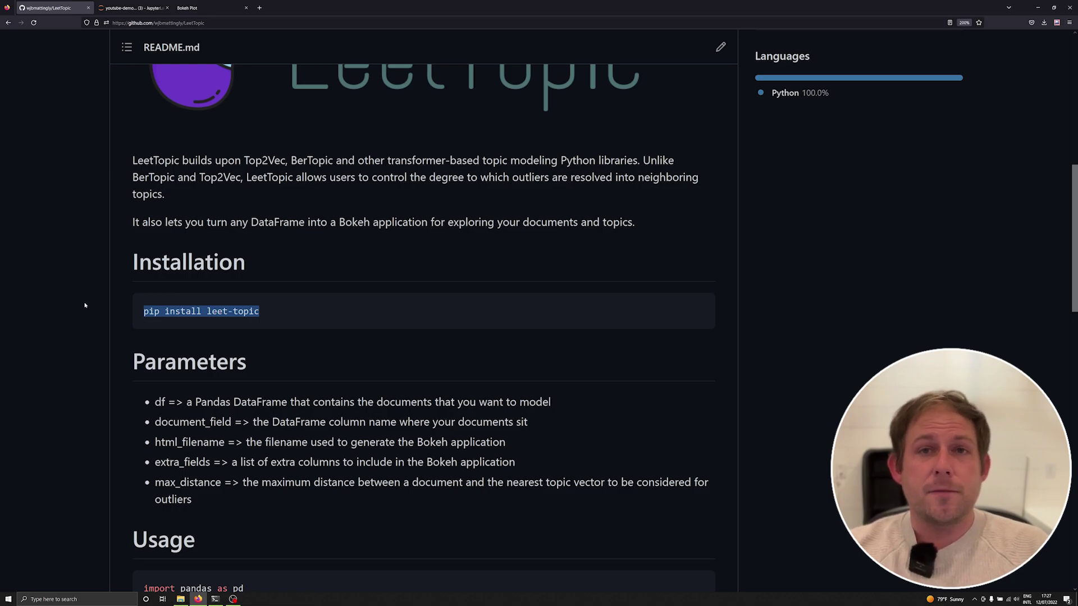
pyautogui.moveTo(233, 343)
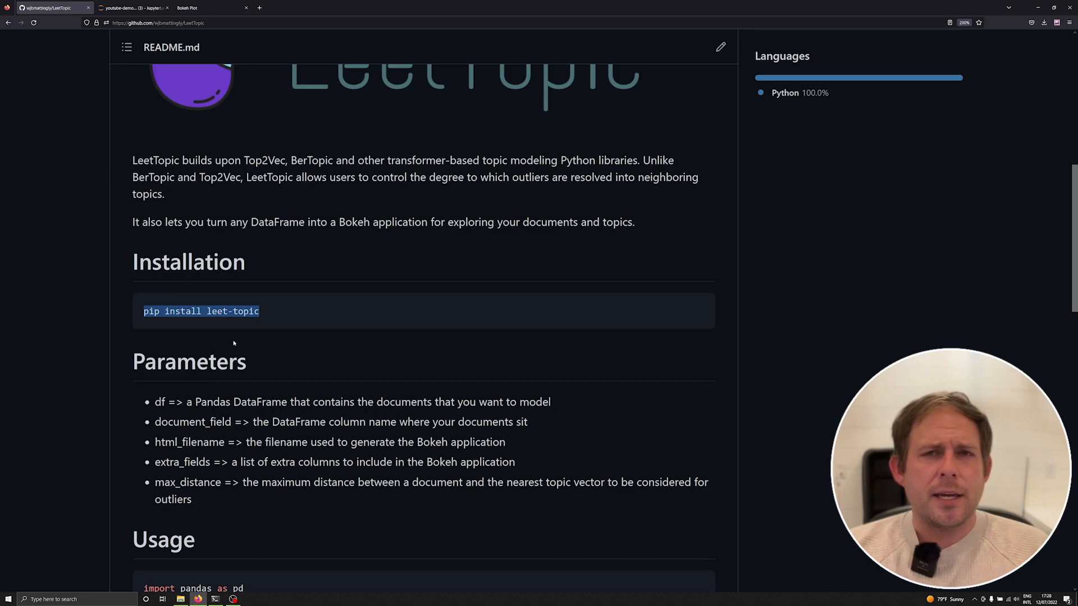
pyautogui.moveTo(485, 386)
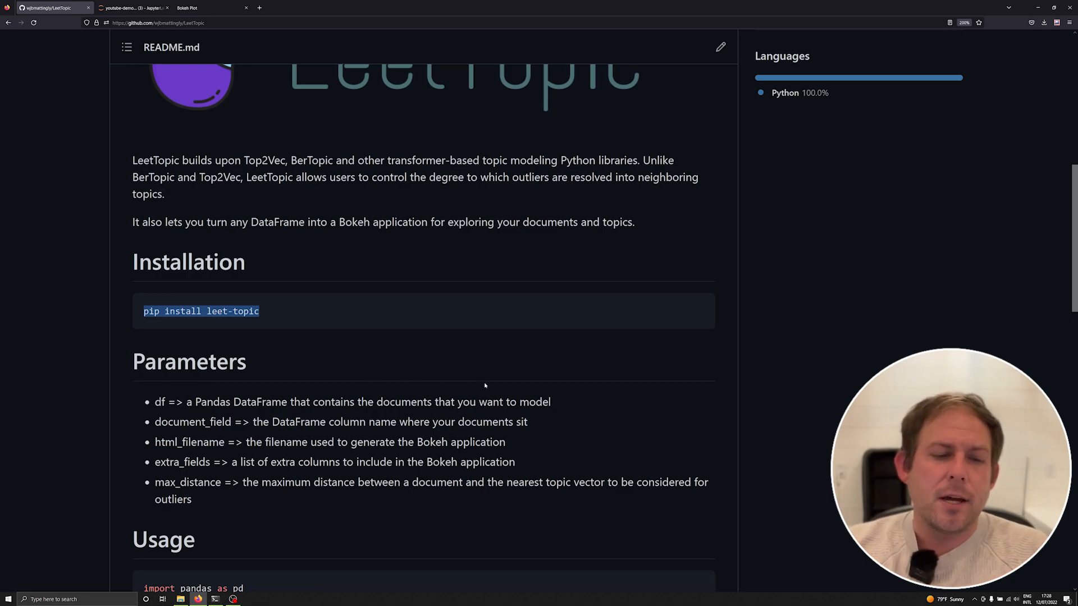
pyautogui.scroll(-3)
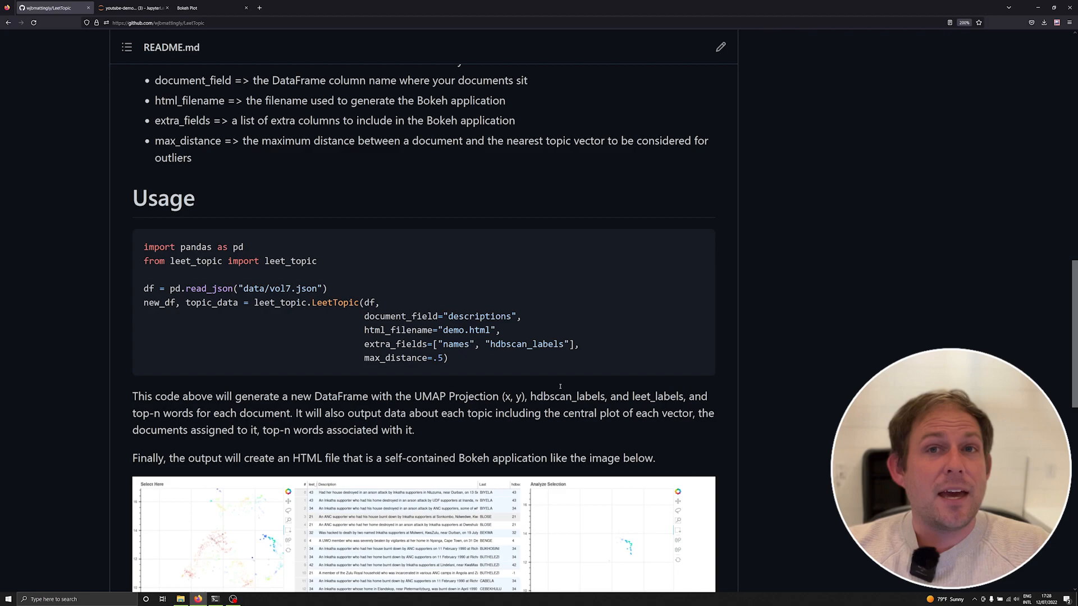
pyautogui.scroll(-3)
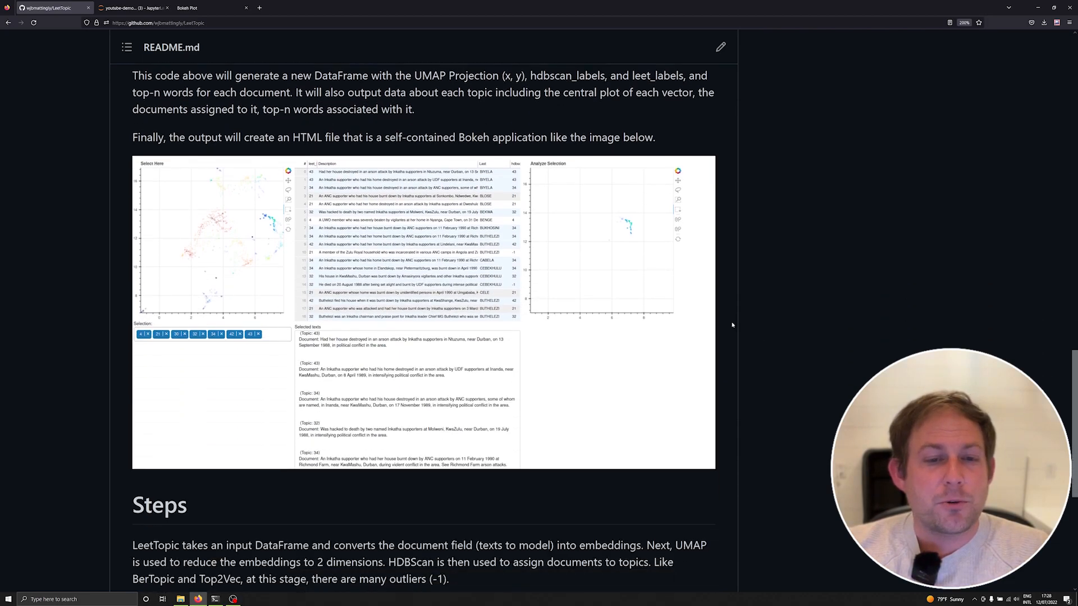
pyautogui.scroll(3)
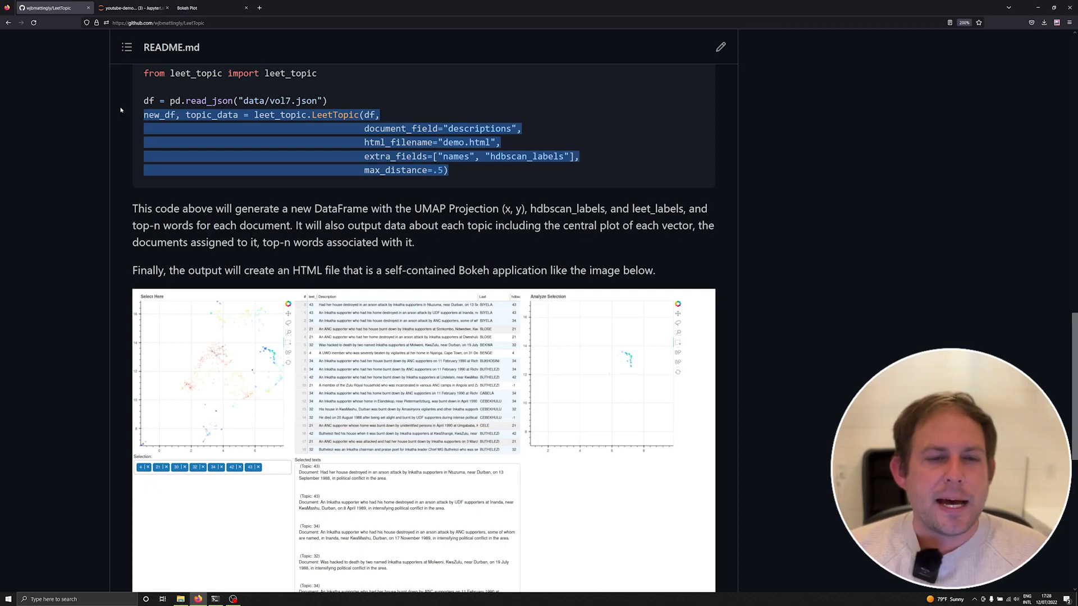
pyautogui.moveTo(151, 158)
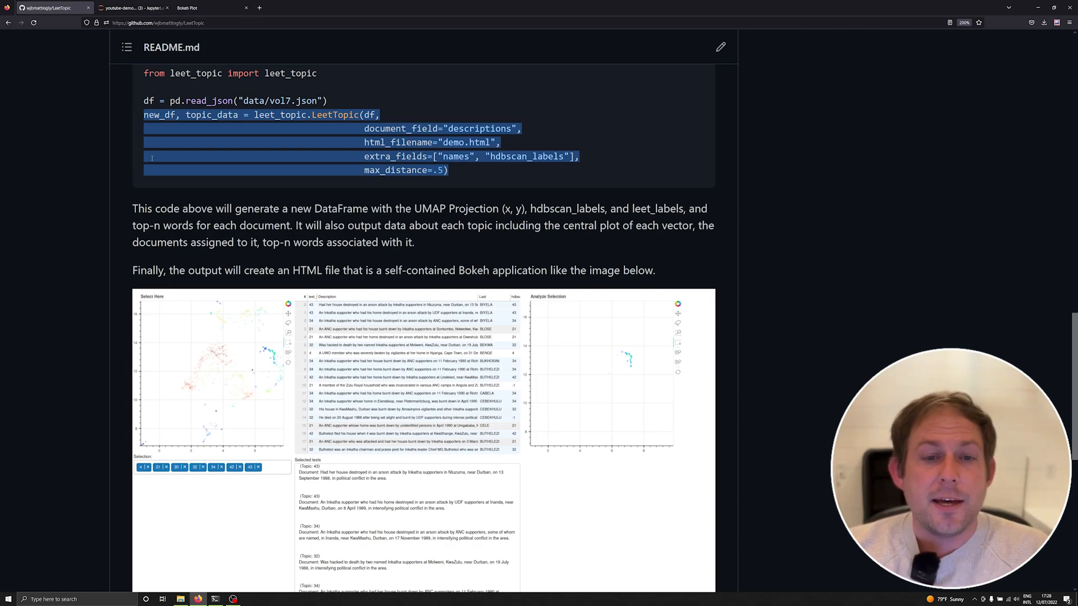
pyautogui.moveTo(777, 270)
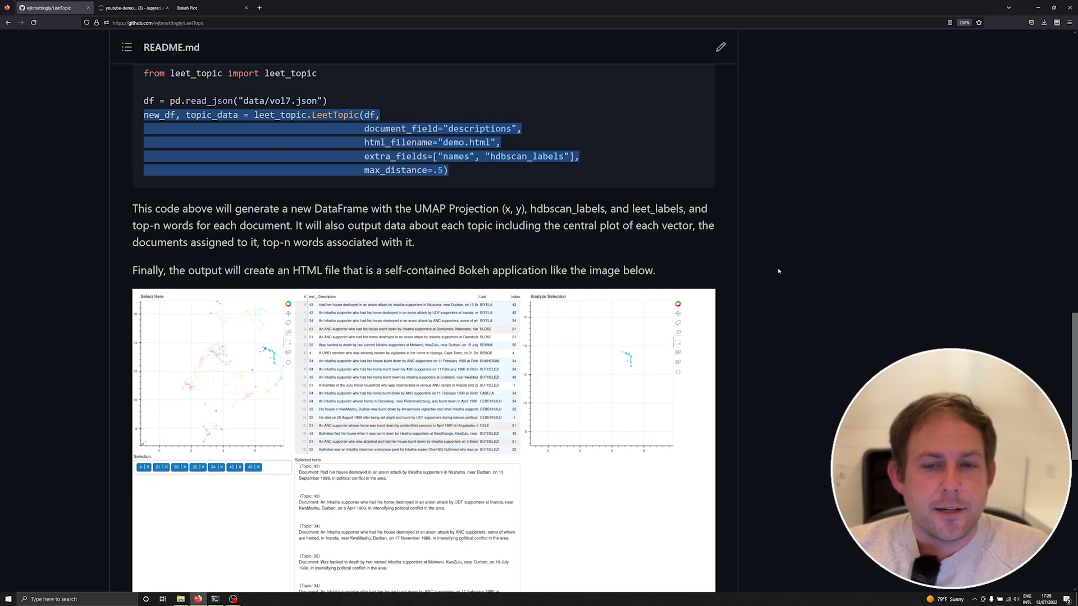
pyautogui.scroll(3)
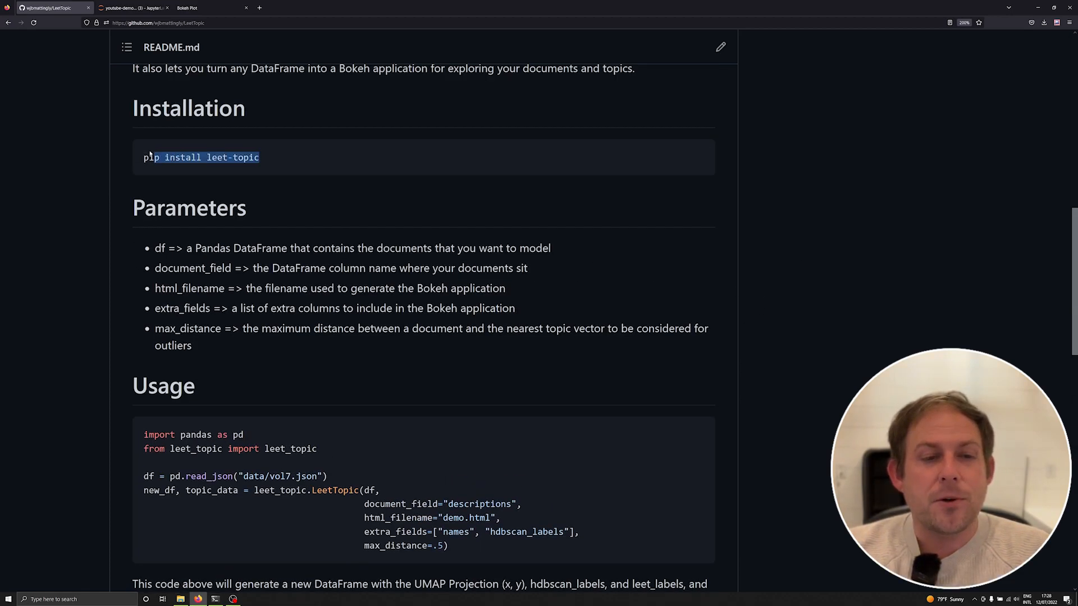
# Compare the youtube-demo, demo and ushmm notebooks, scrolling through the ushmm testimony-gathering code
pyautogui.click(130, 7)
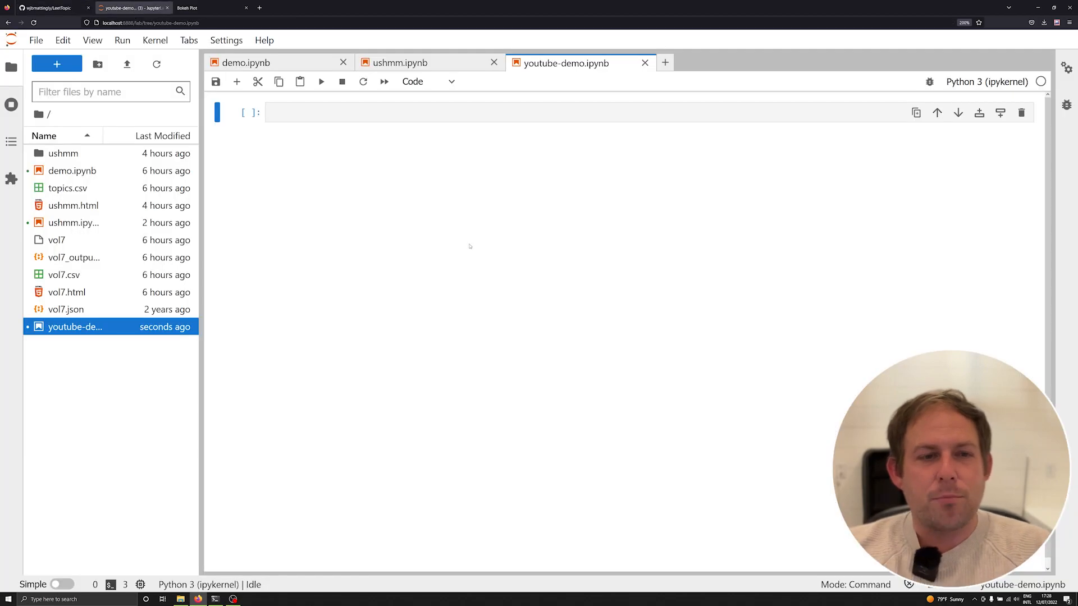
pyautogui.moveTo(392, 148)
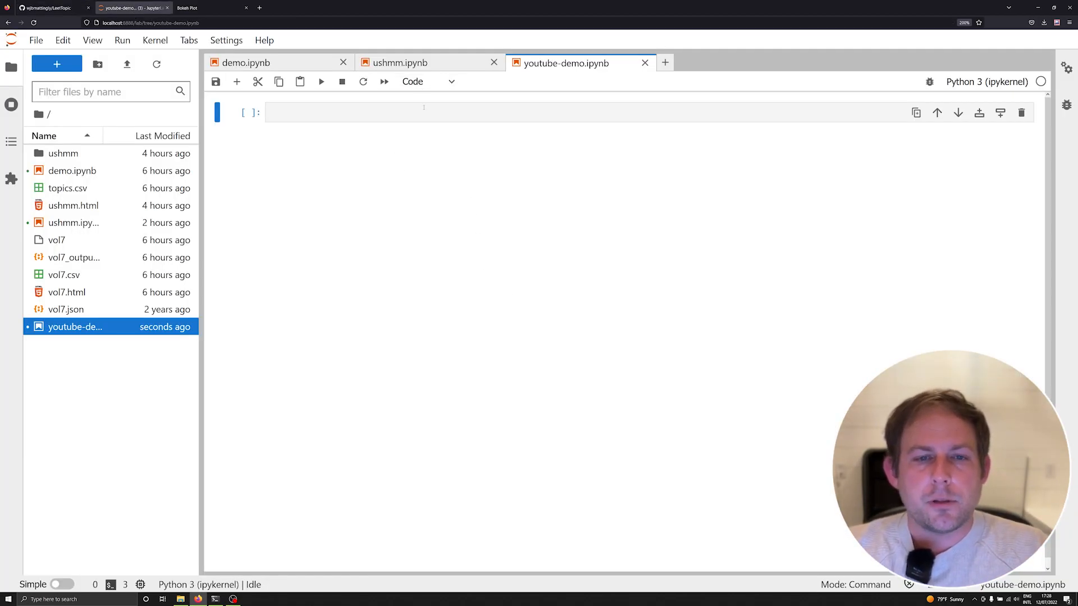
pyautogui.click(397, 62)
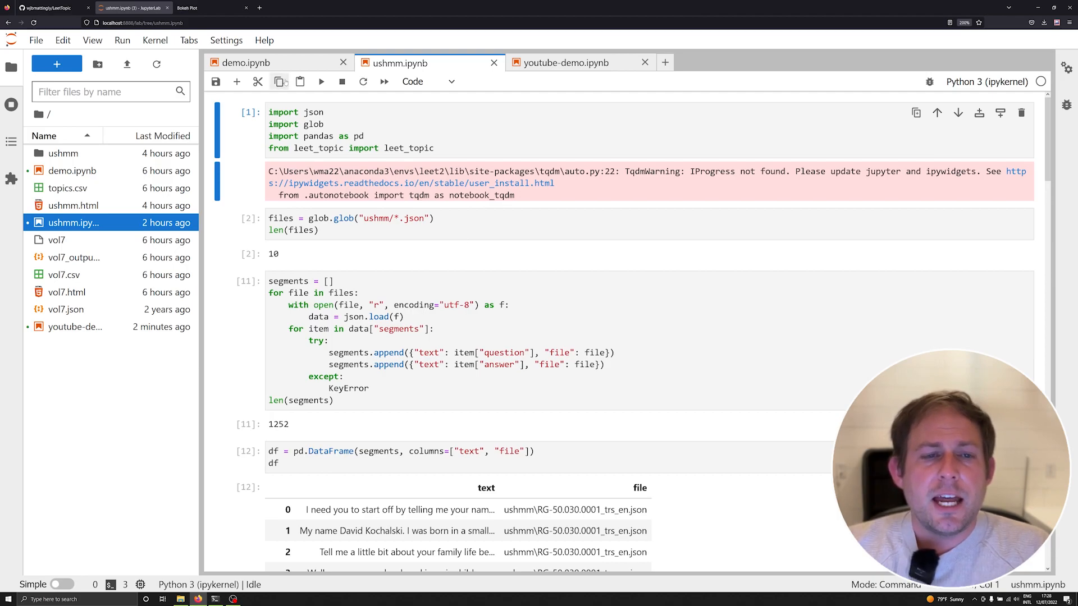
pyautogui.click(246, 63)
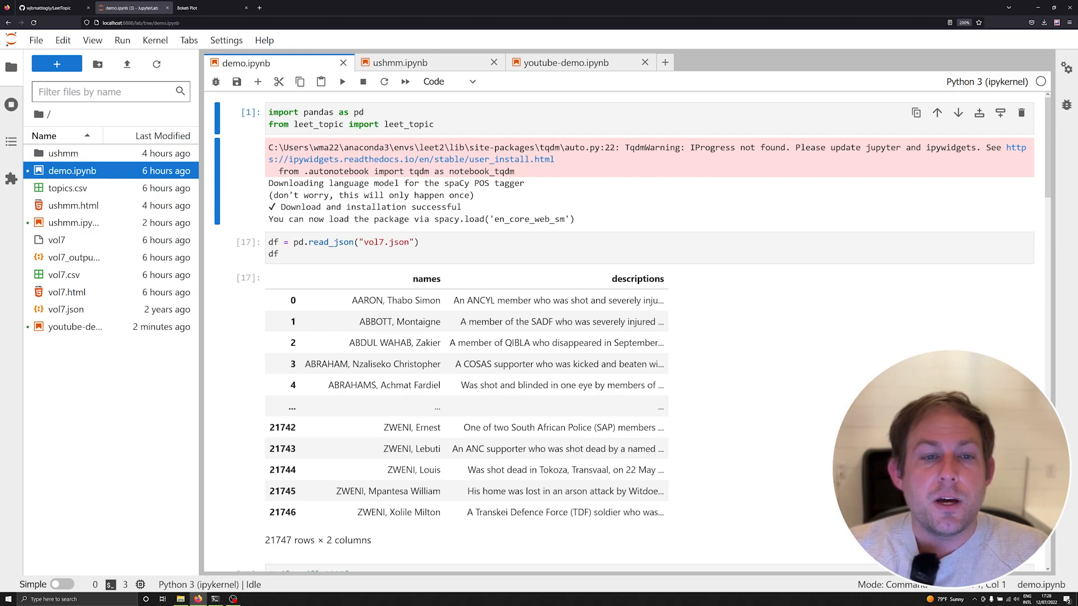
pyautogui.moveTo(409, 62)
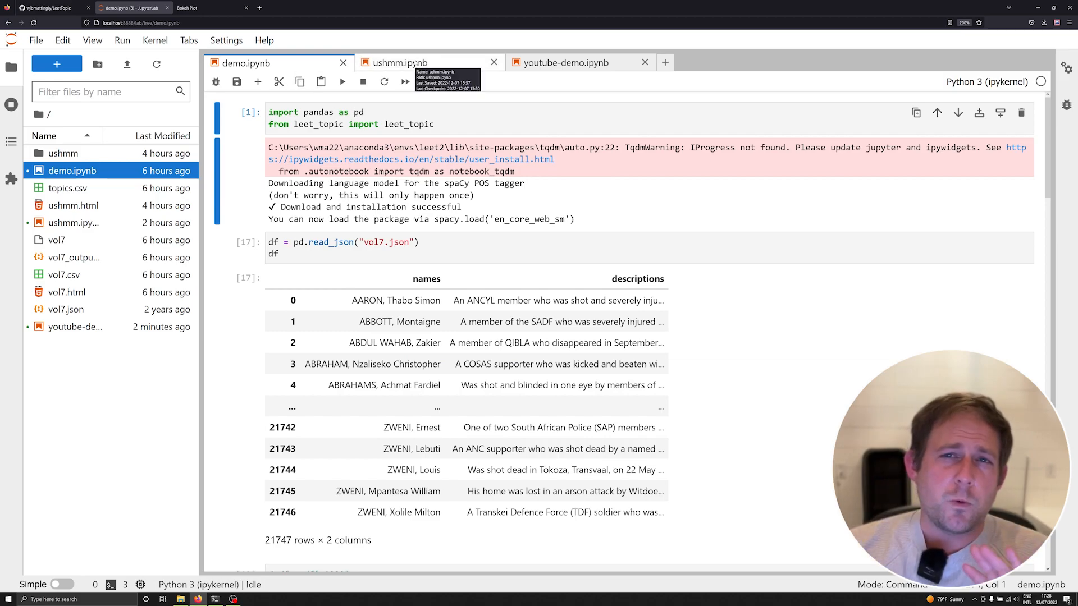
pyautogui.click(412, 63)
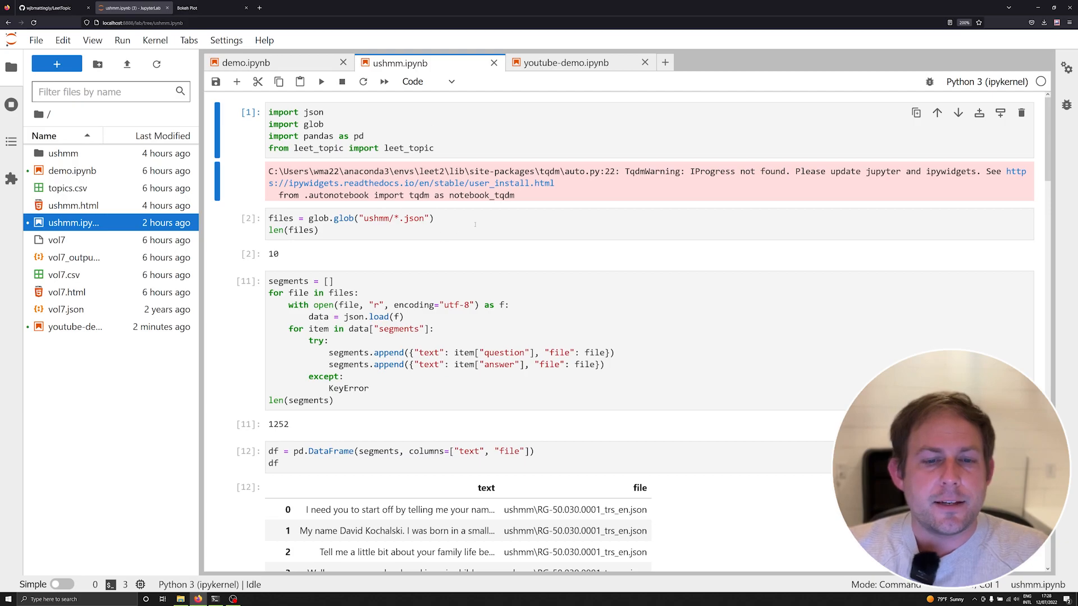
pyautogui.scroll(-3)
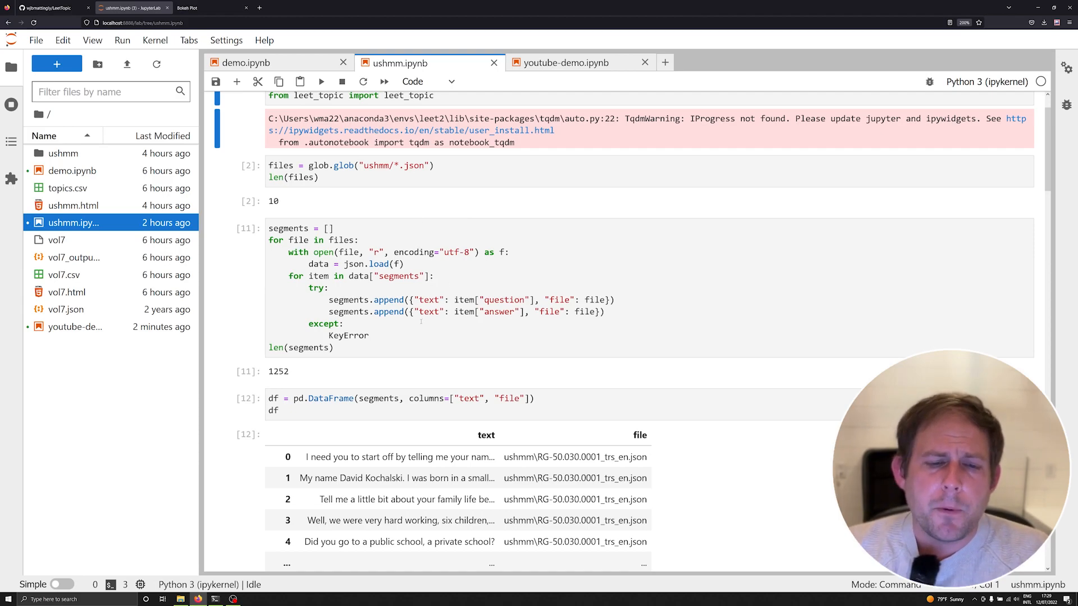
pyautogui.scroll(-3)
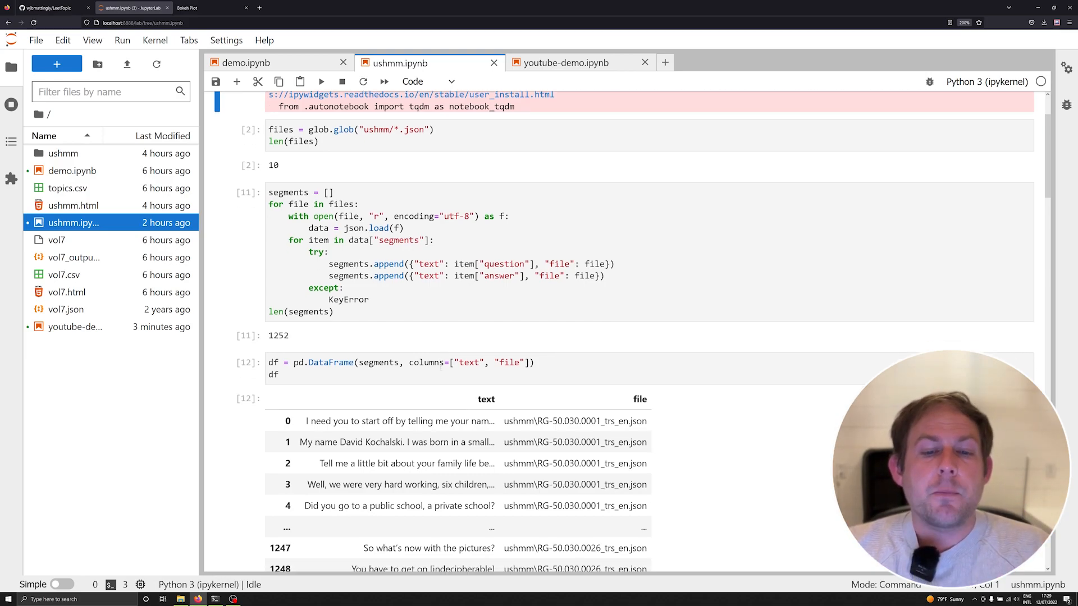
pyautogui.scroll(-3)
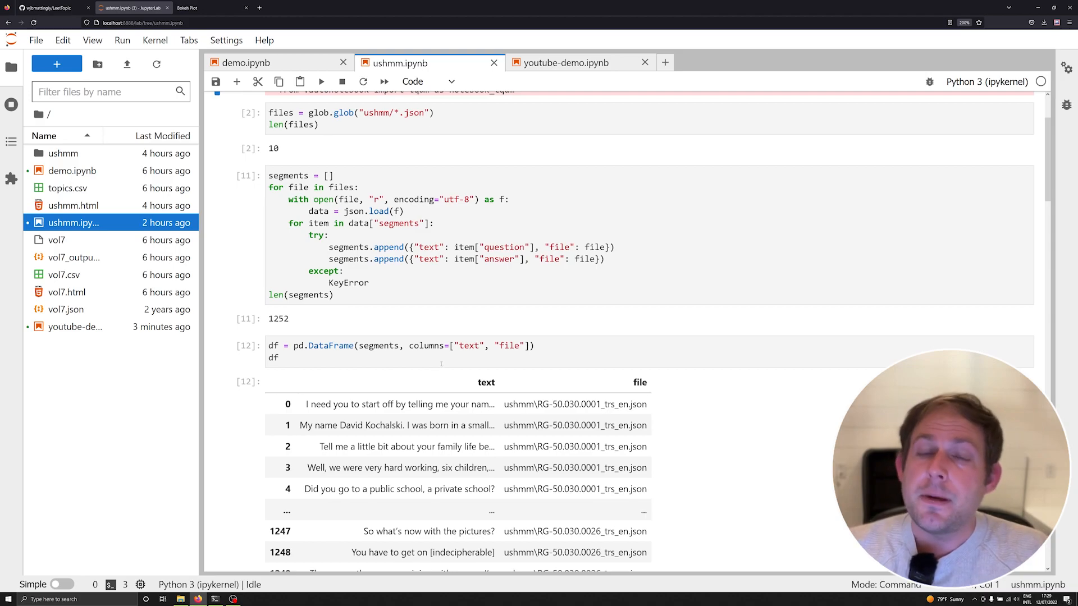
pyautogui.moveTo(562, 283)
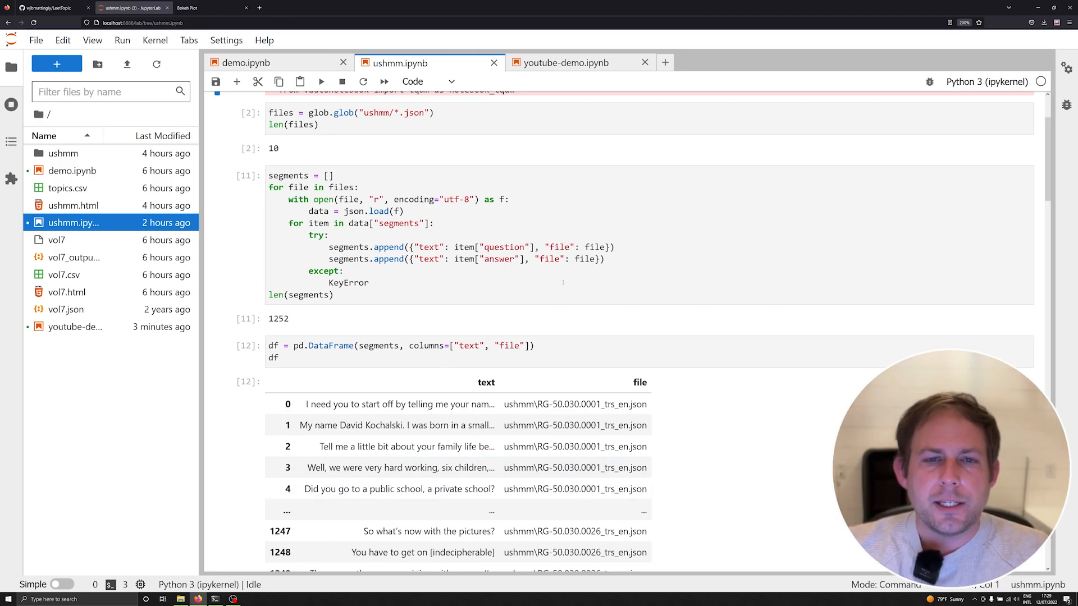
pyautogui.scroll(3)
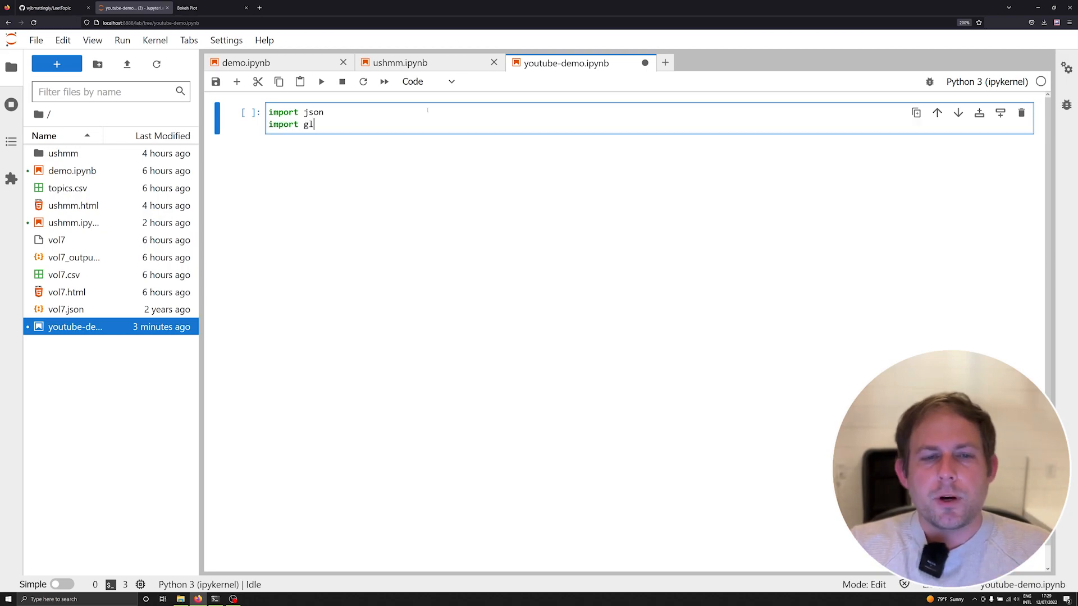
# Import json, glob, pandas as pd and leet_topic in the first cell, hide the file browser, and run it
pyautogui.write('ob')
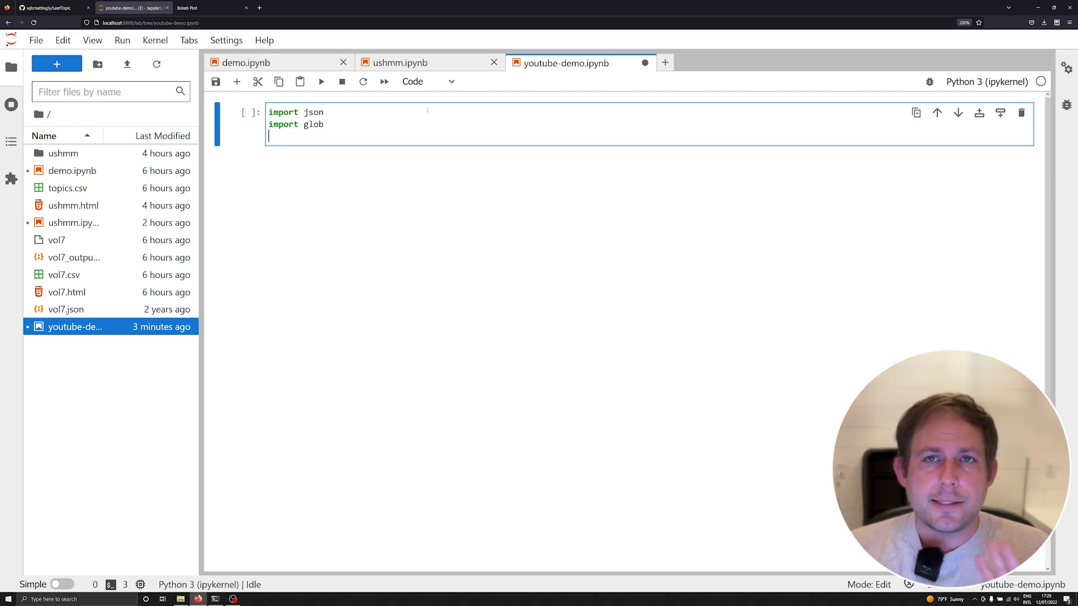
pyautogui.write('impor')
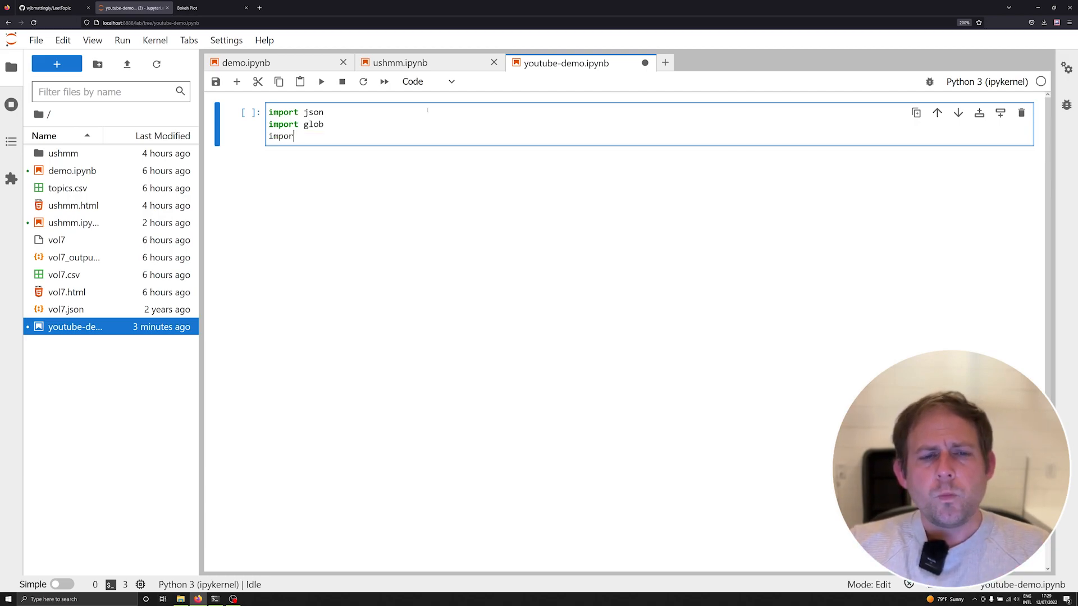
pyautogui.write('pandas as pd')
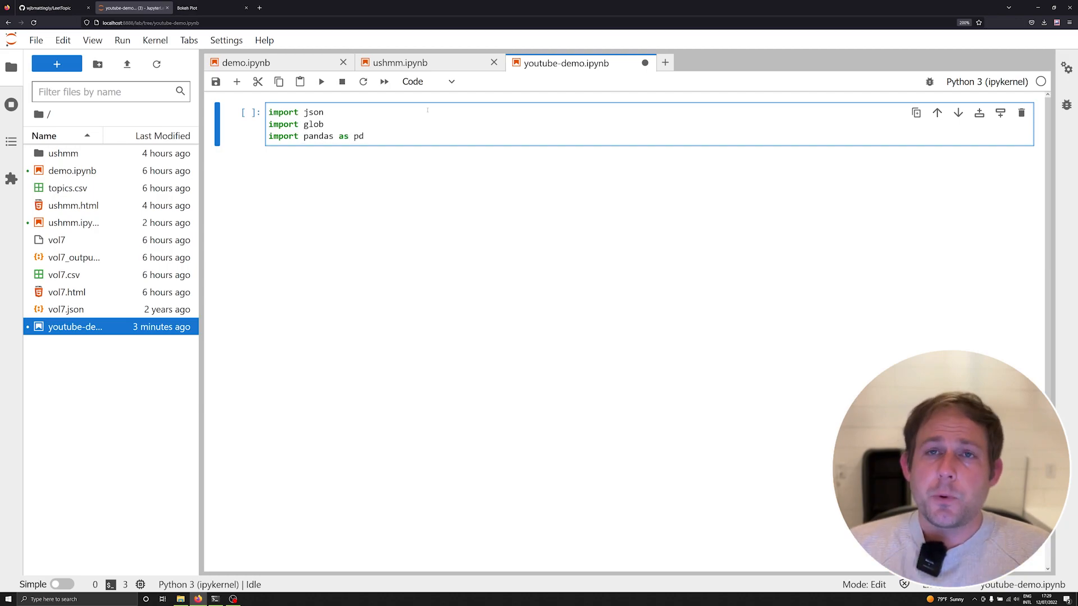
pyautogui.click(364, 135)
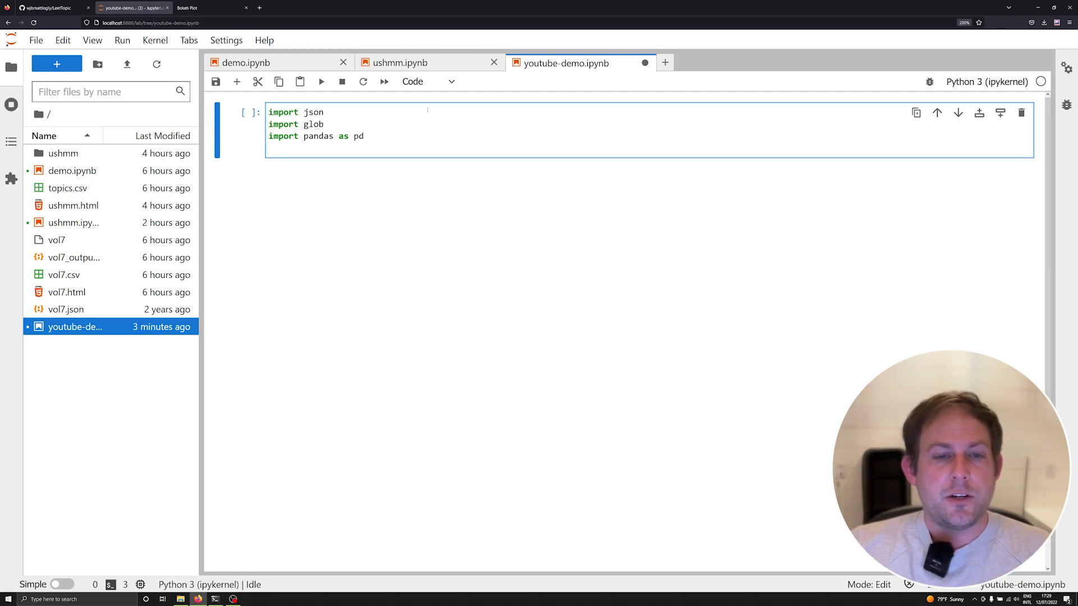
pyautogui.write('im')
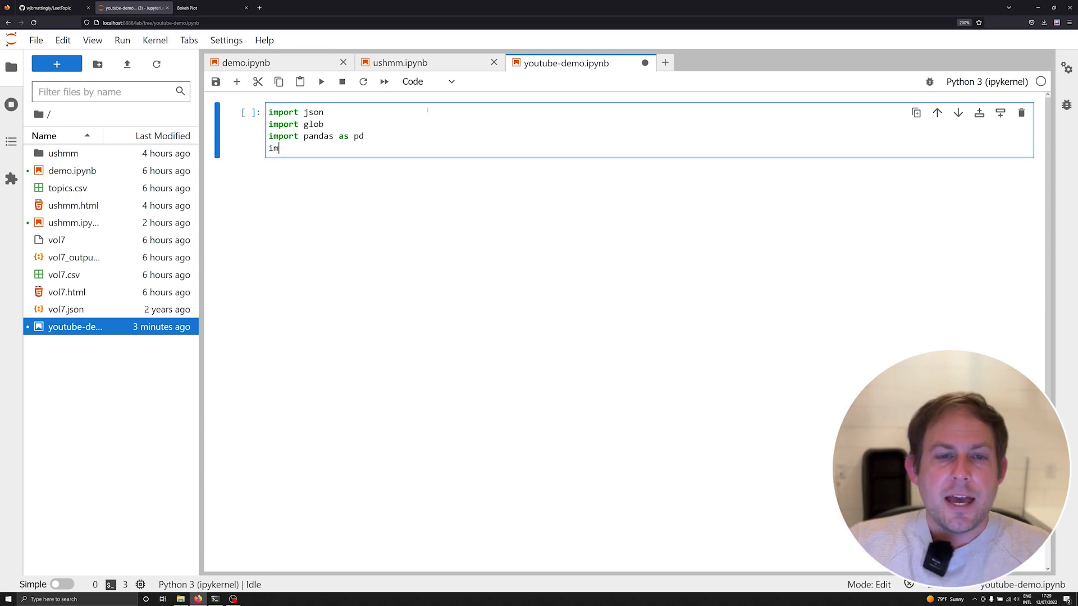
pyautogui.write('from leet_')
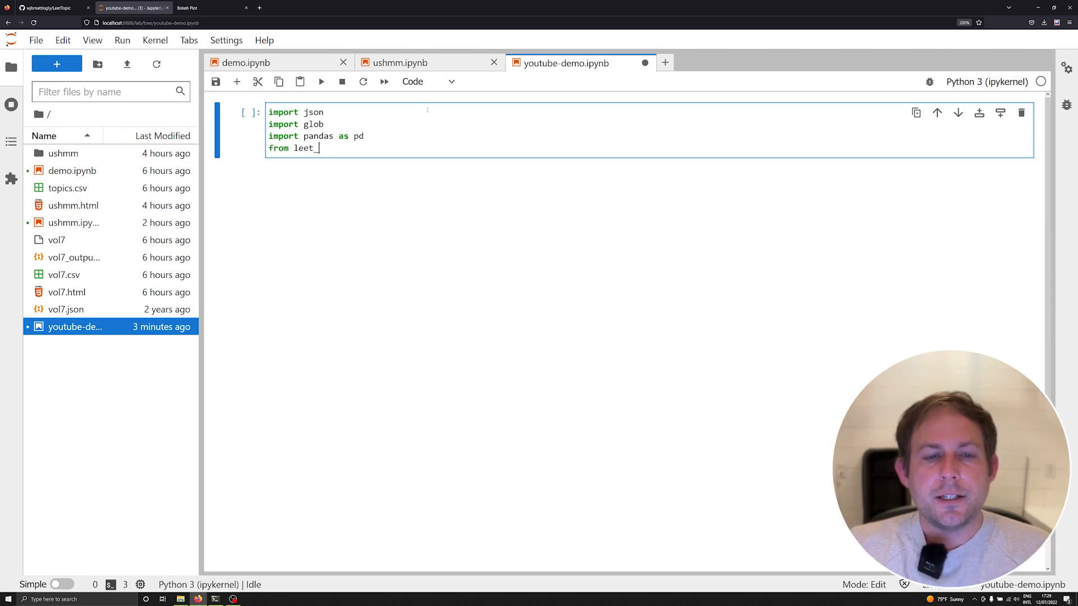
pyautogui.write('topic import l')
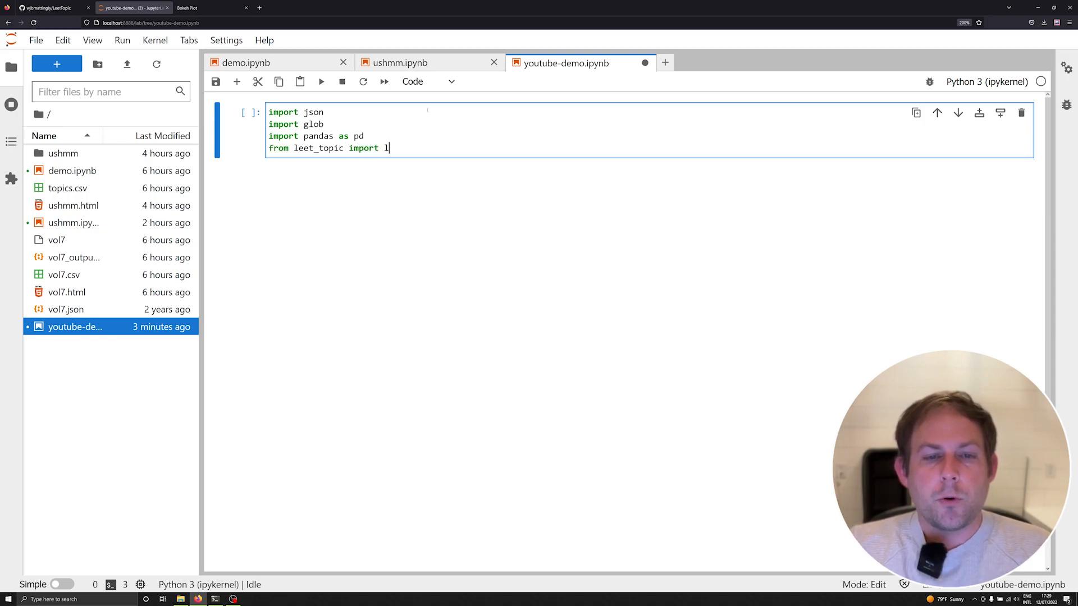
pyautogui.write('eet_topic')
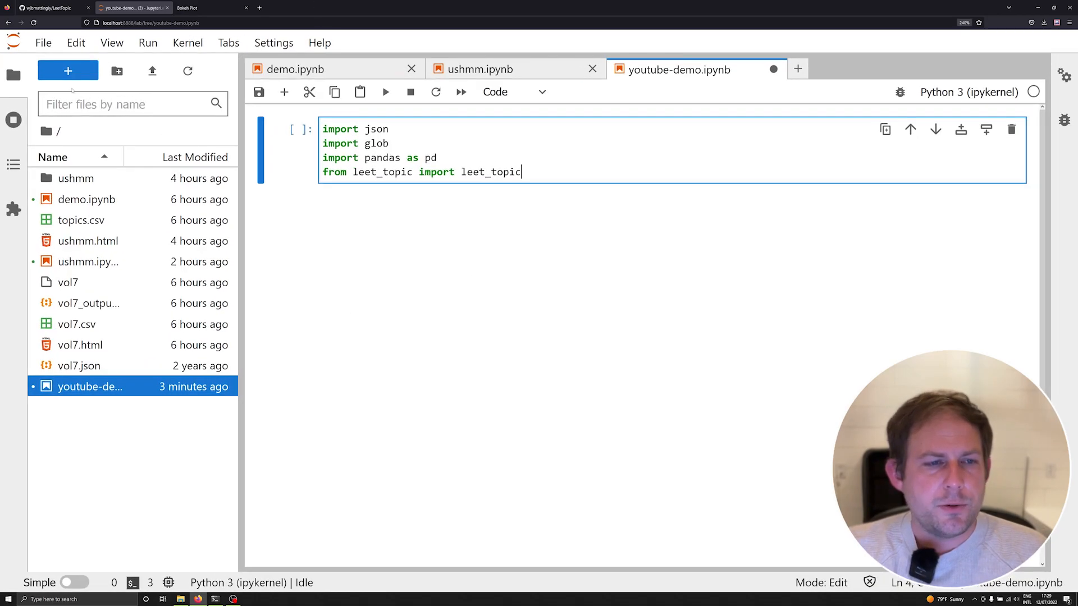
pyautogui.click(13, 74)
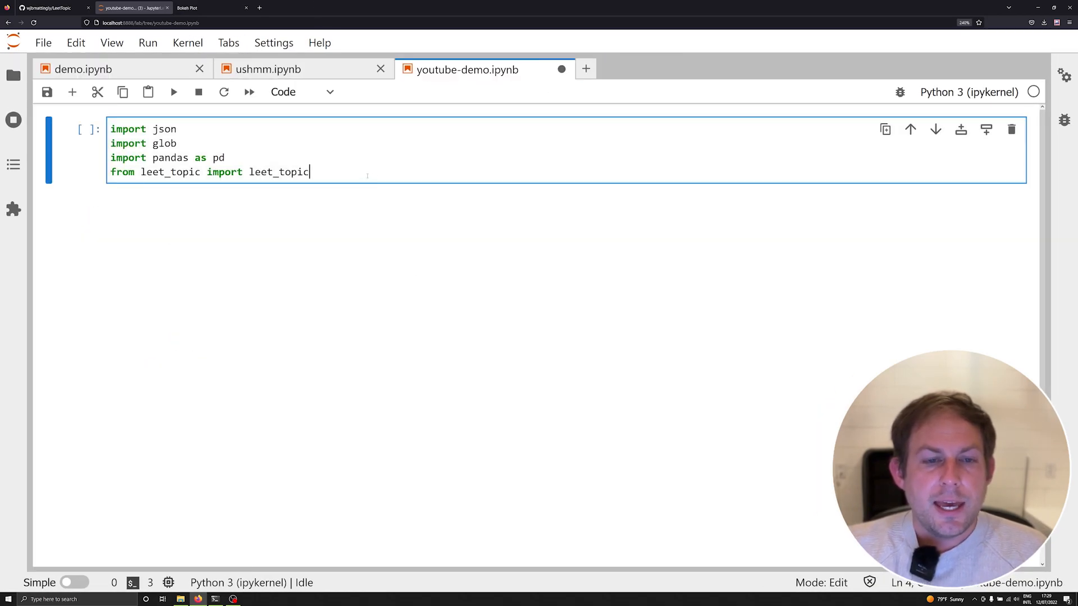
pyautogui.press('shift+enter')
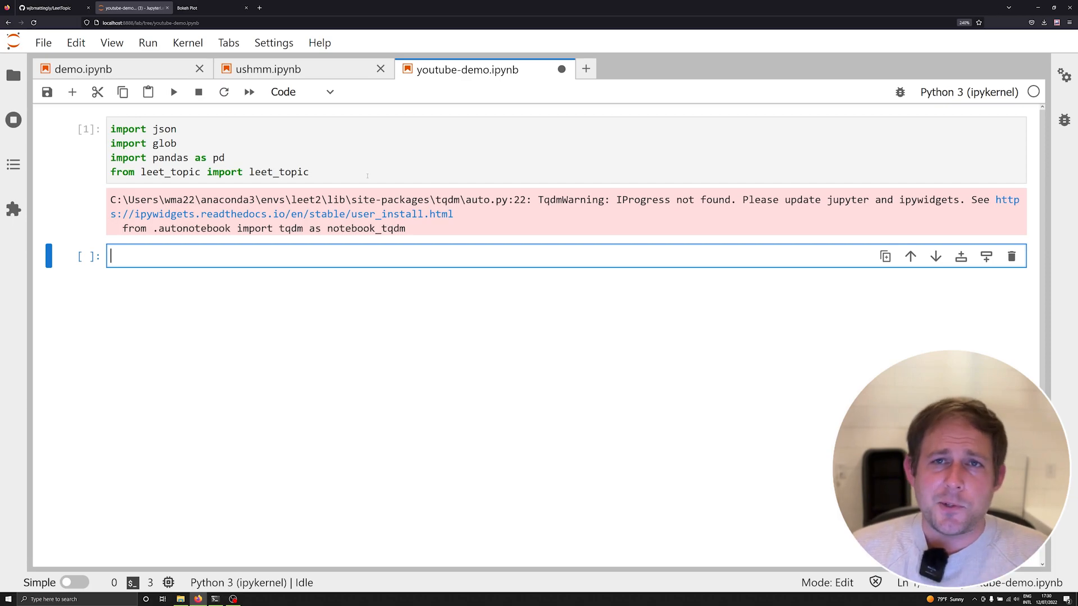
# Save the notebook, then set files = glob.glob("ushmm/*json") and run it to show 10 files
pyautogui.press('ctrl+s')
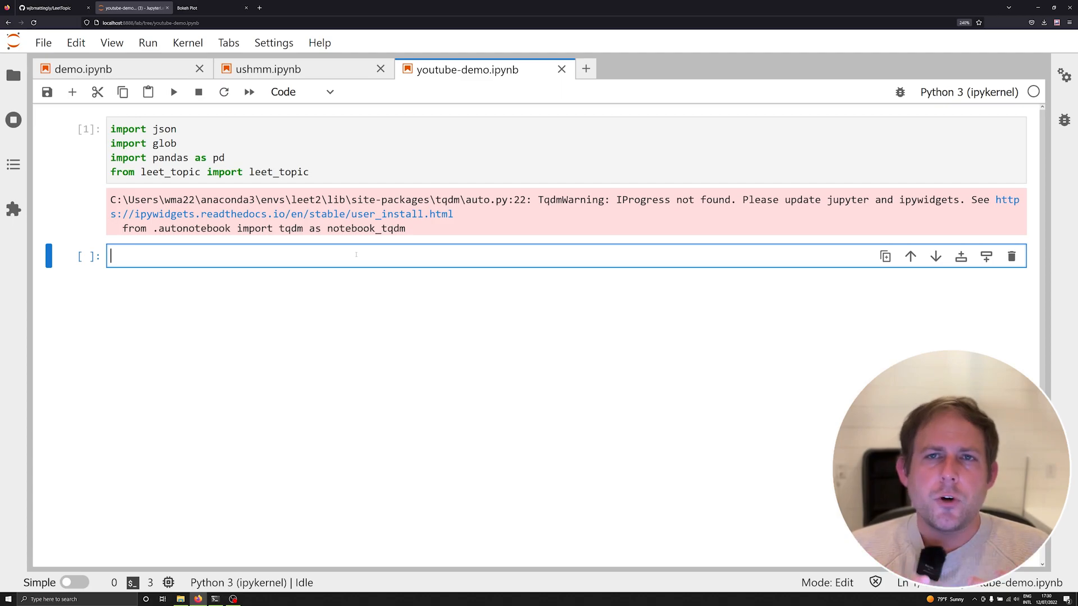
pyautogui.write('files')
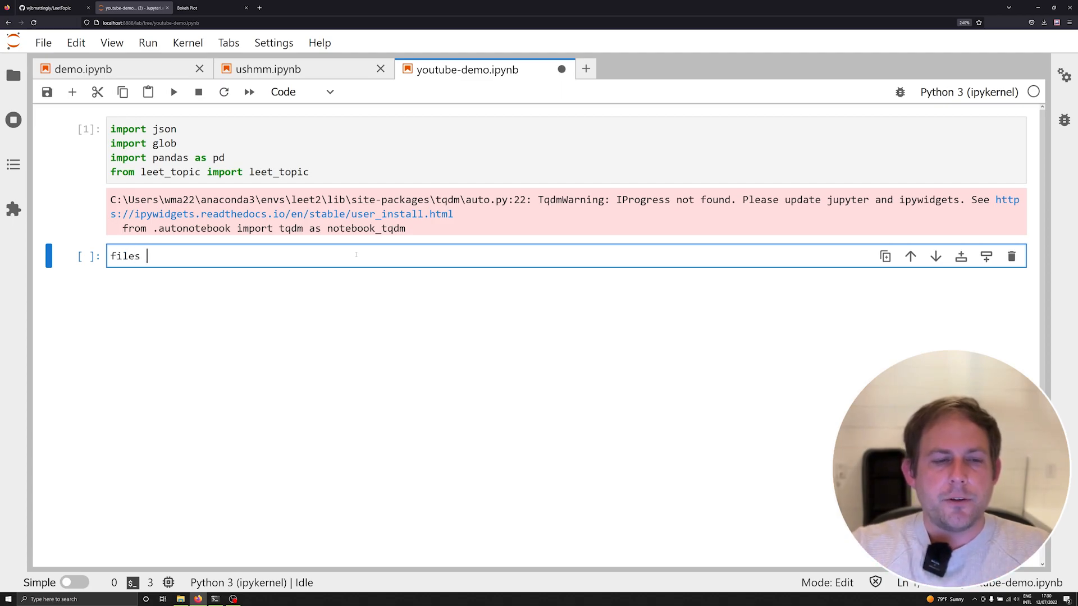
pyautogui.write('= "ushmm"')
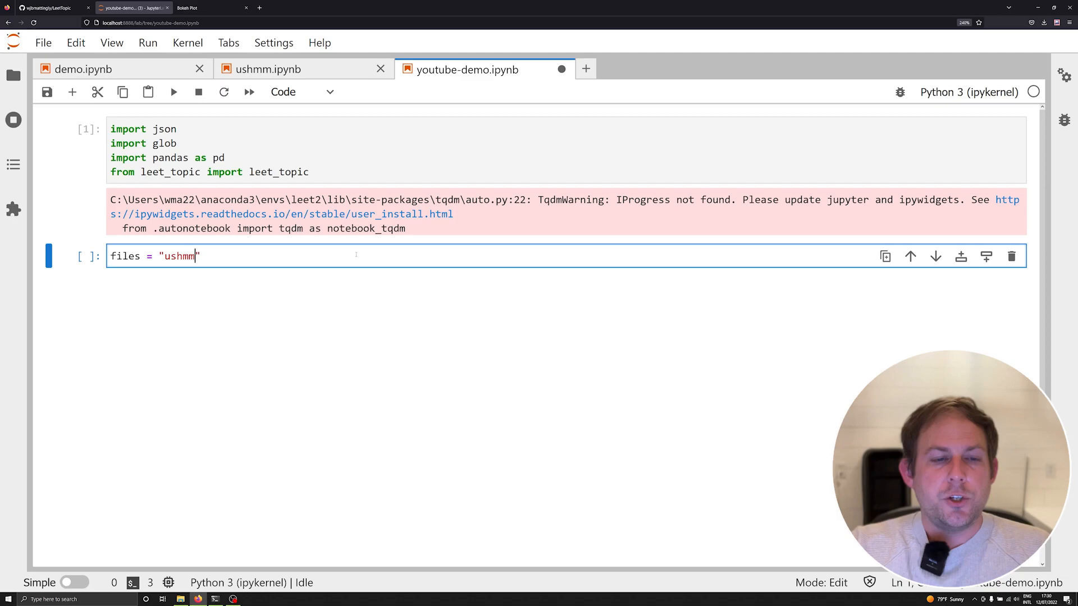
pyautogui.write('/*json')
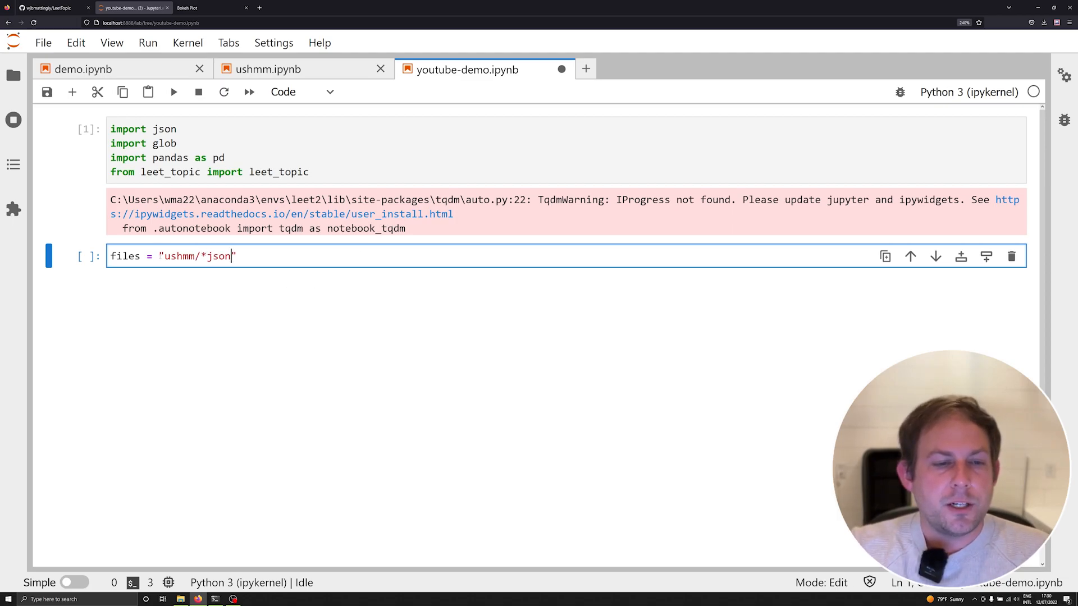
pyautogui.write('glob.glob(')
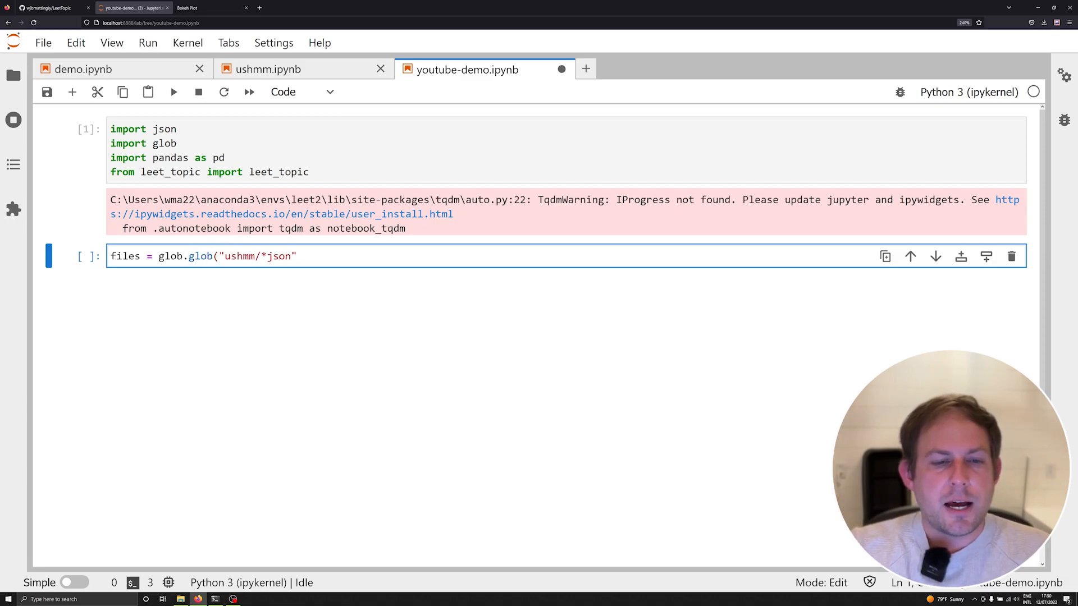
pyautogui.write(')')
pyautogui.write('len()')
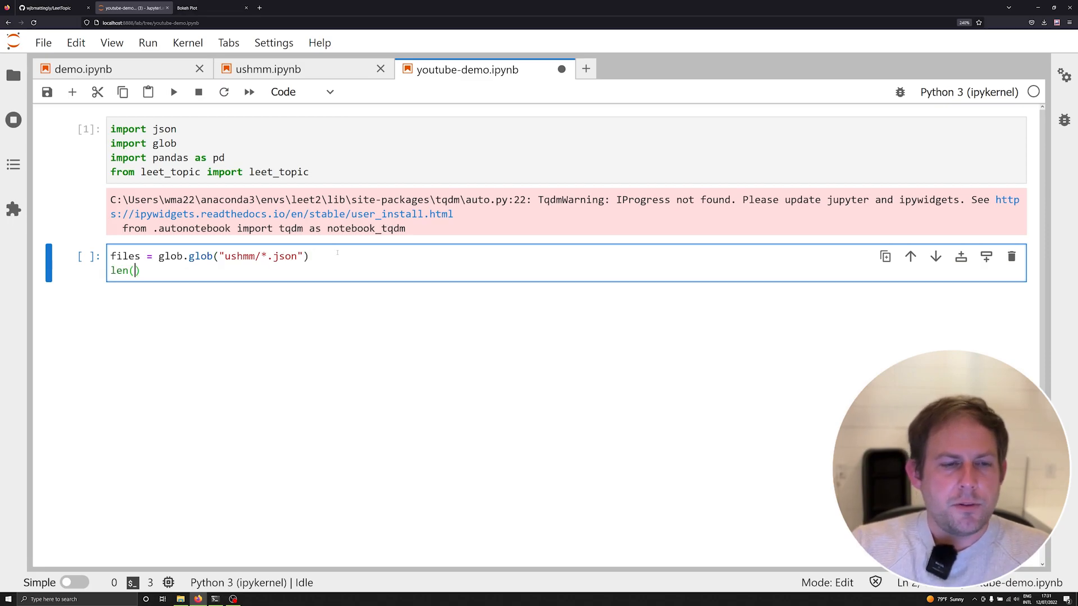
pyautogui.press('shift+enter')
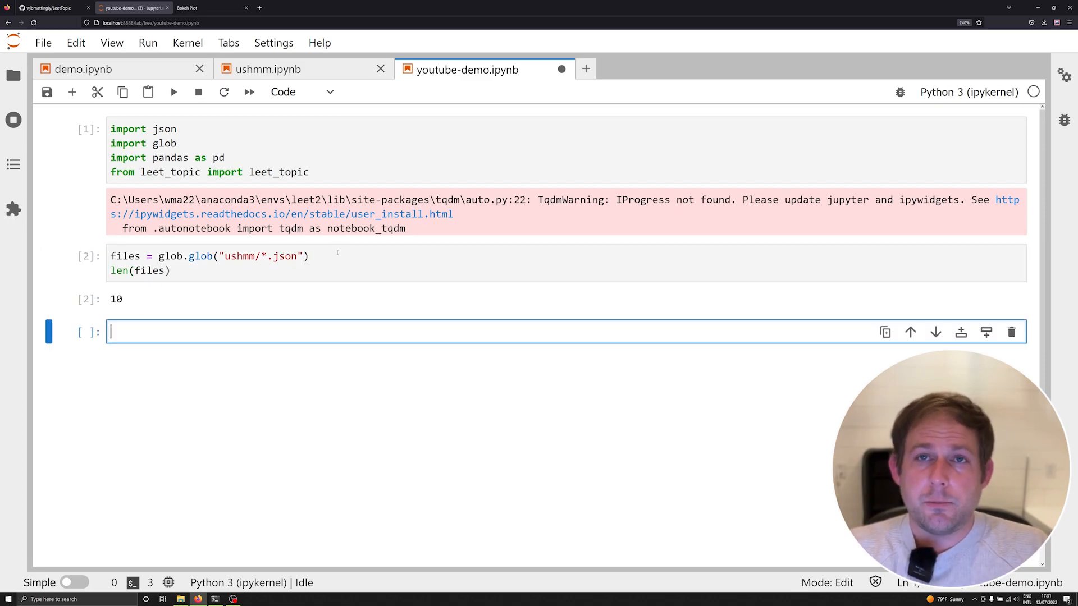
pyautogui.moveTo(252, 337)
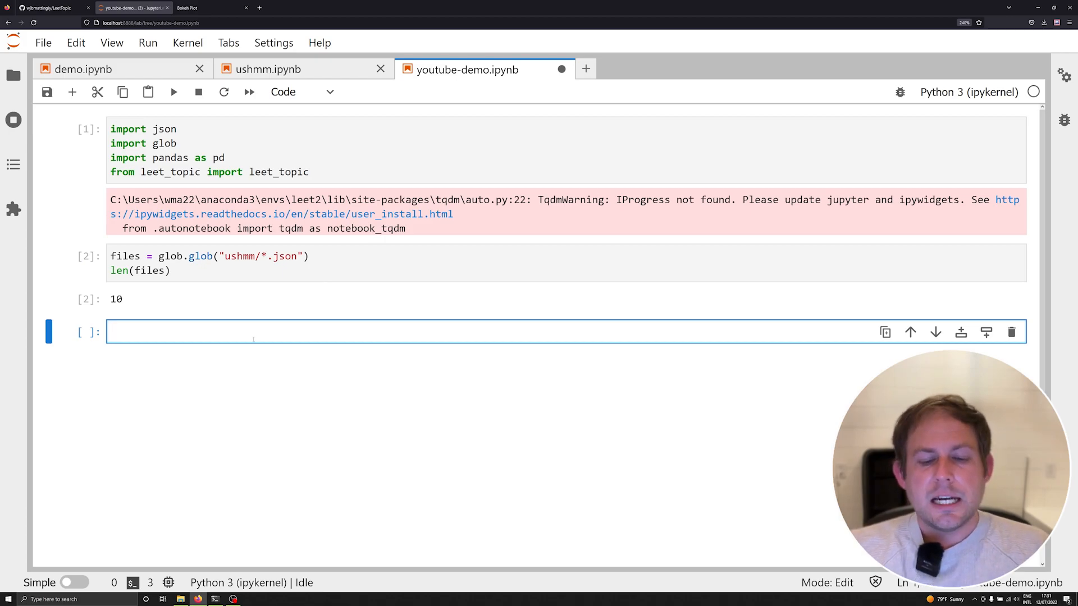
# Create documents = [] and a loop opening each file as UTF-8 with data = json.load(f), then run
pyautogui.write('for file in files:')
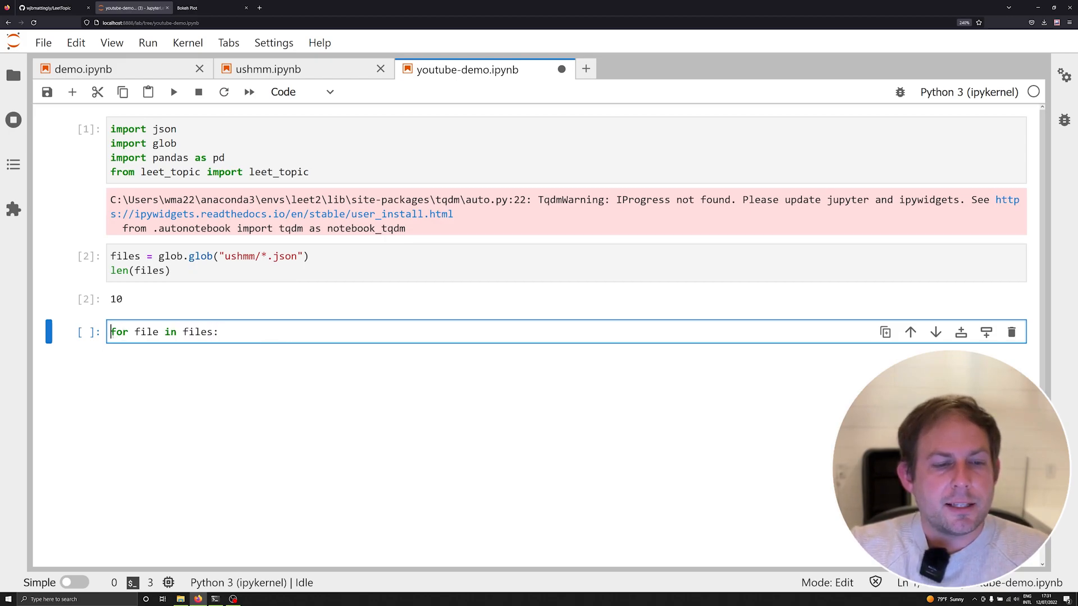
pyautogui.write('documents')
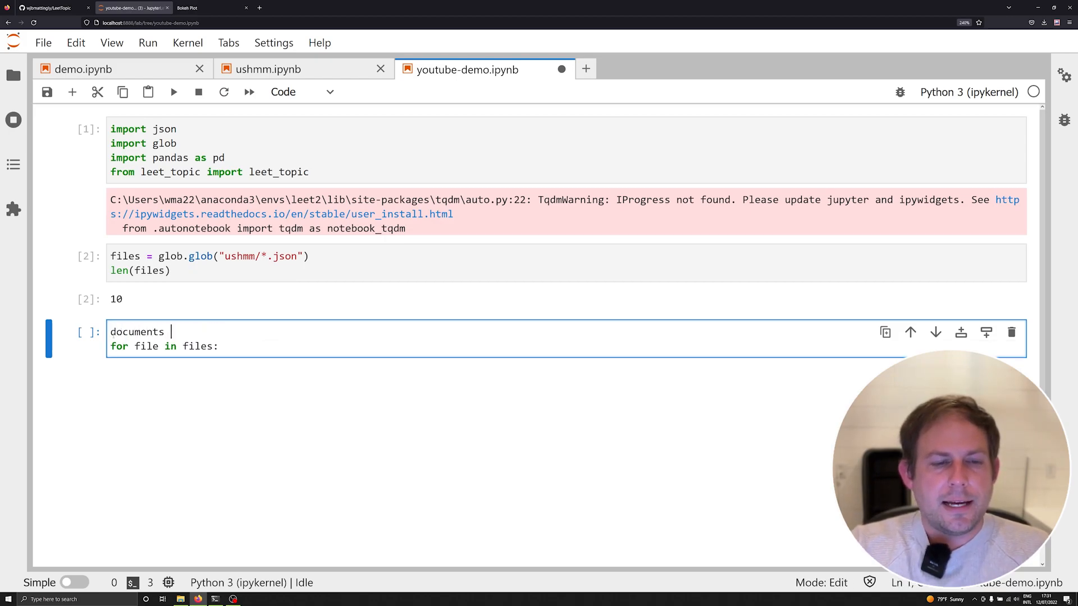
pyautogui.write('= []')
pyautogui.write('with')
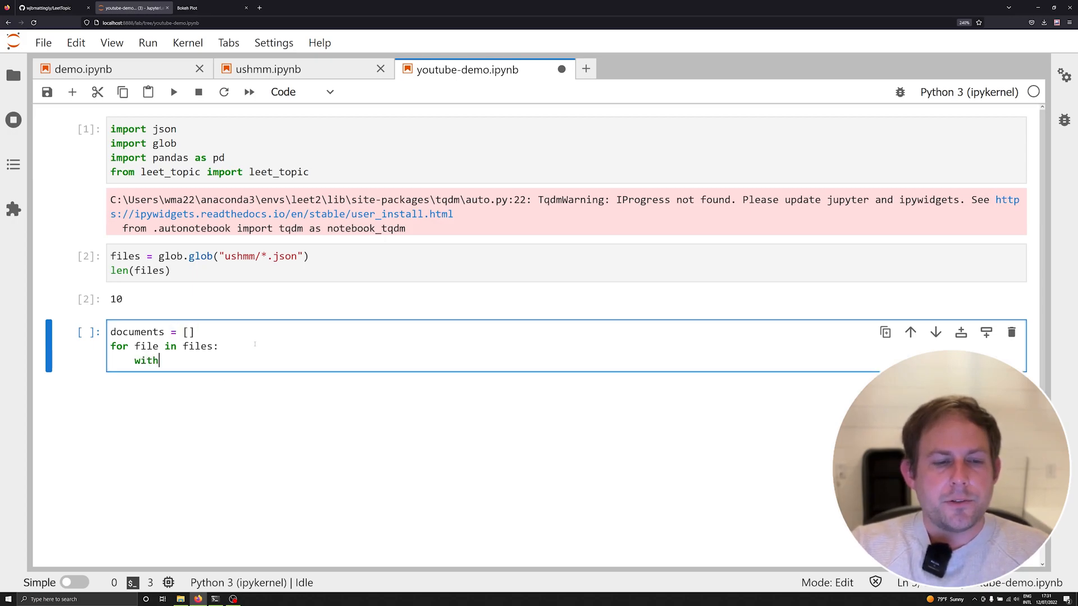
pyautogui.write('open(file, "')
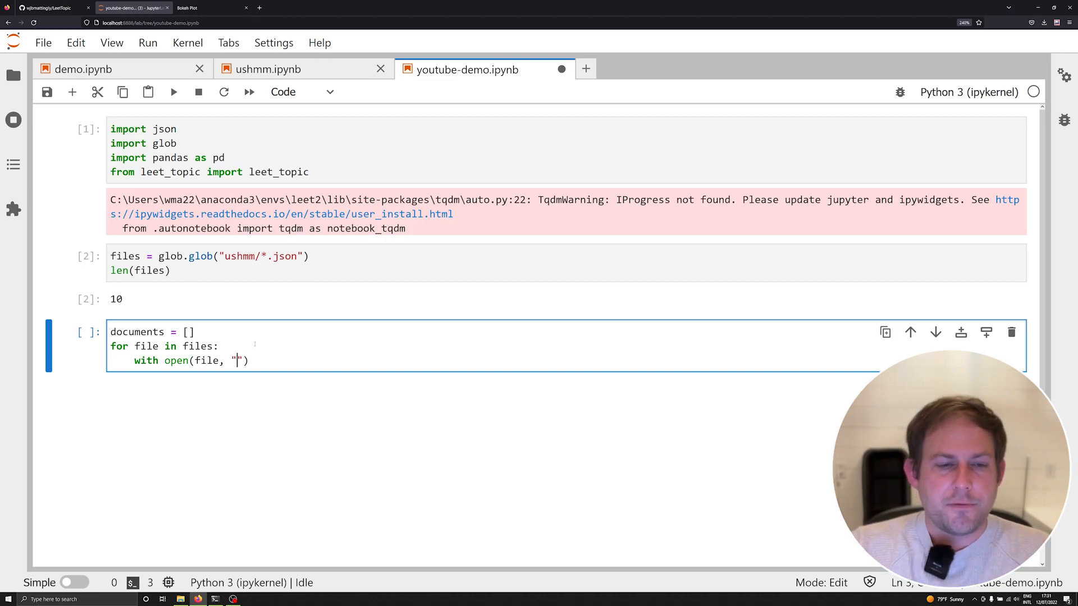
pyautogui.write('r", encoding="u')
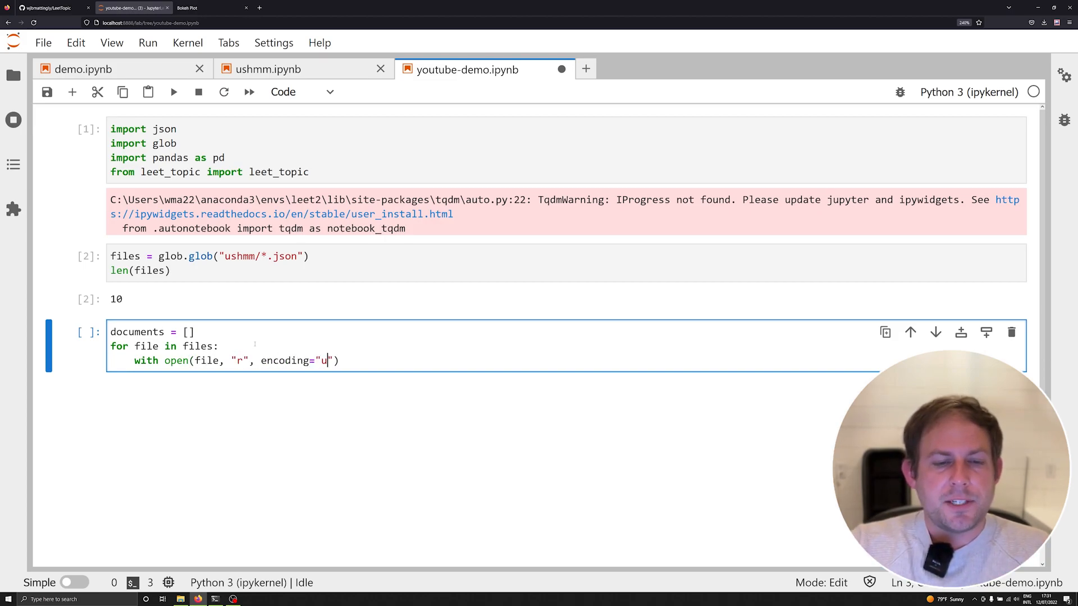
pyautogui.write('tf-8") as f:')
pyautogui.write('d')
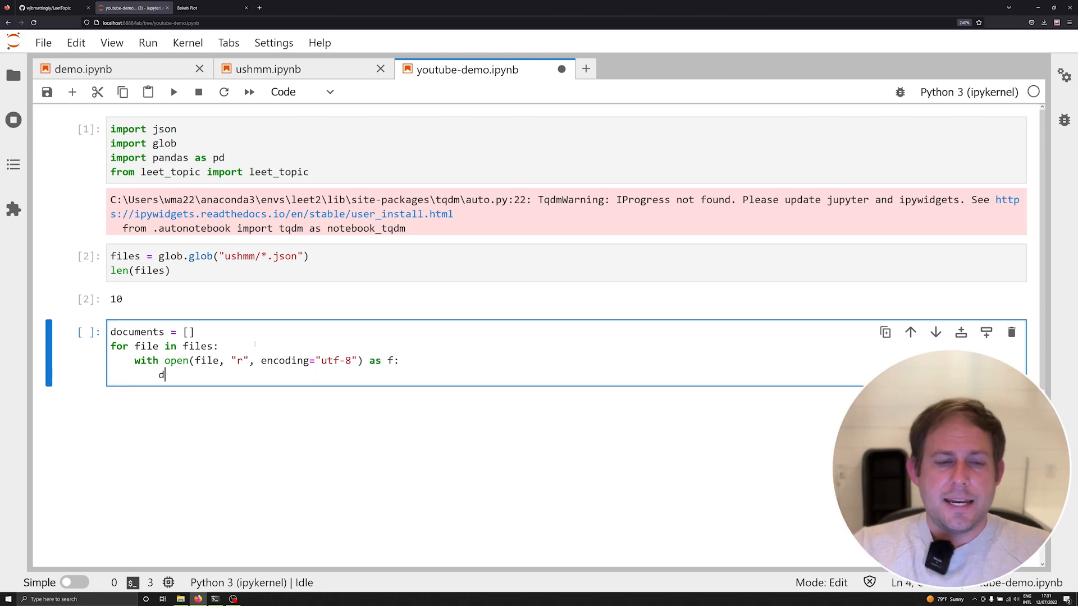
pyautogui.write('ata =')
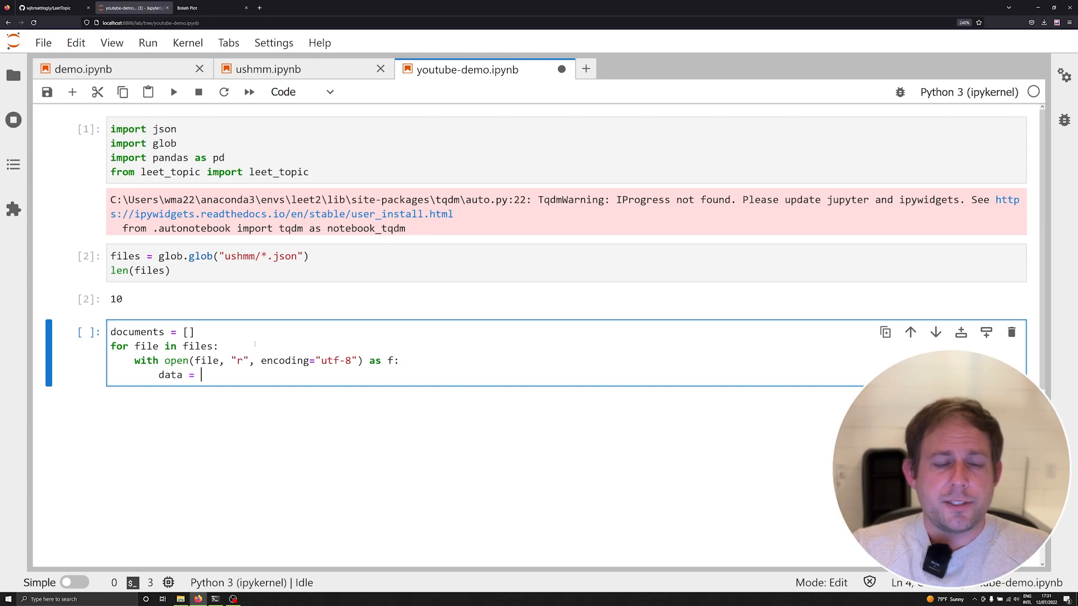
pyautogui.write('json.l')
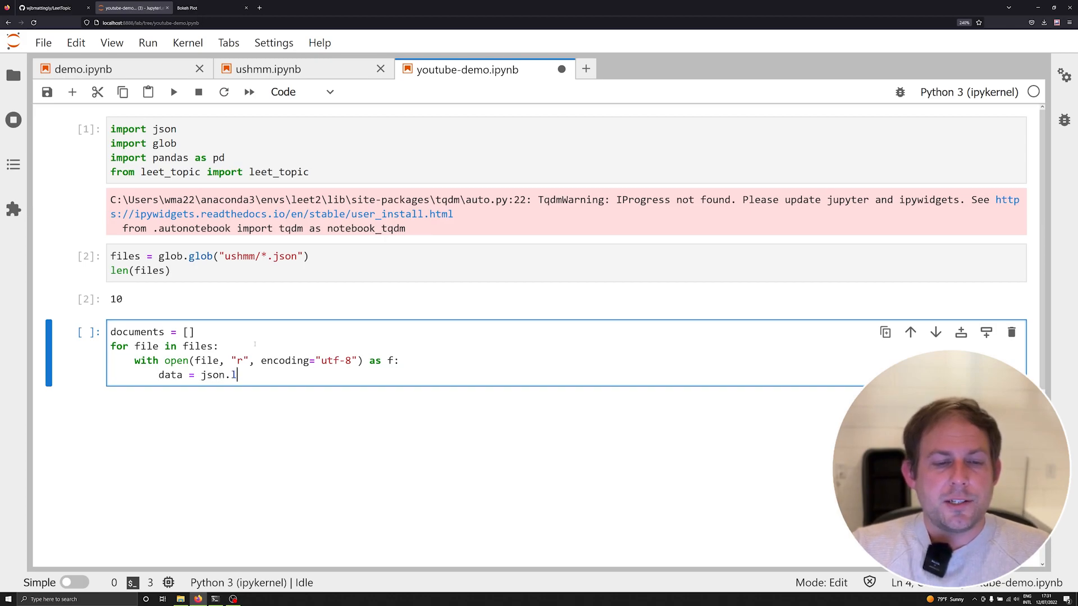
pyautogui.write('oad(f)')
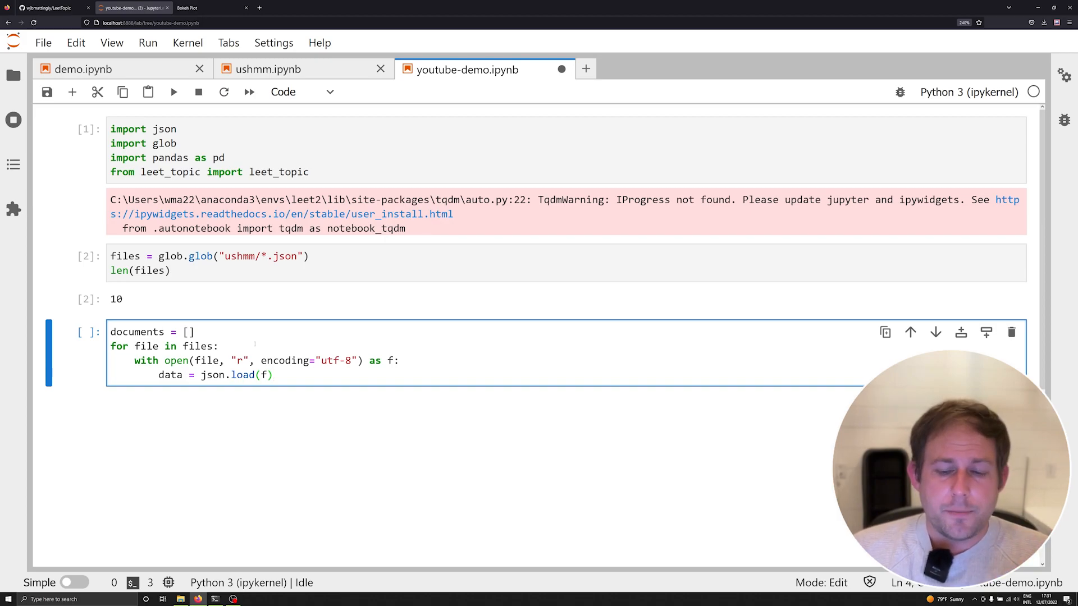
pyautogui.press('shift+enter')
pyautogui.write('data')
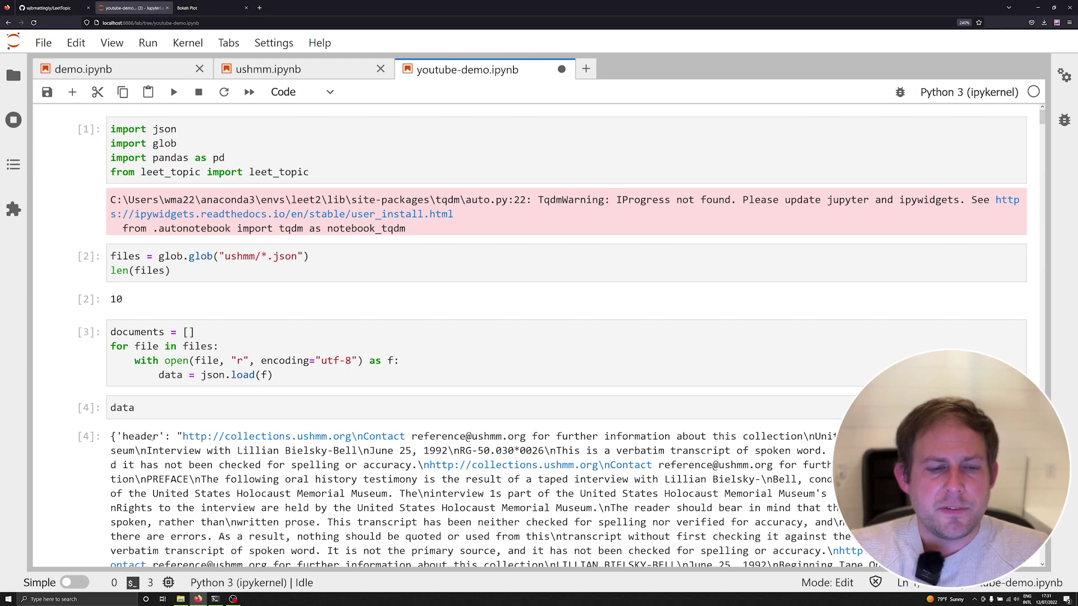
# Scroll the data output's numbered question-and-answer segments, then add a new line in the loop
pyautogui.scroll(-3)
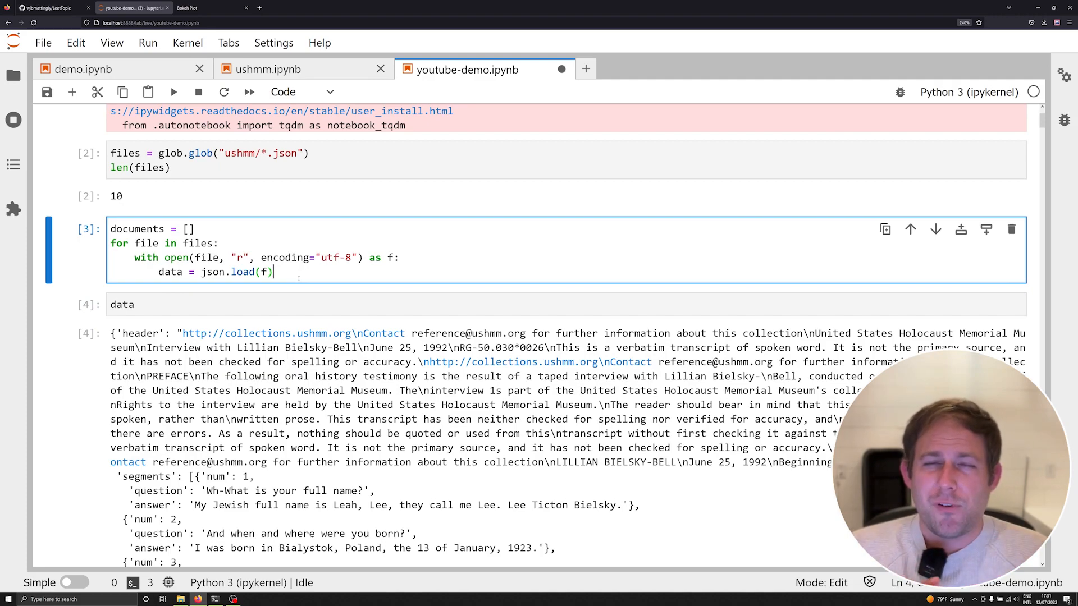
pyautogui.press('Return')
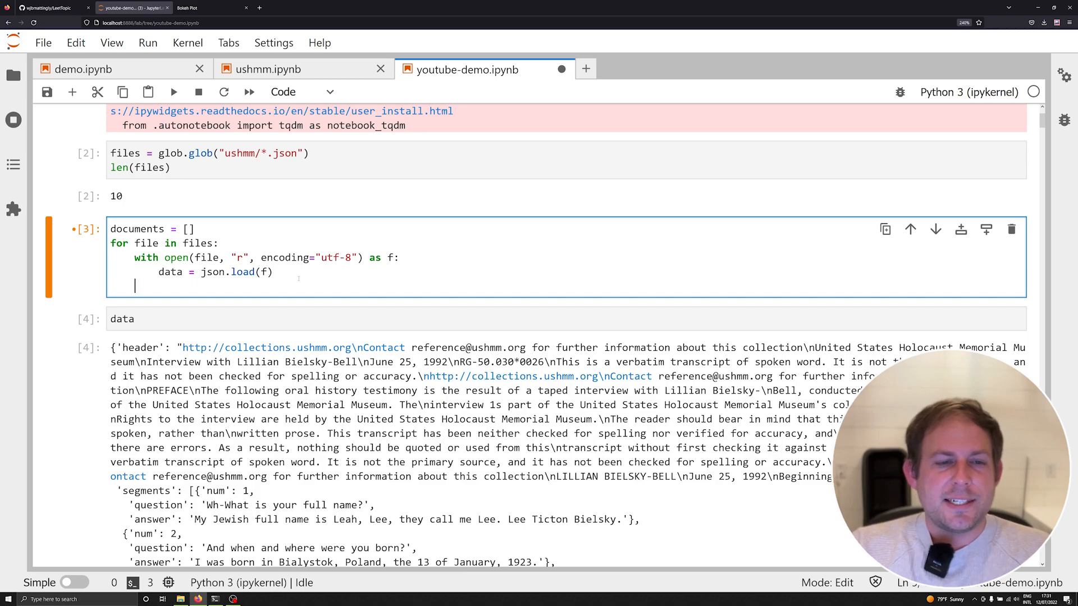
# Loop over data["segments"] printing each segment, limiting the file loop to files[:1]
pyautogui.write('for segme')
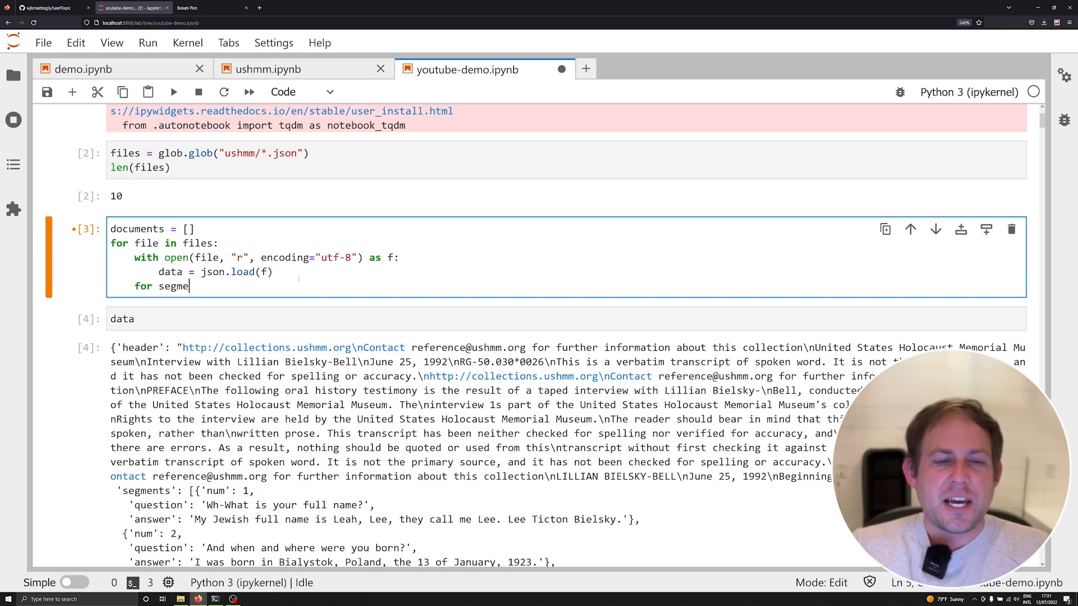
pyautogui.write('nt in data[]')
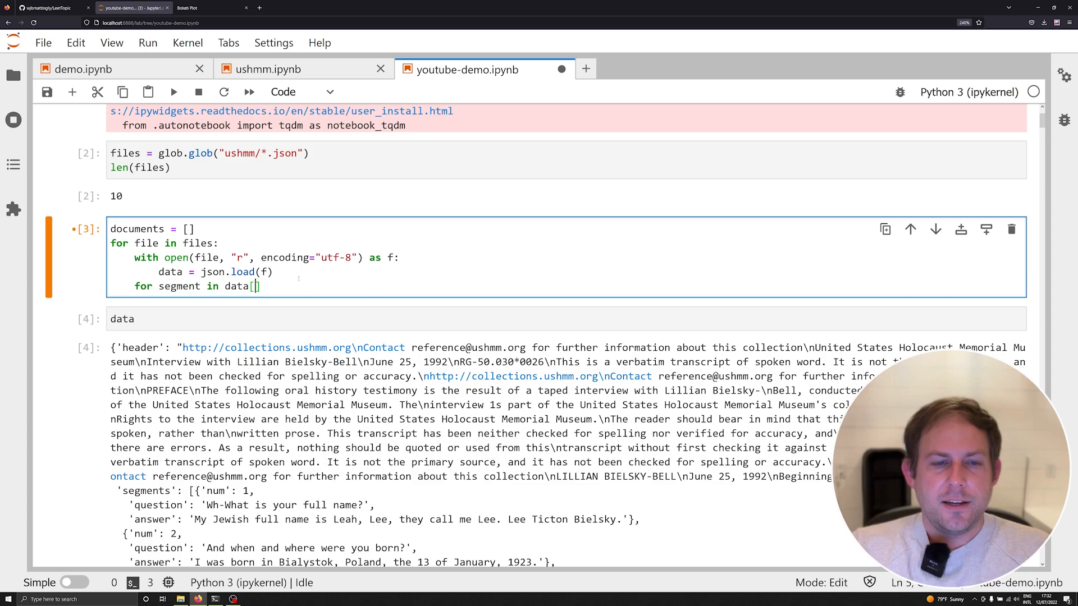
pyautogui.write('"segments"]:')
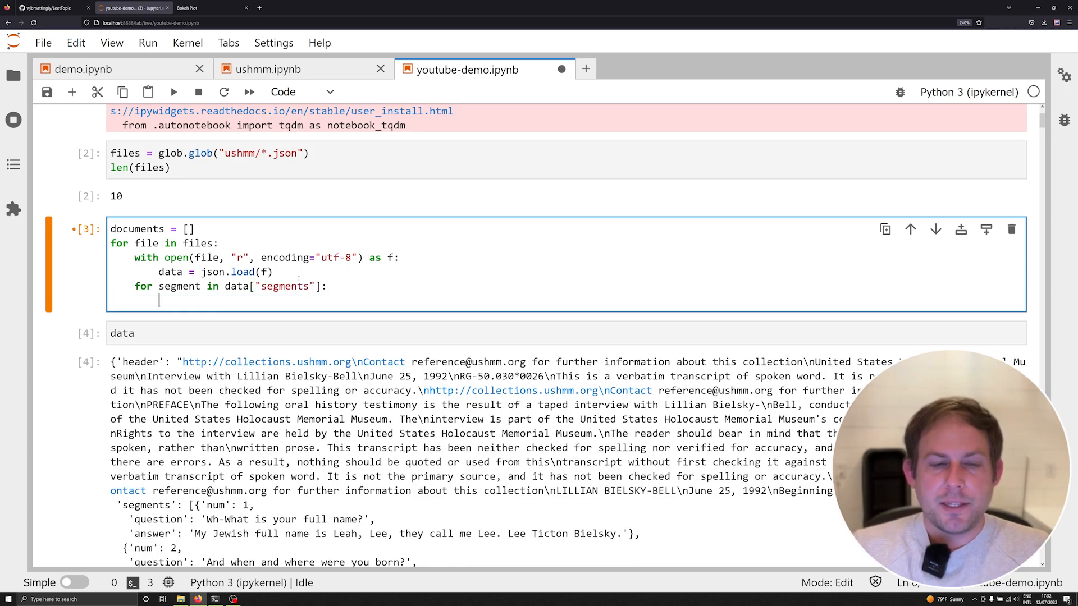
pyautogui.write('print(segment)')
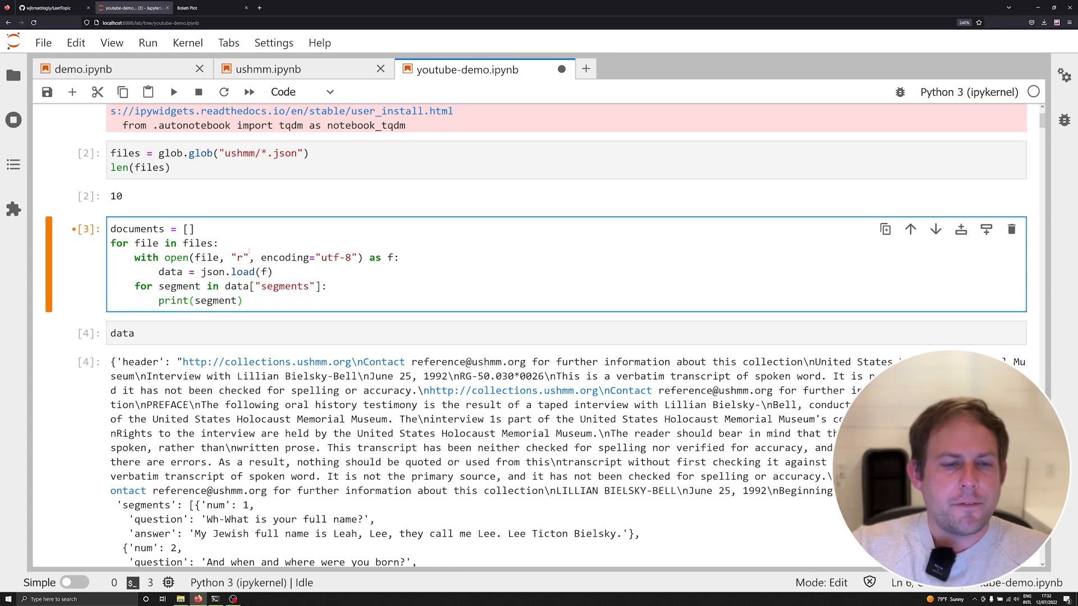
pyautogui.write('[')
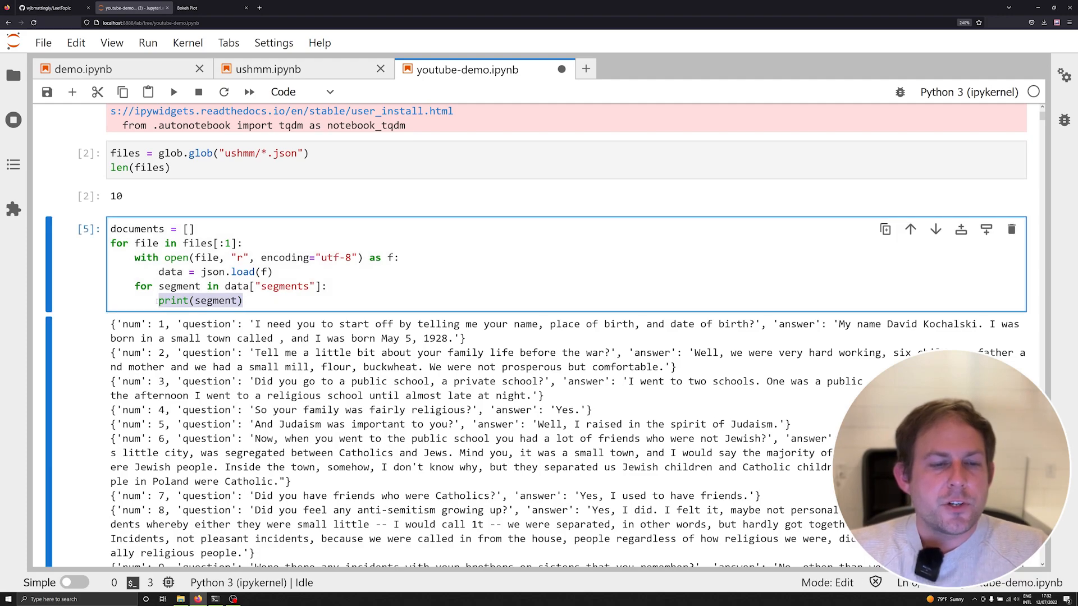
# Replace print with documents.append calls for segment question and answer texts tagged with "file", then run
pyautogui.write('docu')
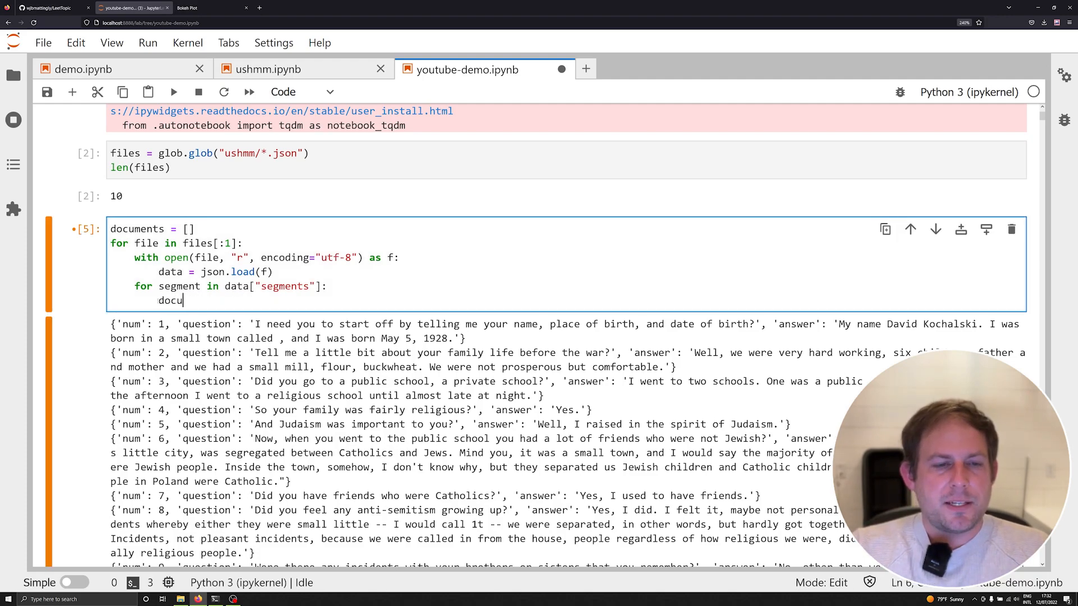
pyautogui.write('ments.append()')
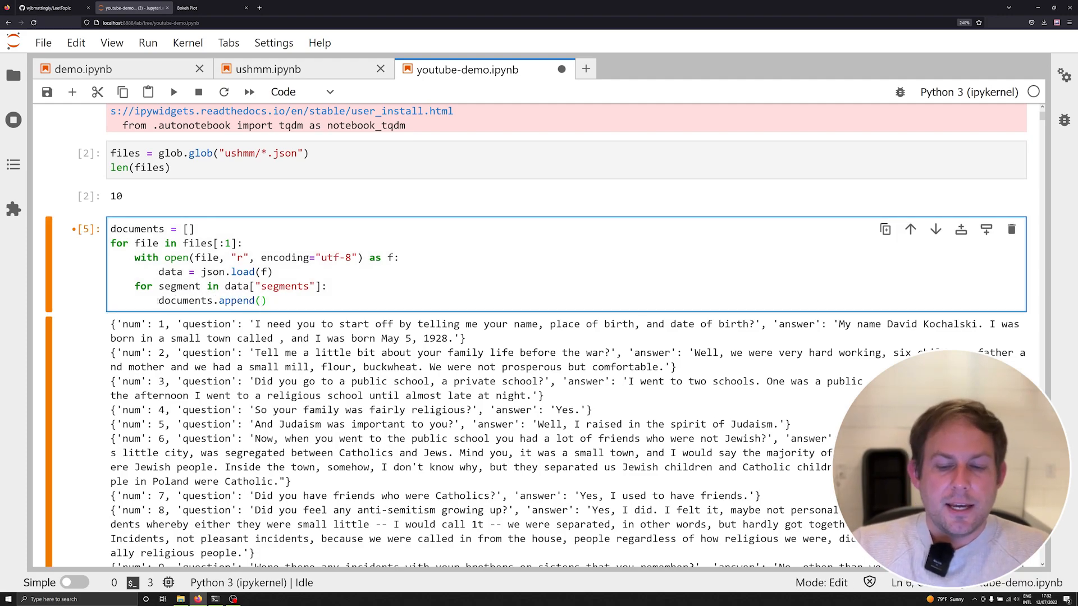
pyautogui.write('{"tex')
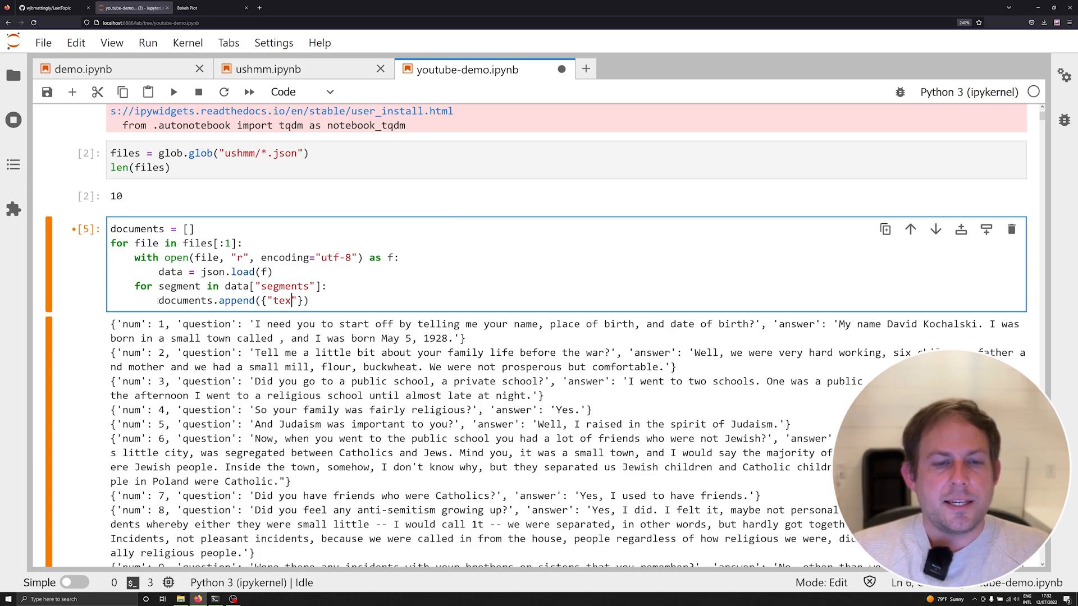
pyautogui.write('t":')
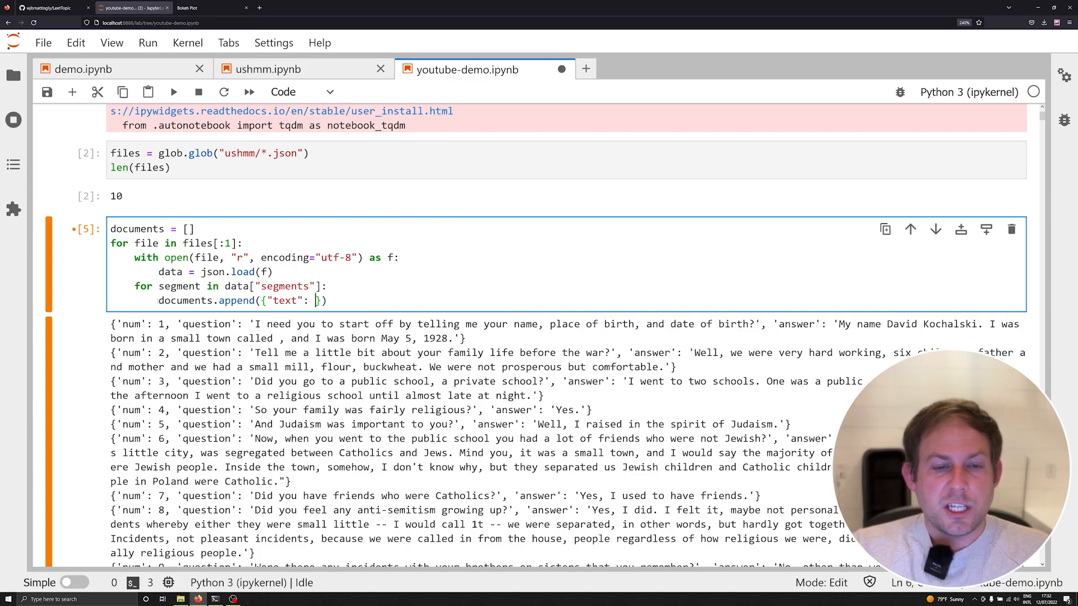
pyautogui.write('"')
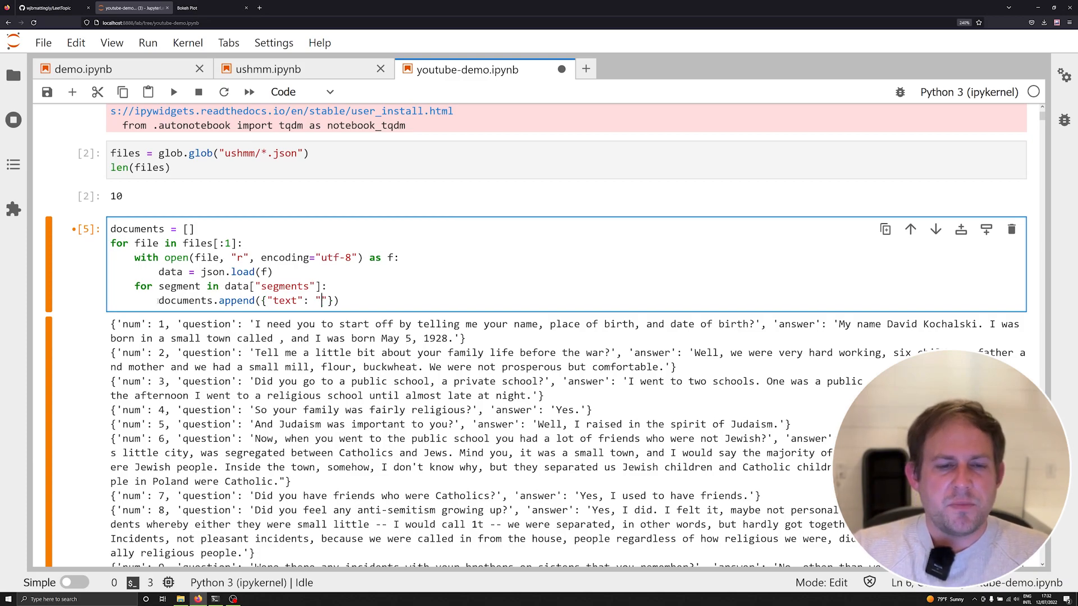
pyautogui.press('Backspace')
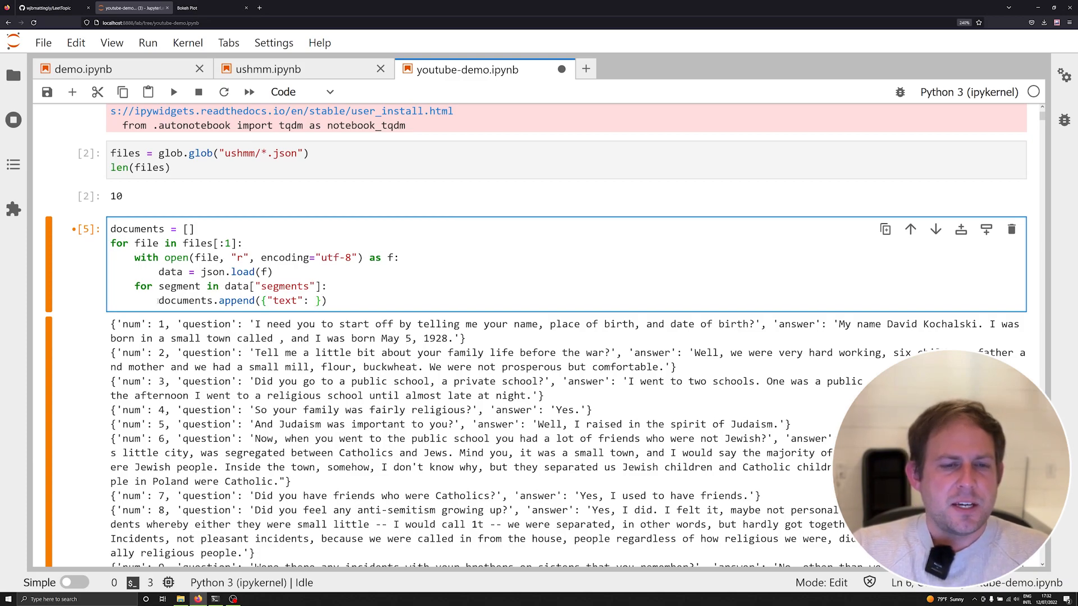
pyautogui.write('segment[]')
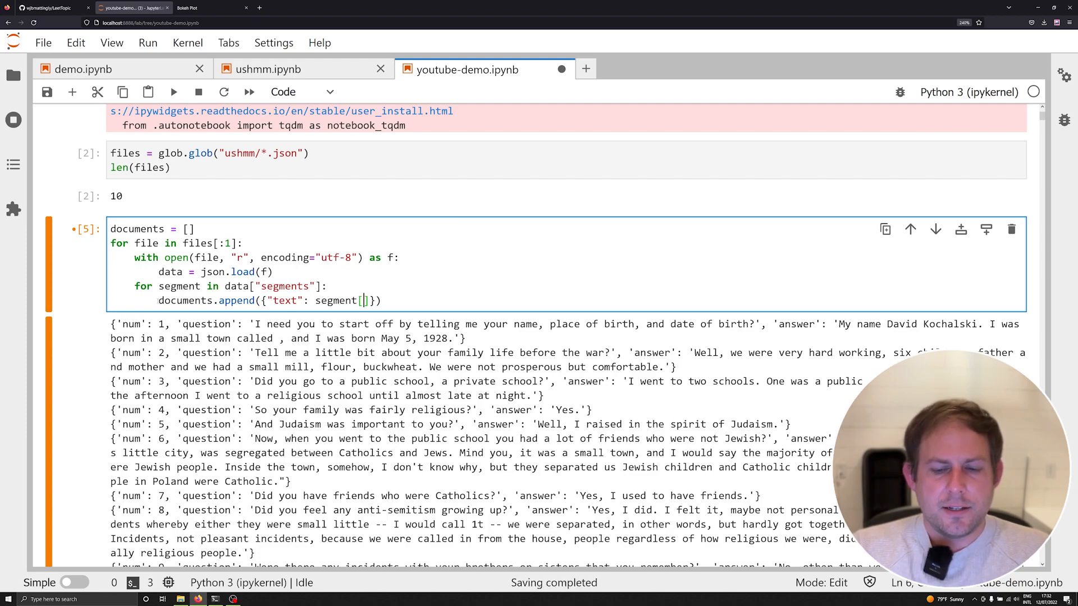
pyautogui.write('"question",')
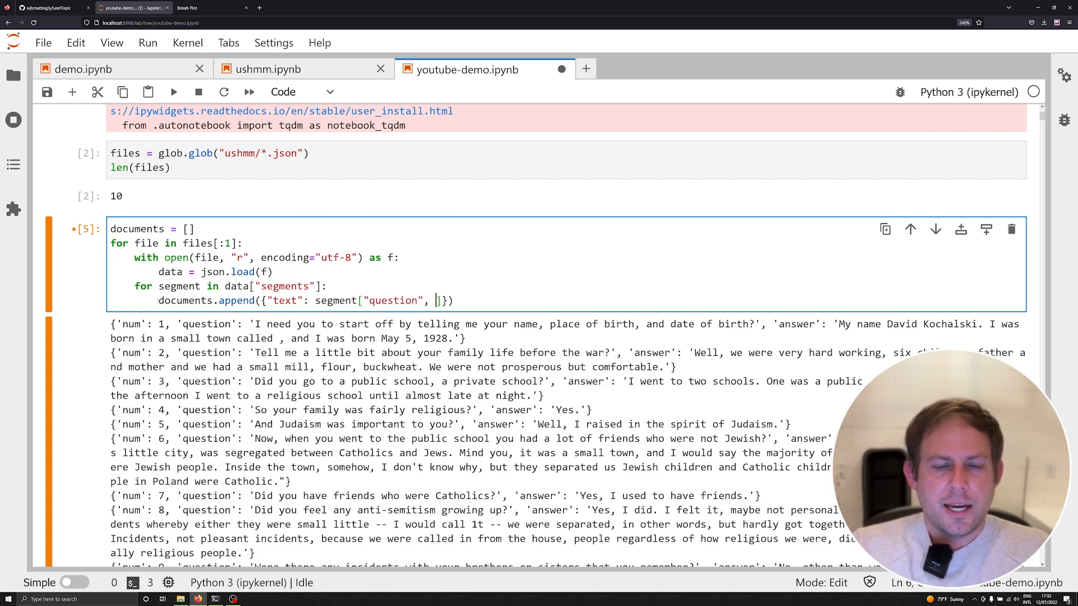
pyautogui.write('"file": file')
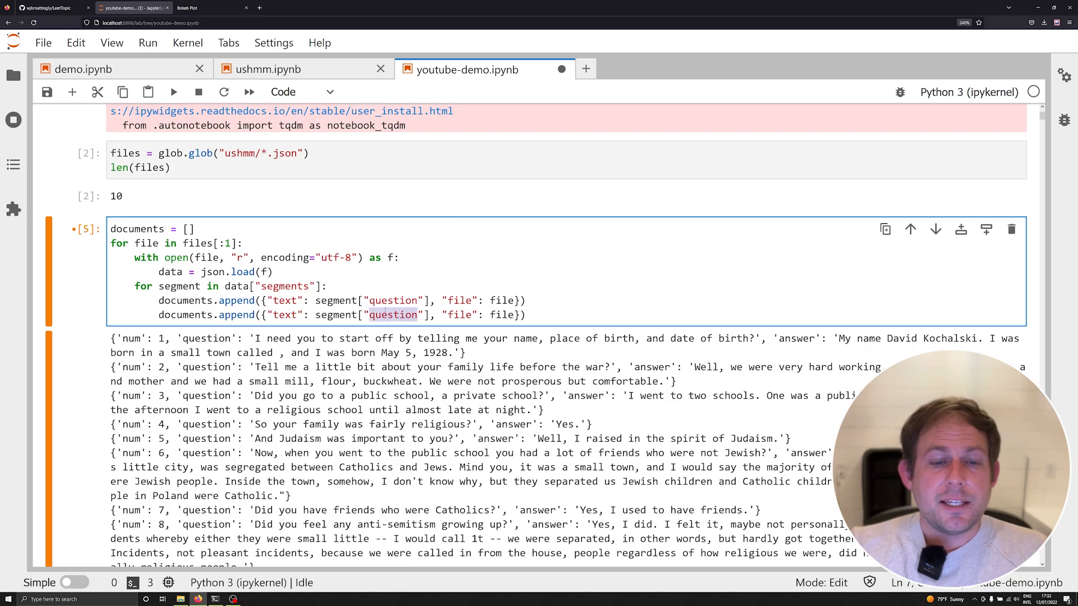
pyautogui.write('answer')
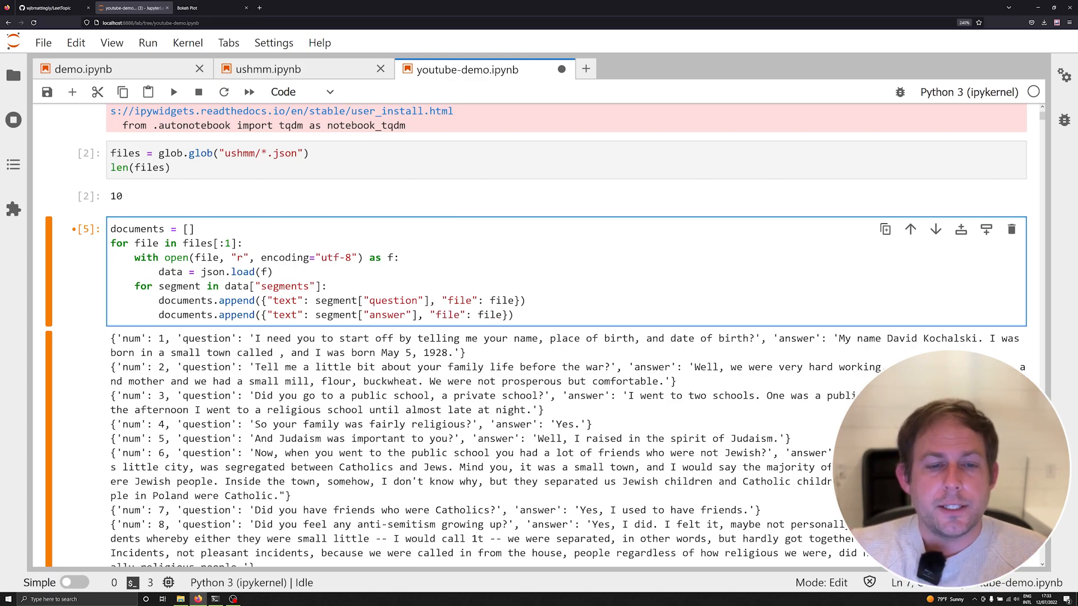
pyautogui.click(174, 92)
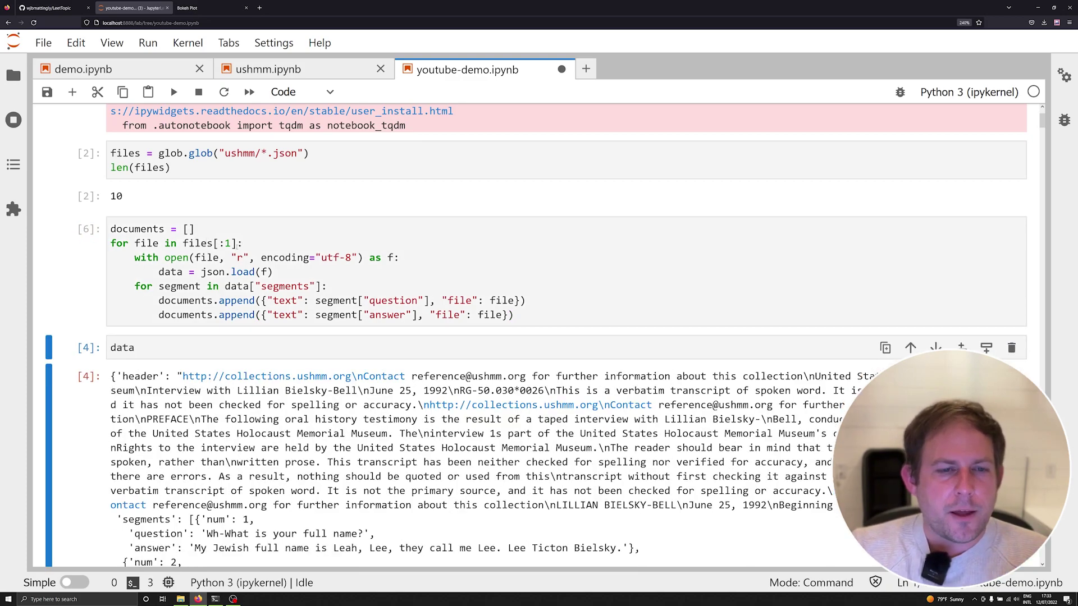
# Wrap the appends in try/except KeyError, add len(documents), and run to get 1252
pyautogui.click(174, 92)
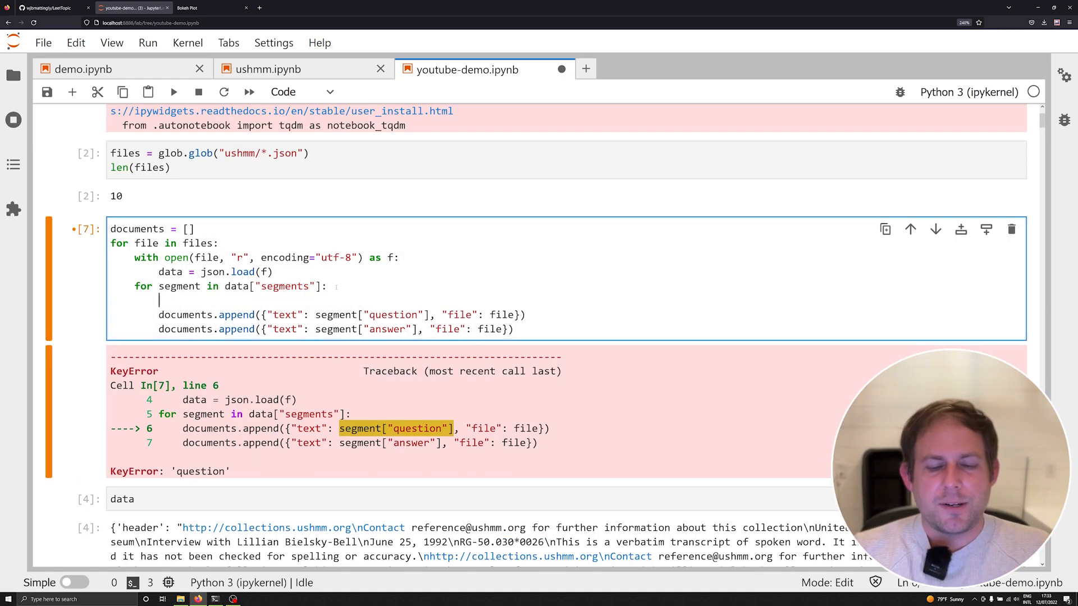
pyautogui.write('try:')
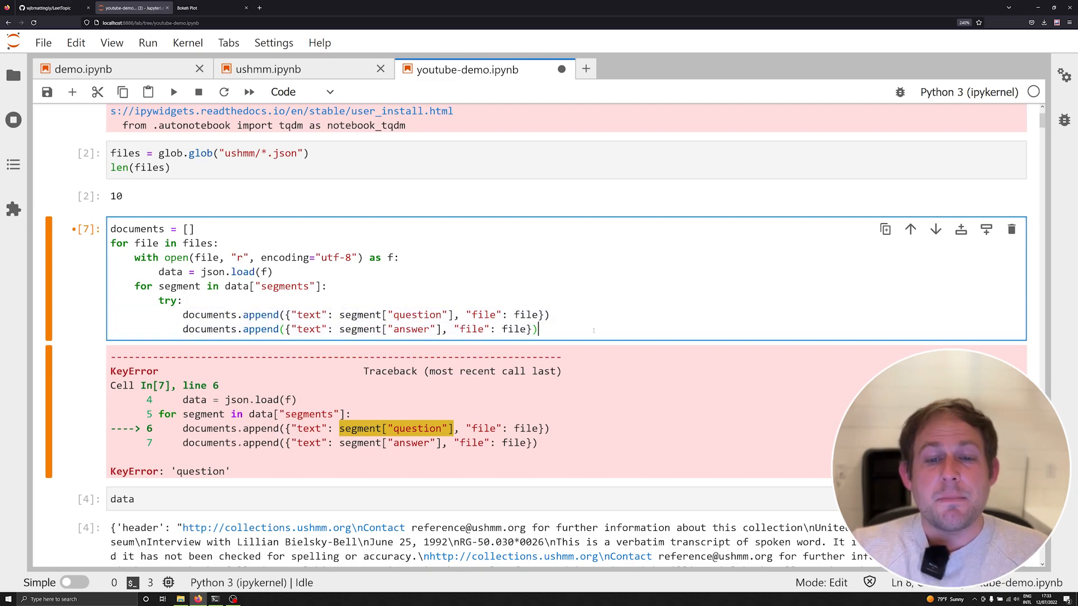
pyautogui.press('Return')
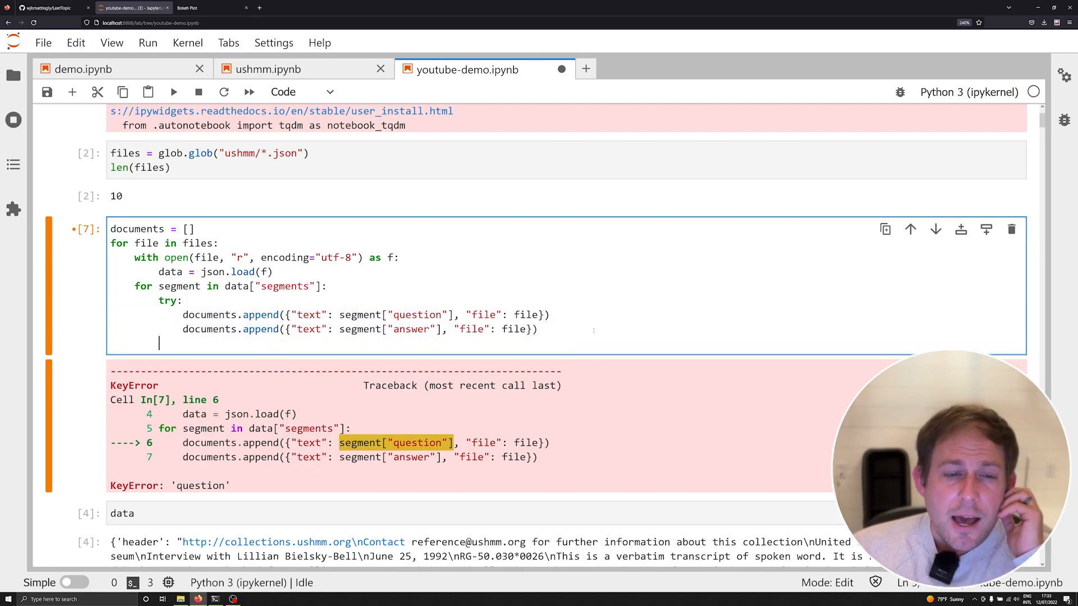
pyautogui.write('except:')
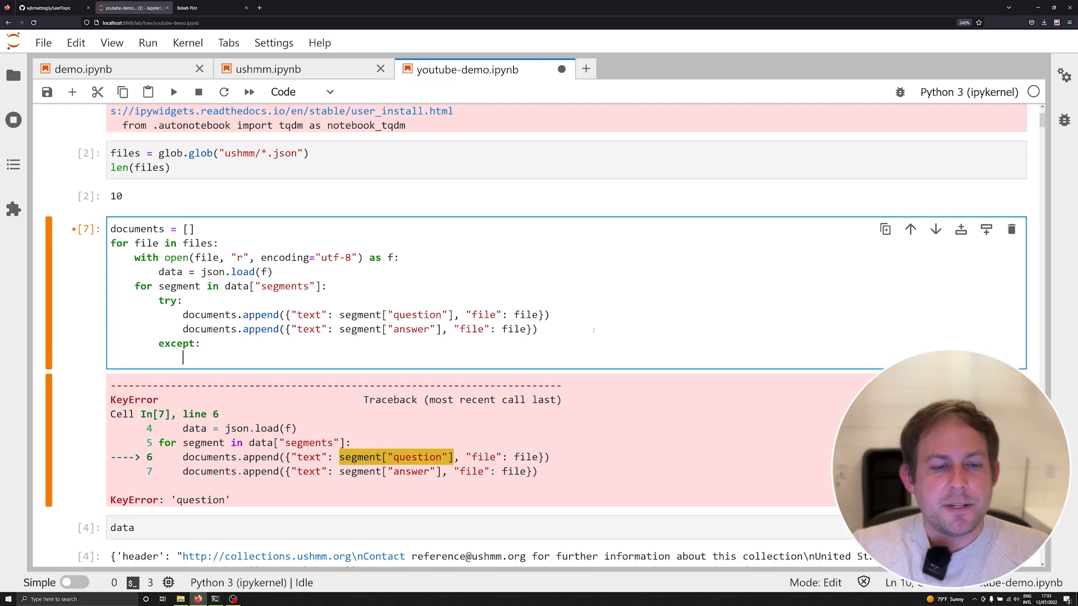
pyautogui.write('KeyError')
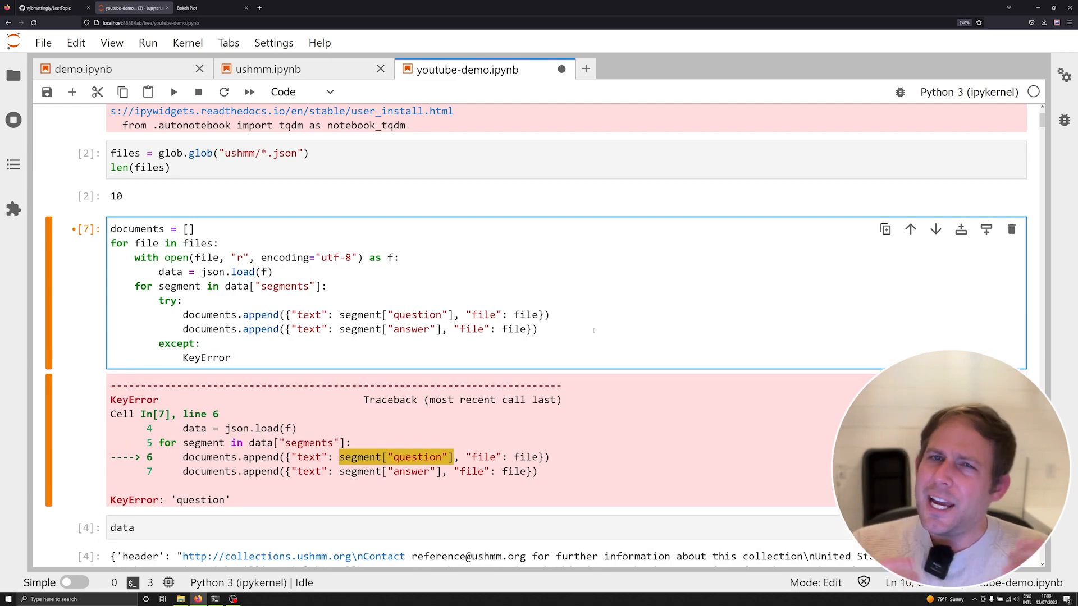
pyautogui.write('kl')
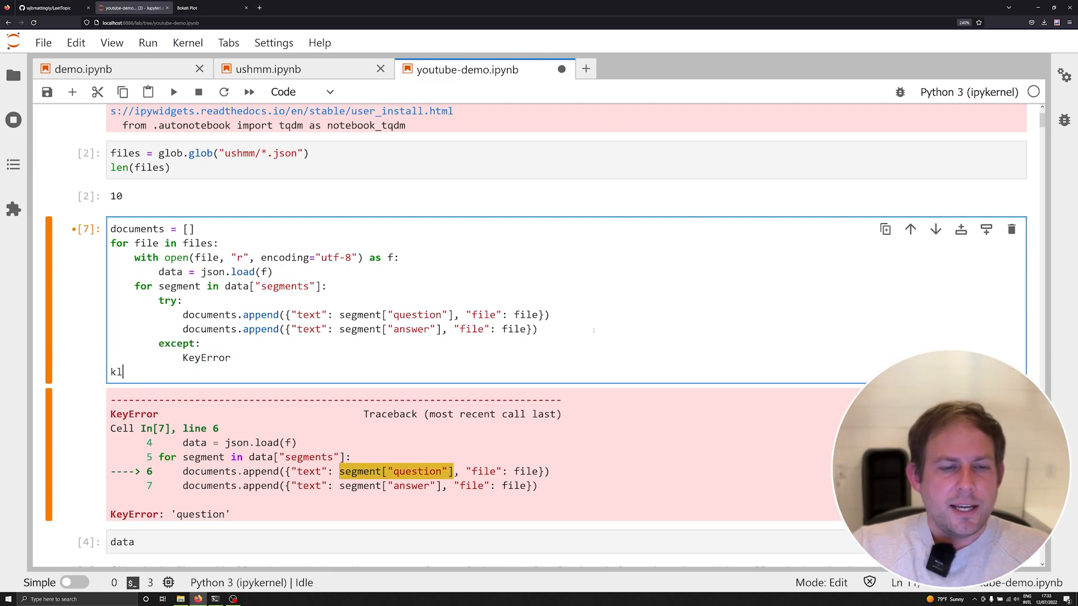
pyautogui.write('len(se')
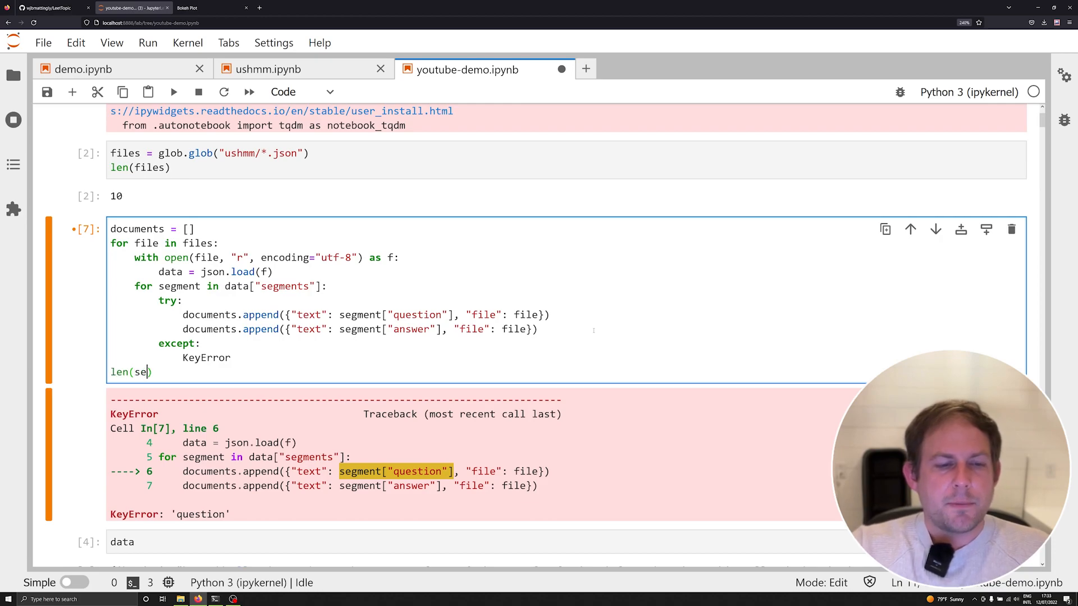
pyautogui.press('shift+Return')
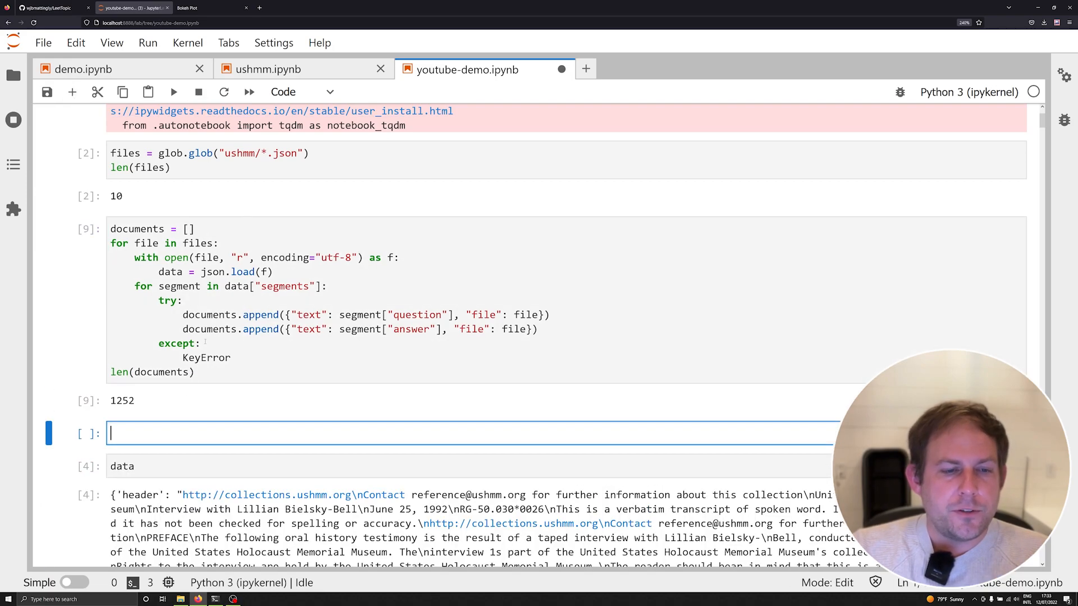
# Type documents[:2] in a new cell and leave edit mode to clear the old data cell
pyautogui.write('documents[:2')
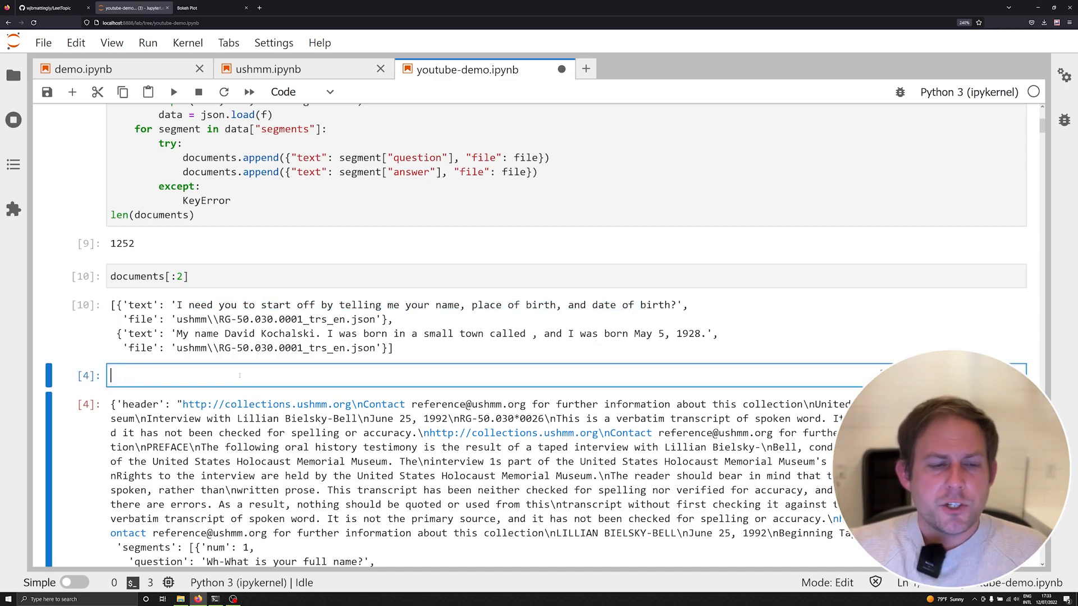
pyautogui.press('Escape')
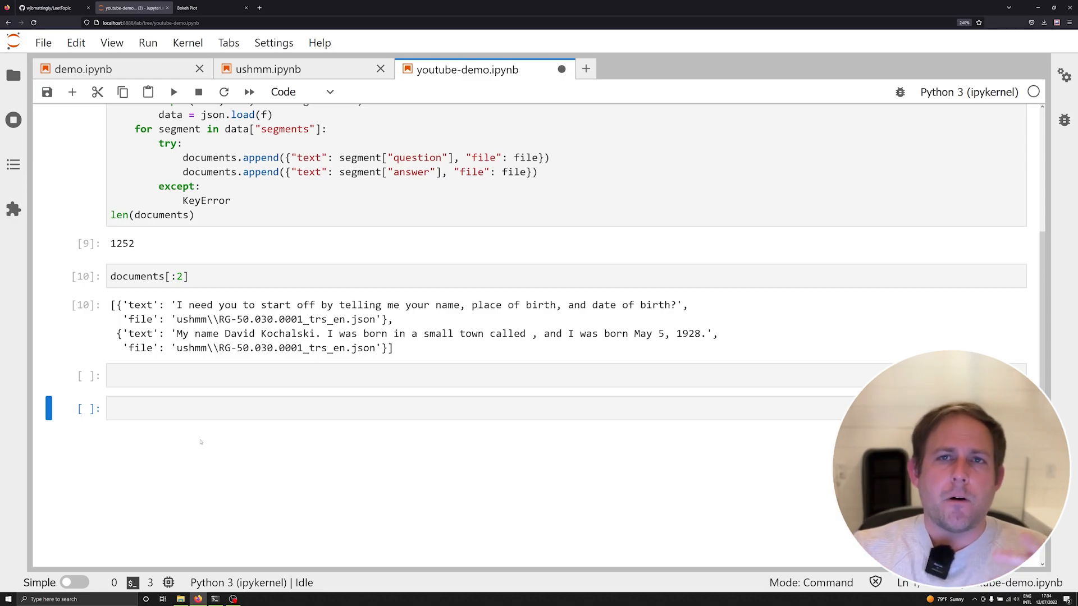
# Scroll to the LeetTopic README's usage example on GitHub, then come back to the notebook
pyautogui.click(45, 7)
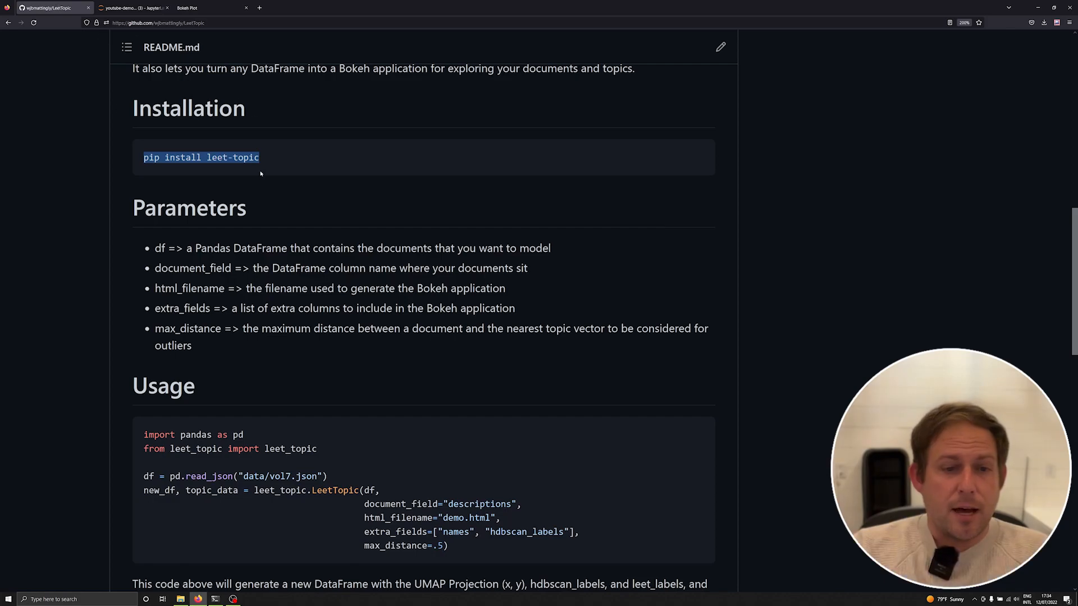
pyautogui.scroll(-3)
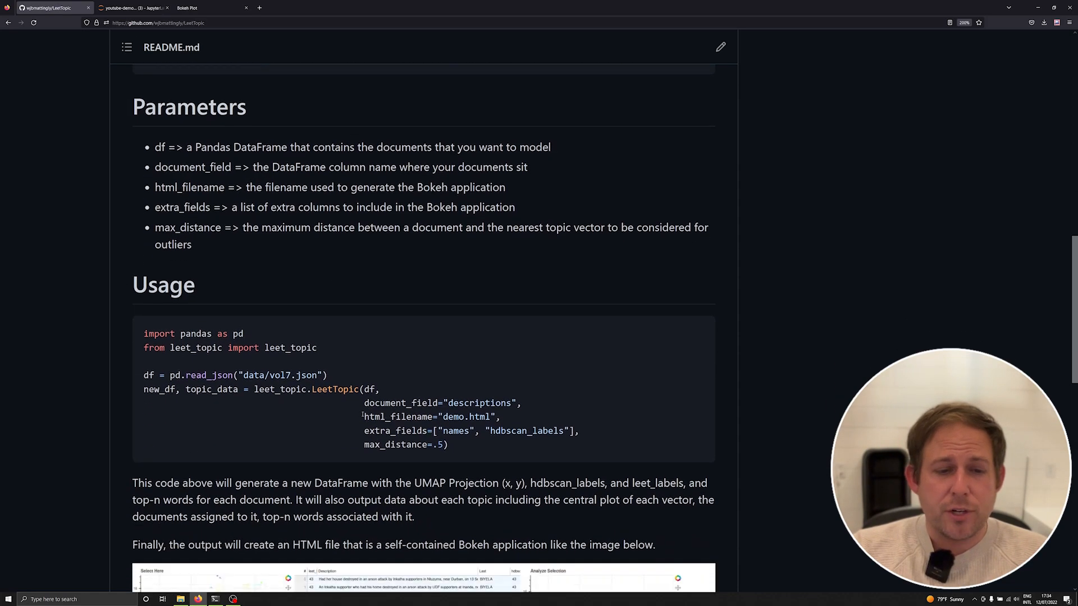
pyautogui.moveTo(362, 416)
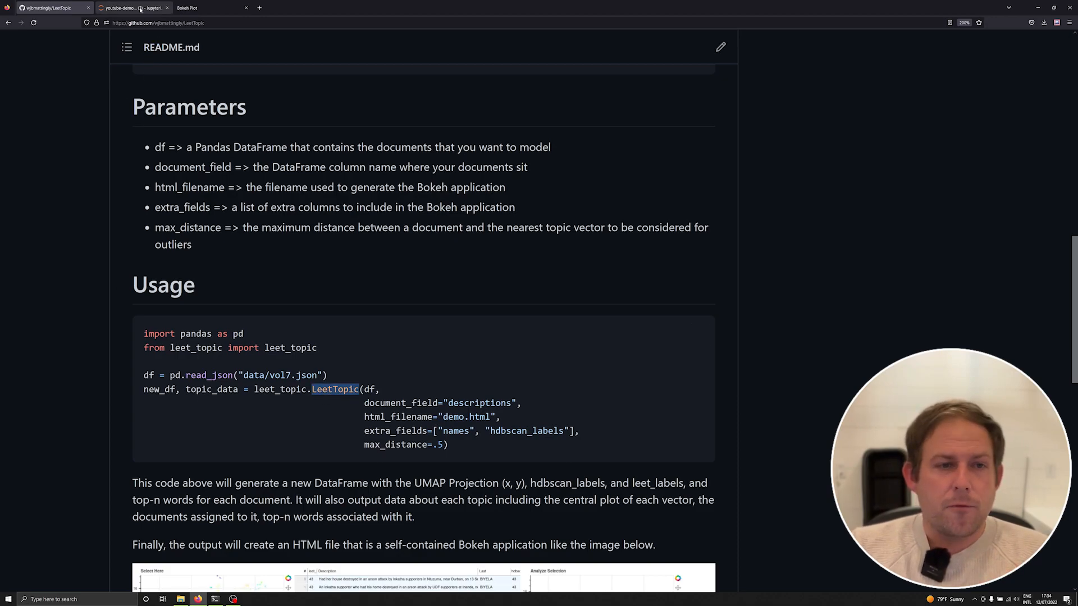
pyautogui.click(131, 7)
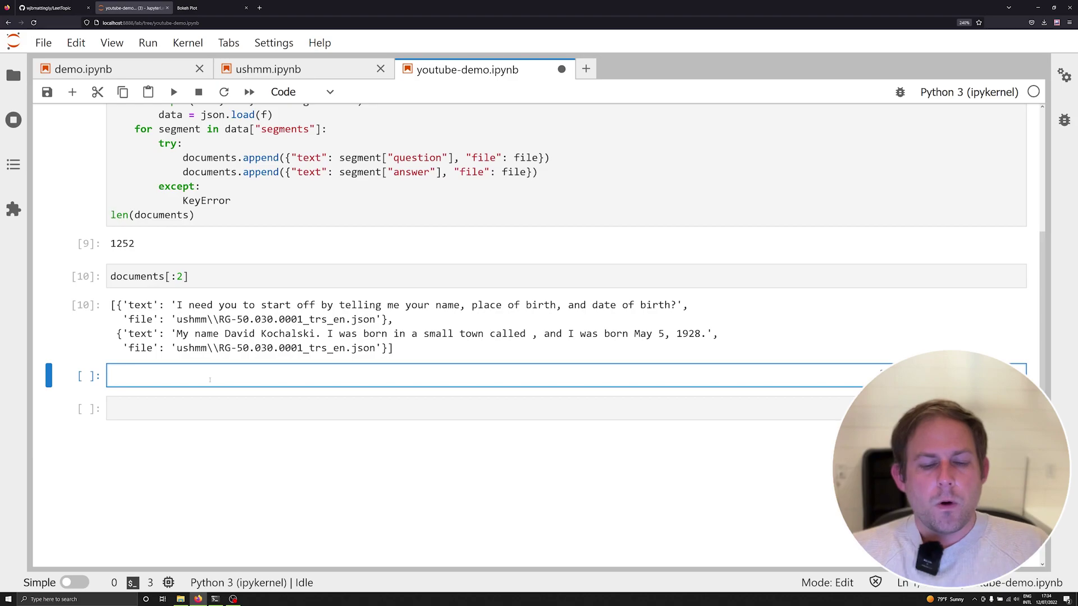
# Begin a cell reading new_df, df = pd.DataFrame() below the 1252-row testimony DataFrame
pyautogui.write('new_df,')
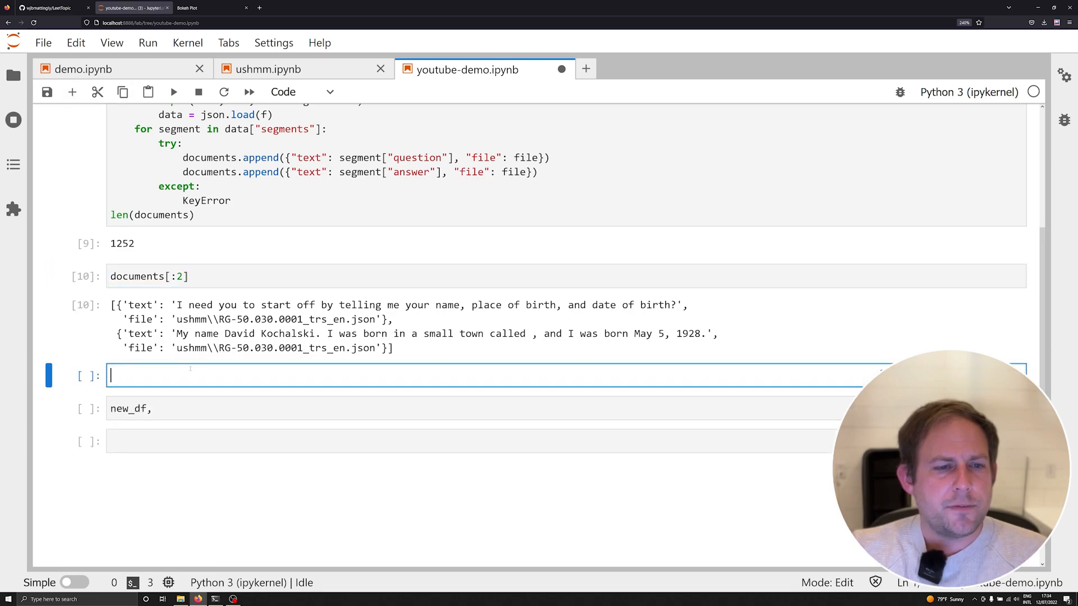
pyautogui.write('df = pd.')
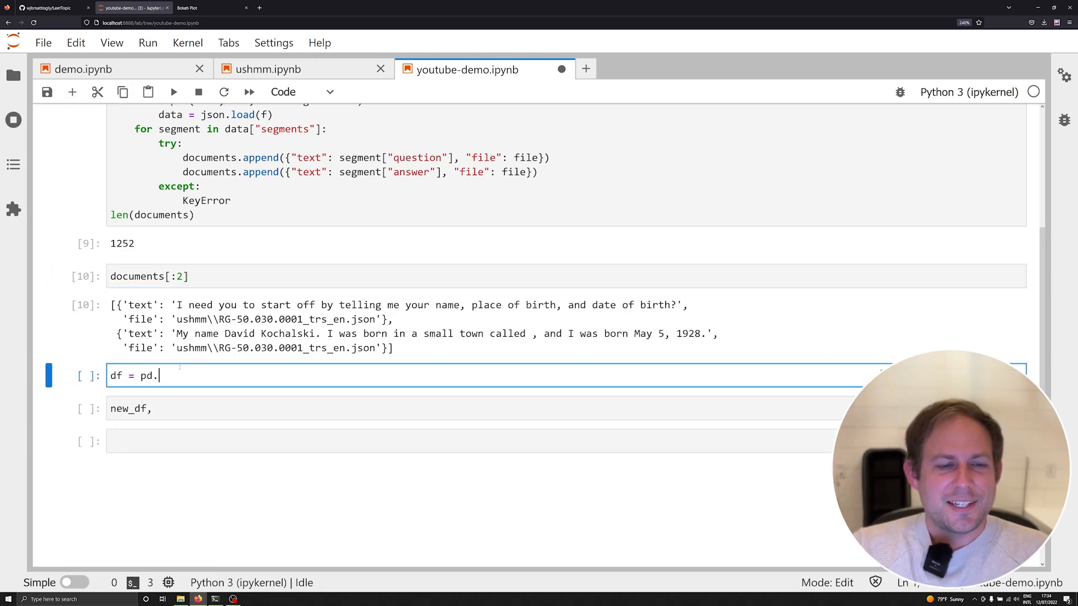
pyautogui.write('DataFrame()')
pyautogui.write('df')
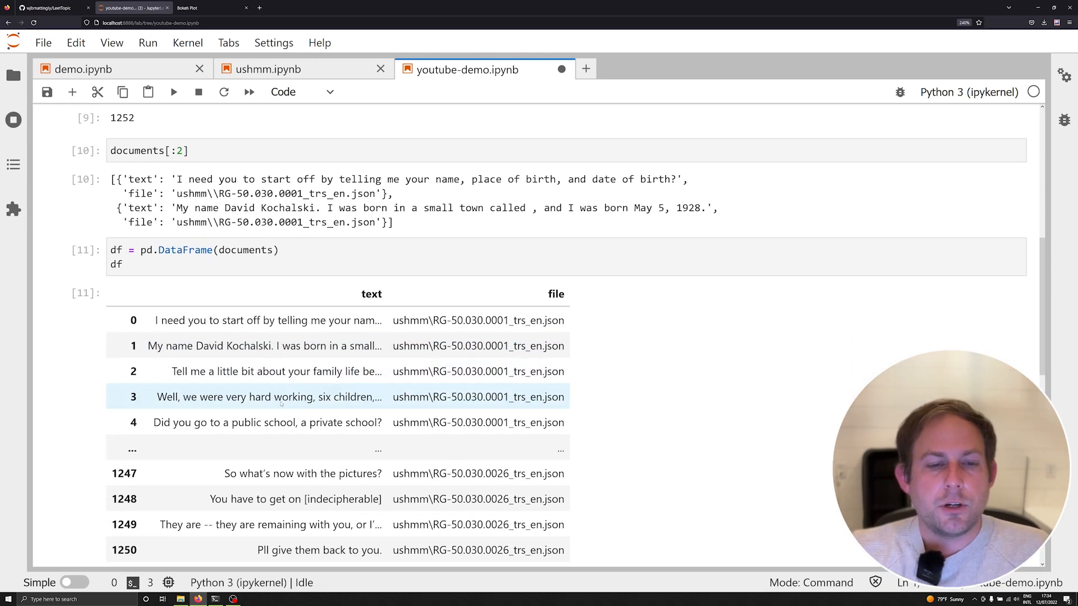
pyautogui.scroll(-3)
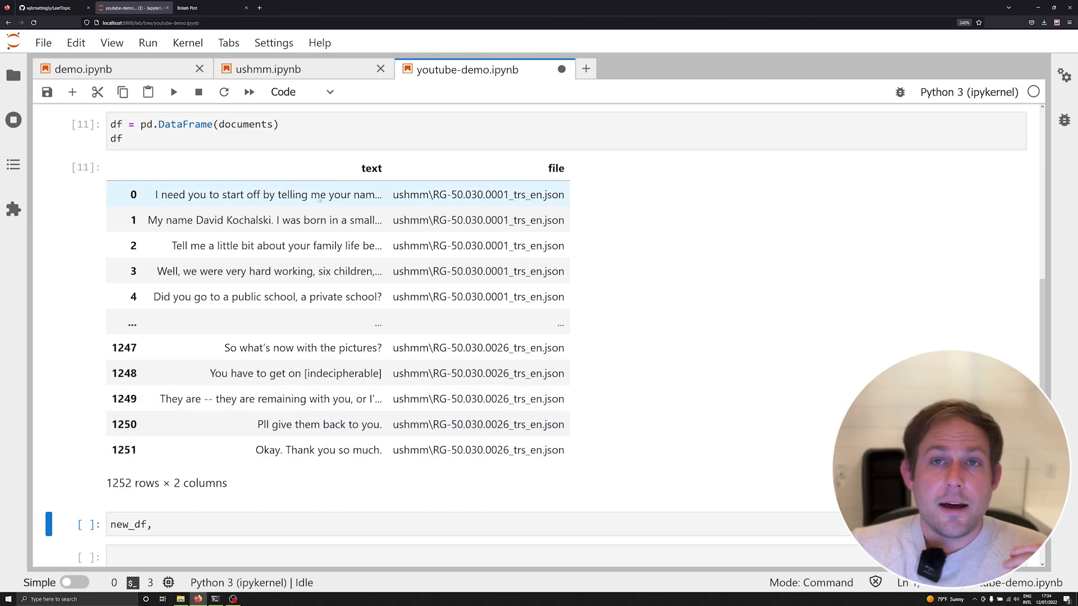
pyautogui.moveTo(389, 220)
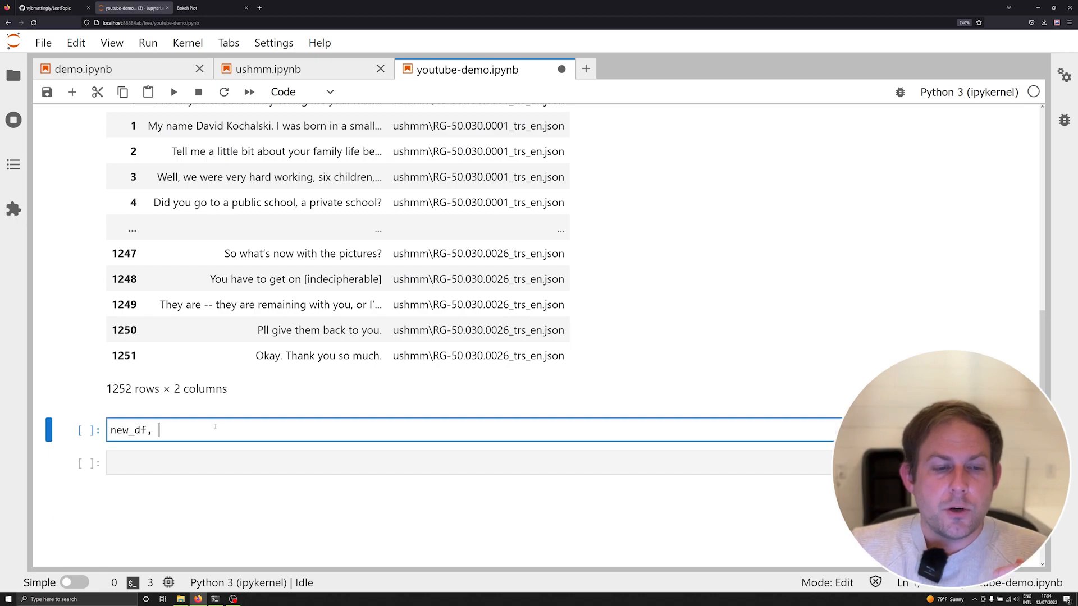
# Write new_df, topic_data = leet_topic.LeetTopic(df) and bring up the earlier Bokeh topic app
pyautogui.scroll(-3)
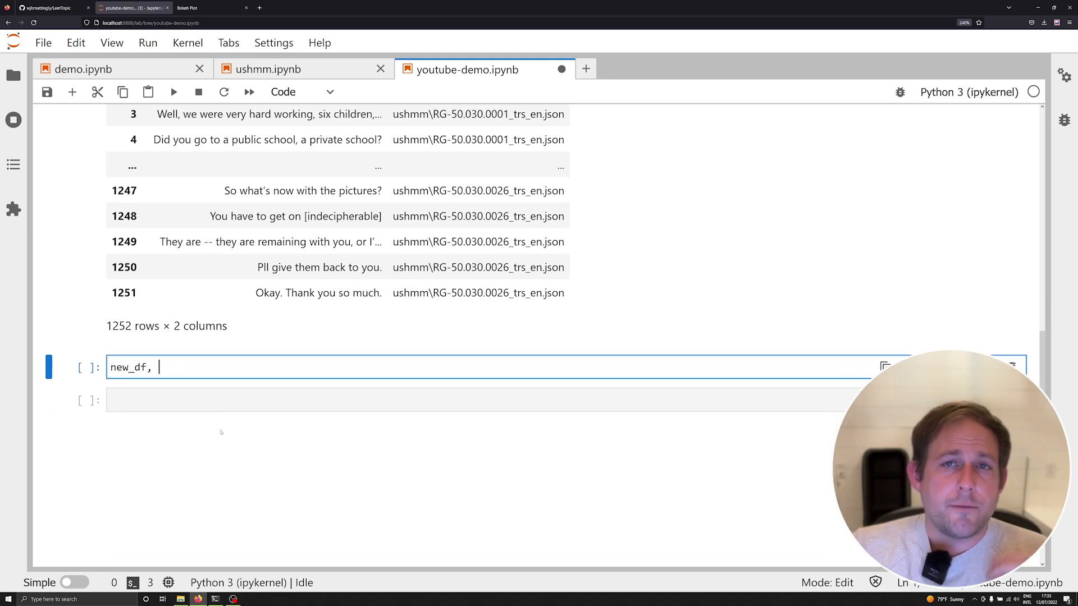
pyautogui.write('topic_')
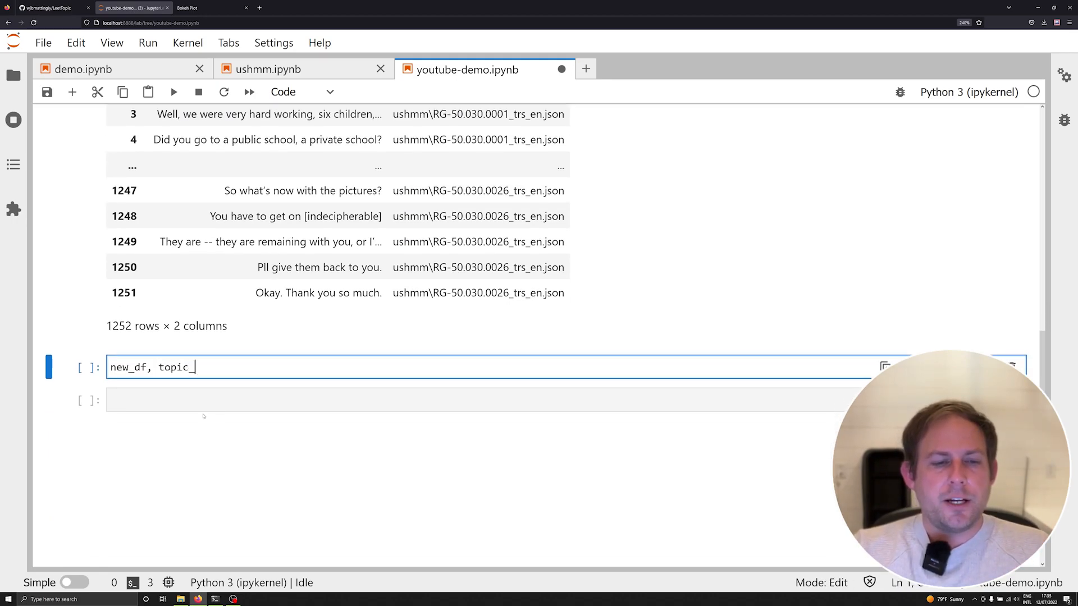
pyautogui.write('data = leet_')
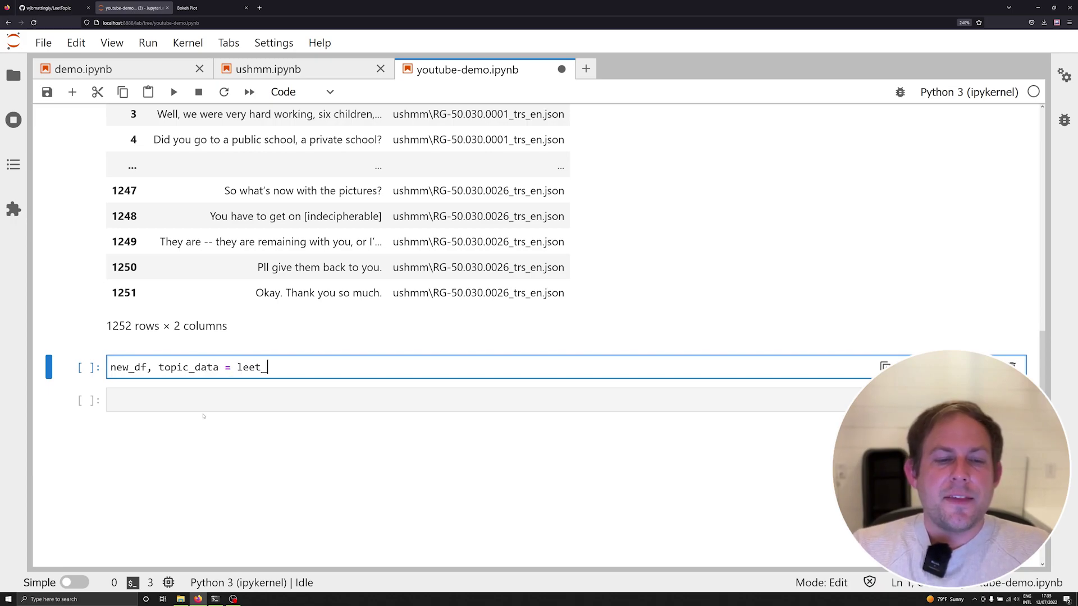
pyautogui.write('topic.')
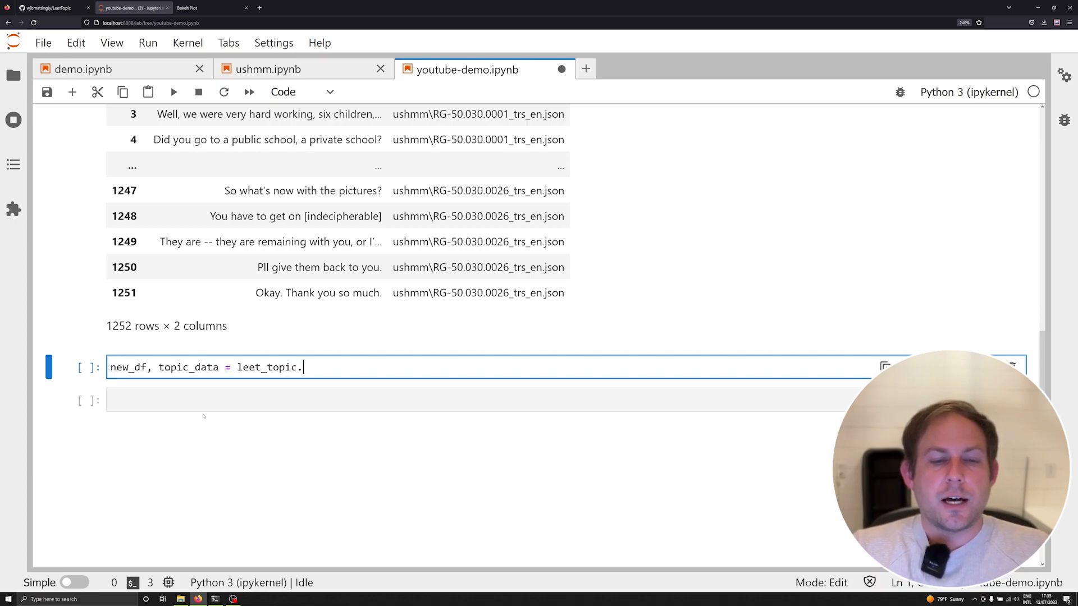
pyautogui.write('Leet')
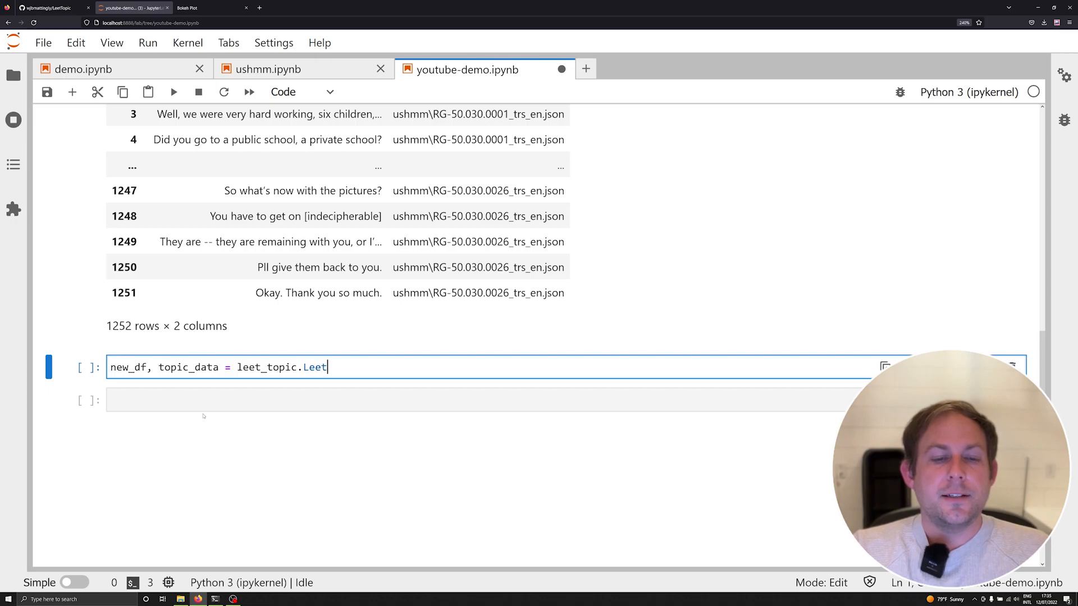
pyautogui.write('Topic(df')
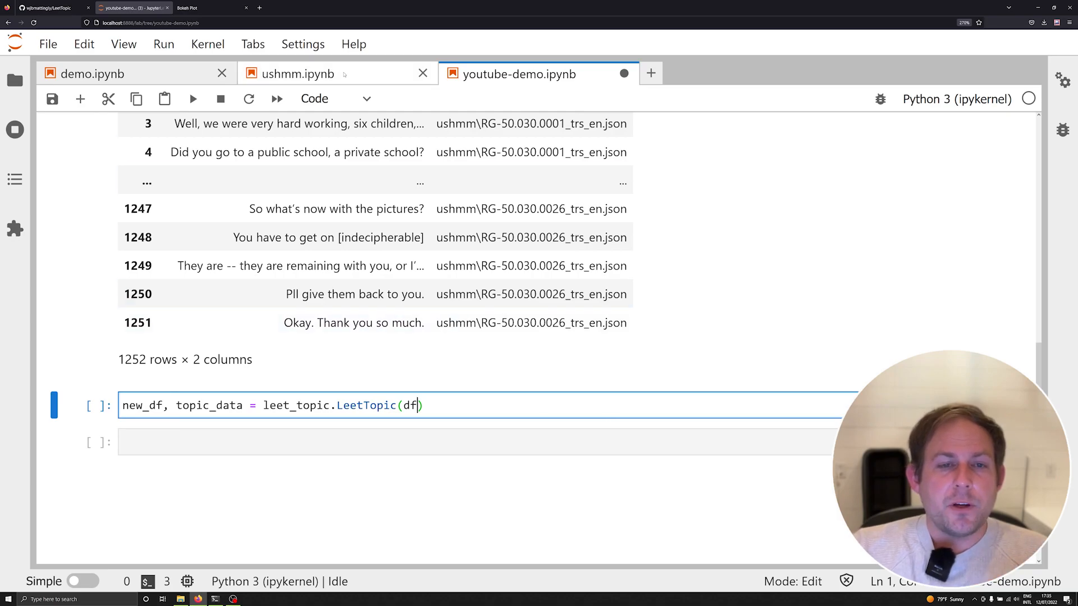
pyautogui.press('Escape')
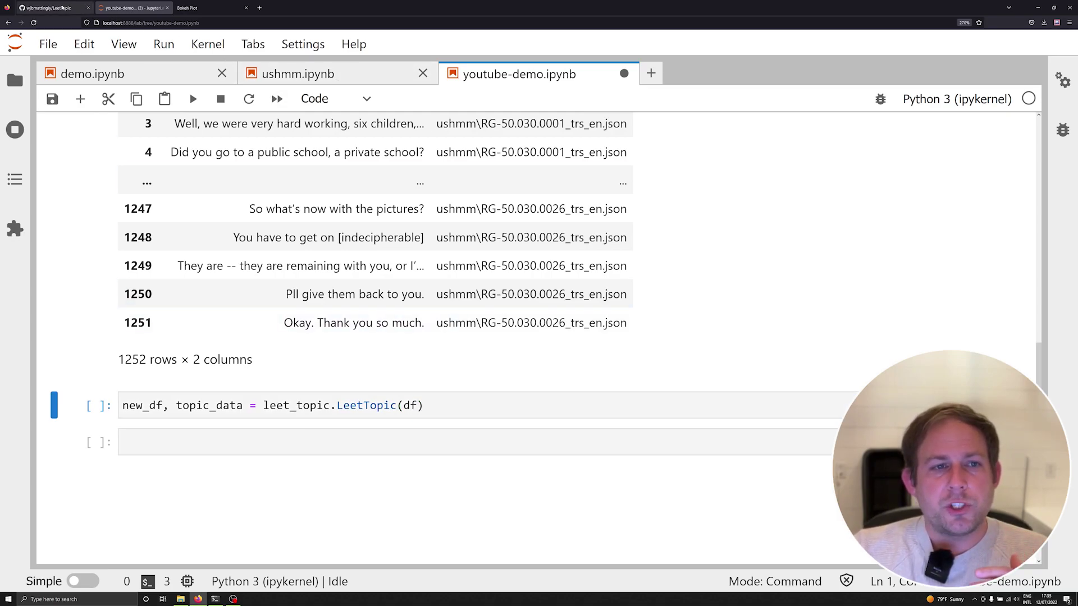
pyautogui.click(48, 8)
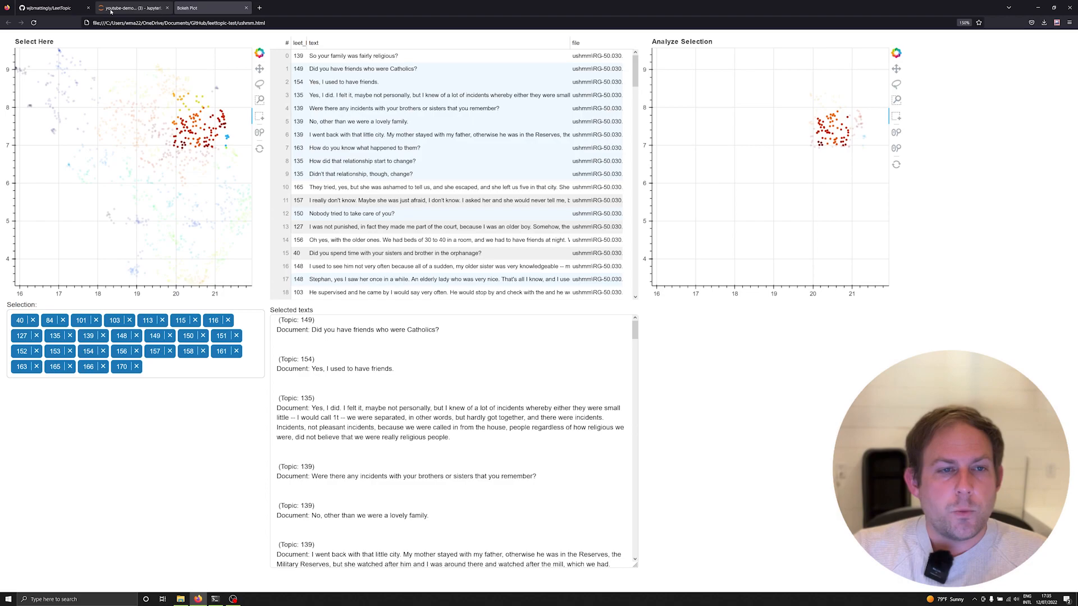
# Add document_field="text", html_filename="ushmm2.html" and max_distance to the LeetTopic call and run it
pyautogui.click(131, 7)
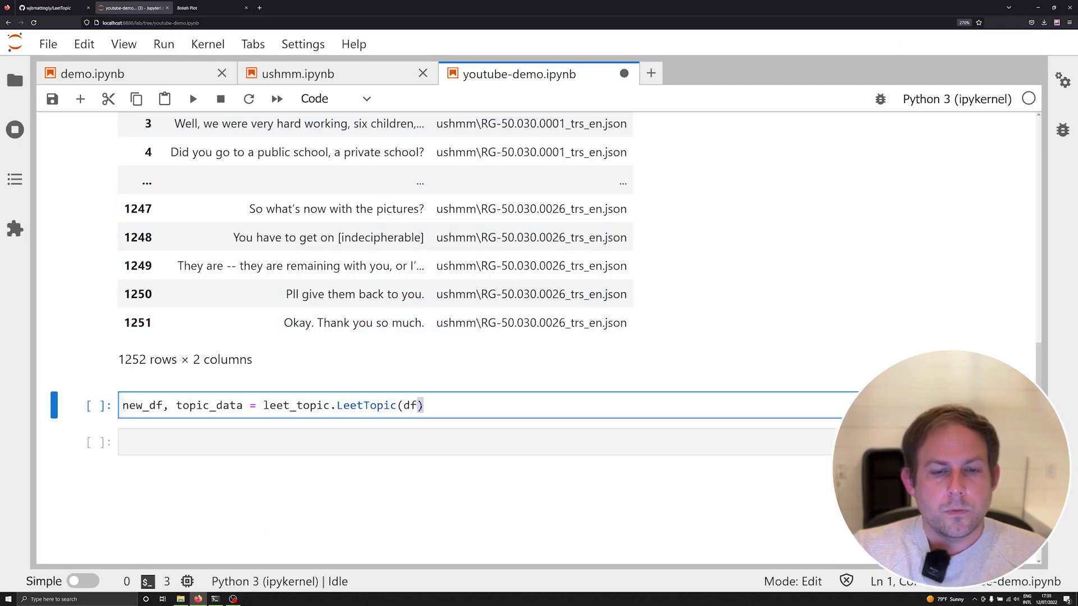
pyautogui.write(', document_f')
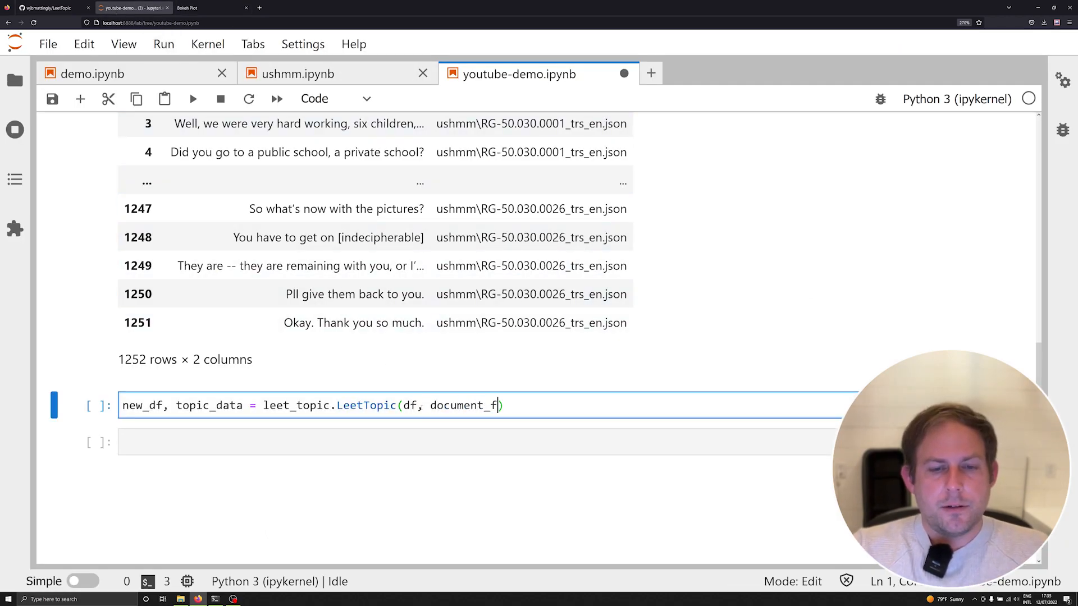
pyautogui.write('ield="te"')
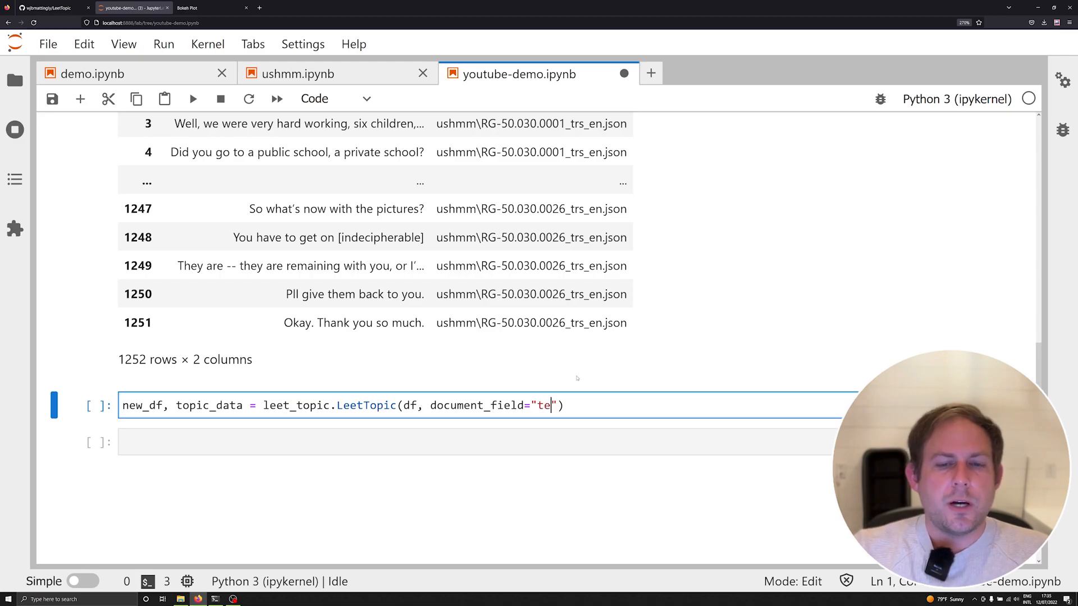
pyautogui.write('xt')
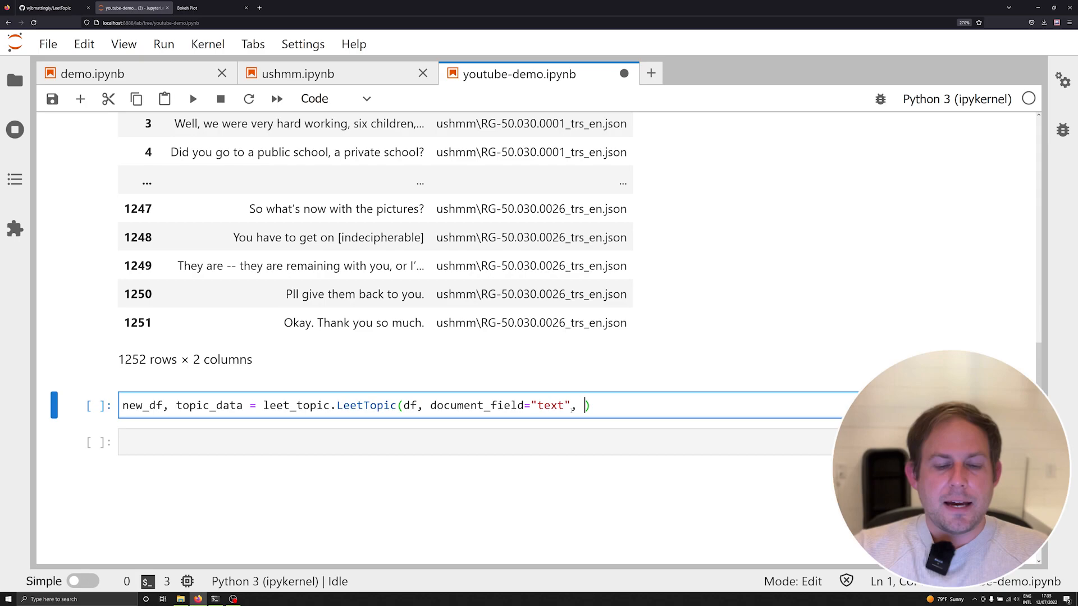
pyautogui.write('html_file')
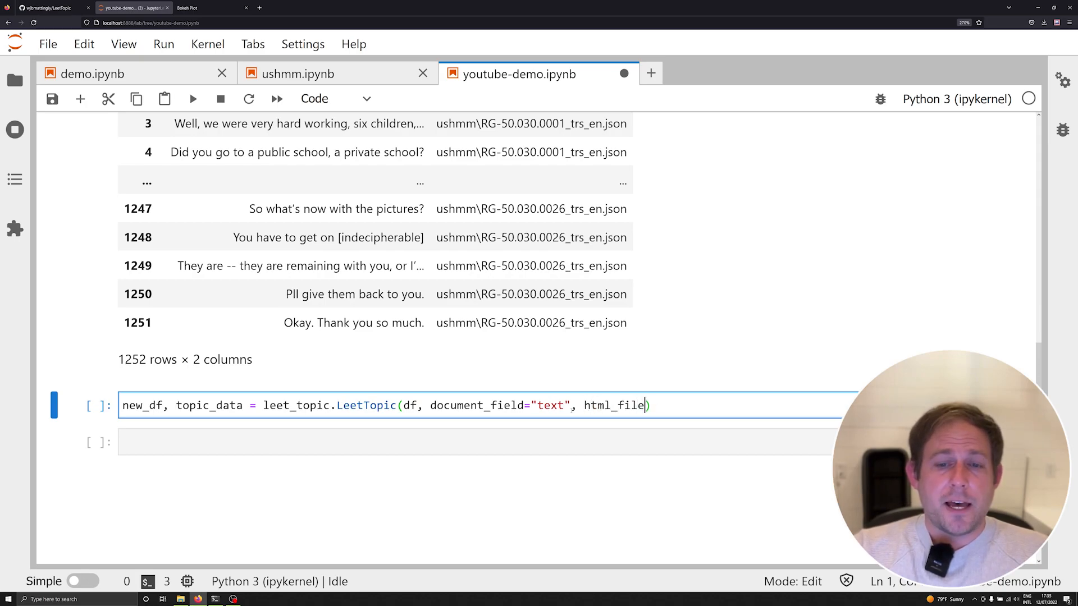
pyautogui.write('name=""')
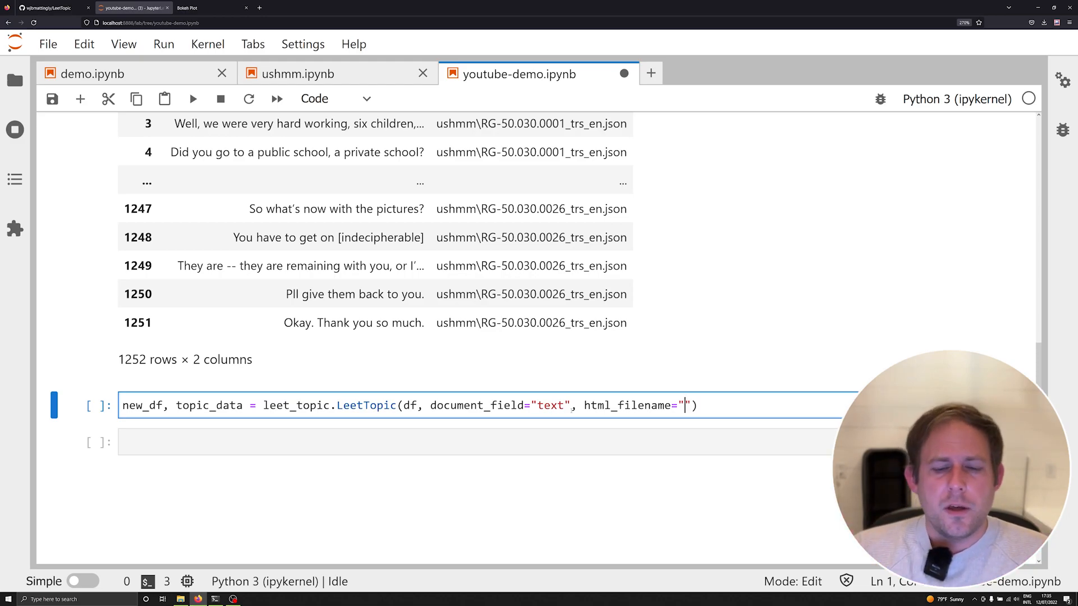
pyautogui.write('ushmm2')
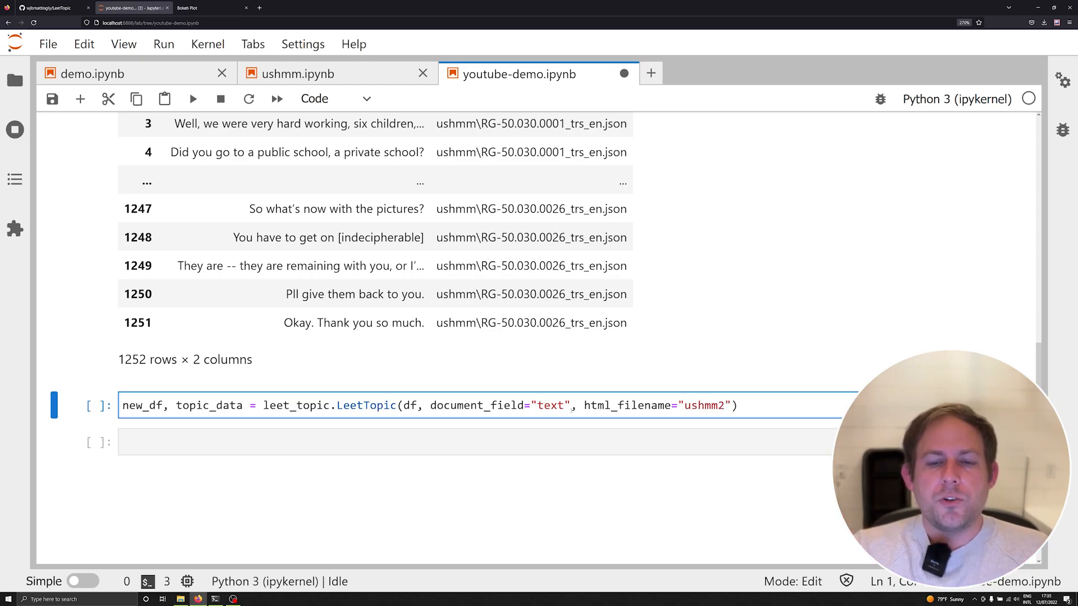
pyautogui.write('.html')
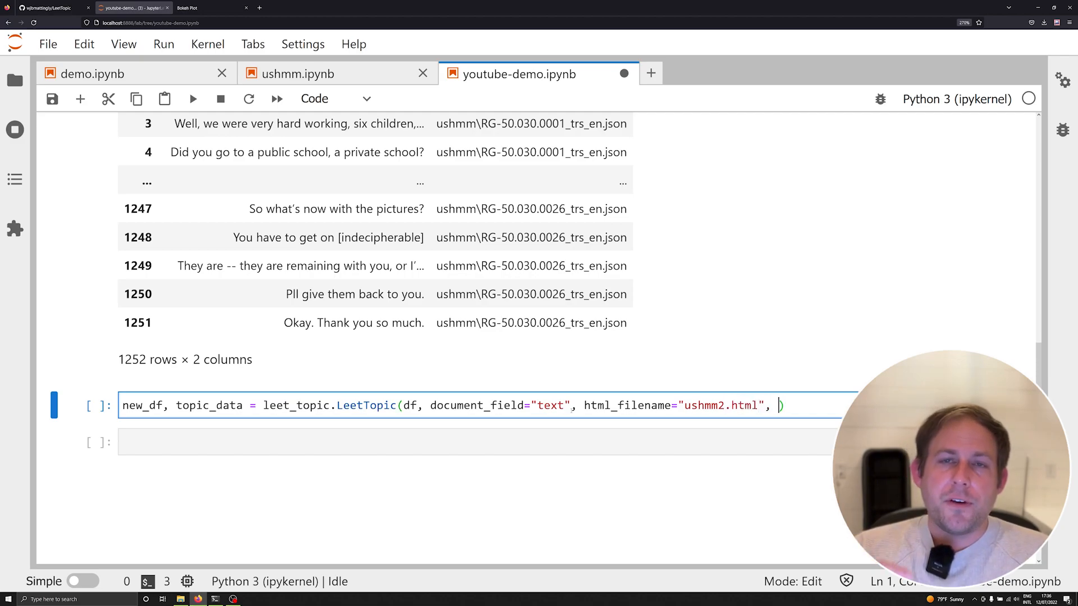
pyautogui.write('max_dist')
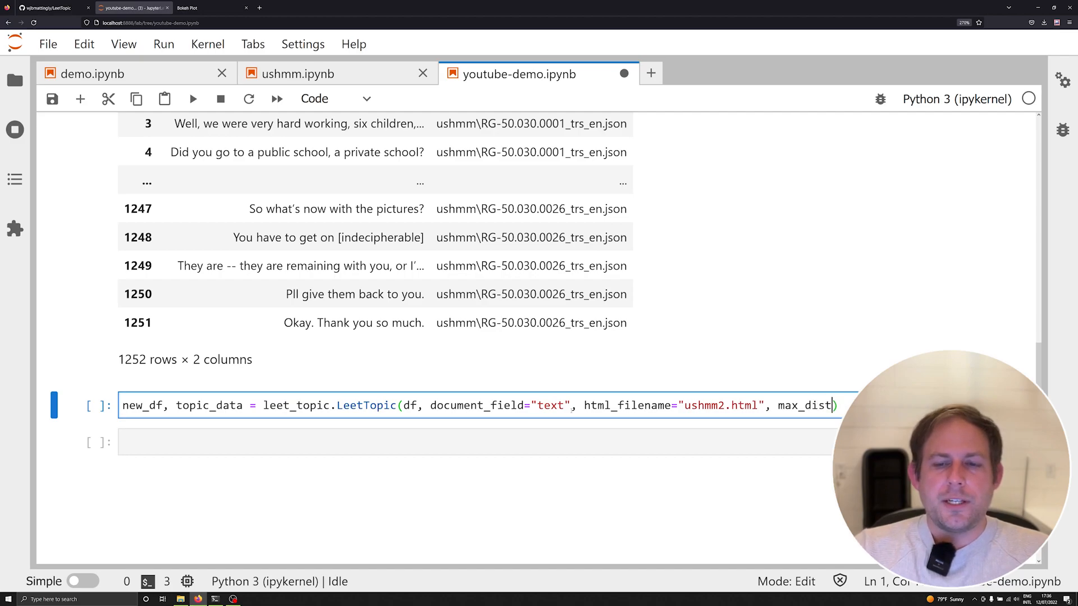
pyautogui.write('ance')
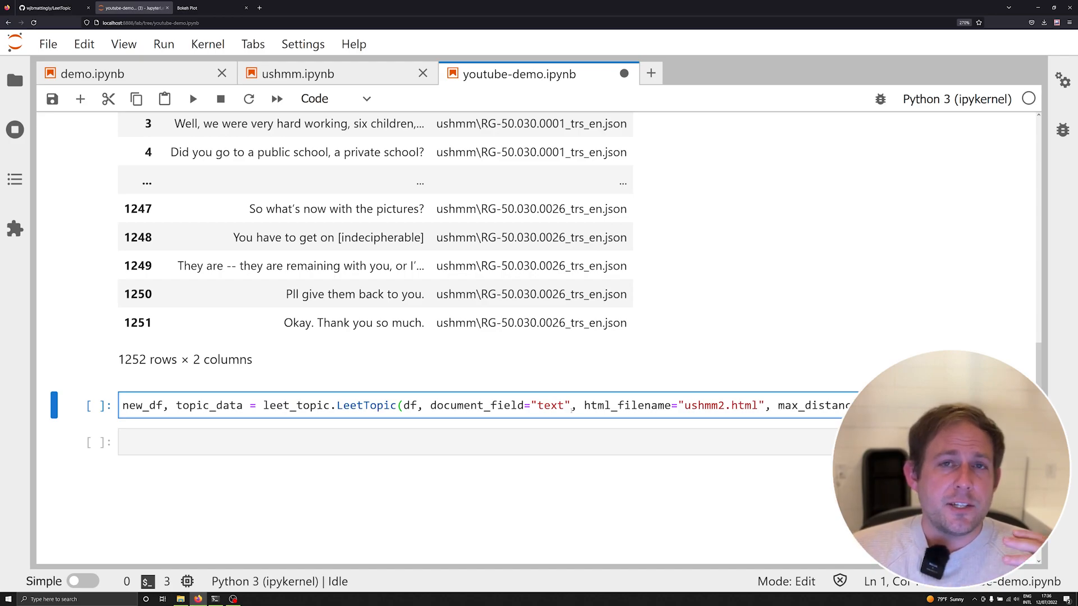
pyautogui.press('ctrl+s')
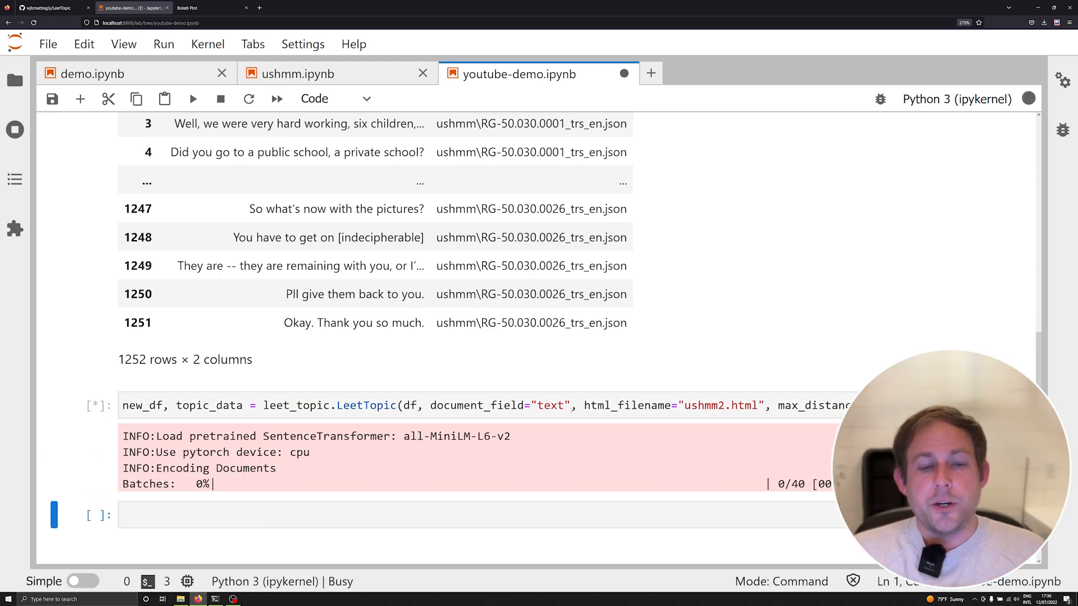
# Wait for UMAP, HDBScan and TF-IDF to finish, then open the new ushmm2.html Bokeh plot
pyautogui.scroll(-3)
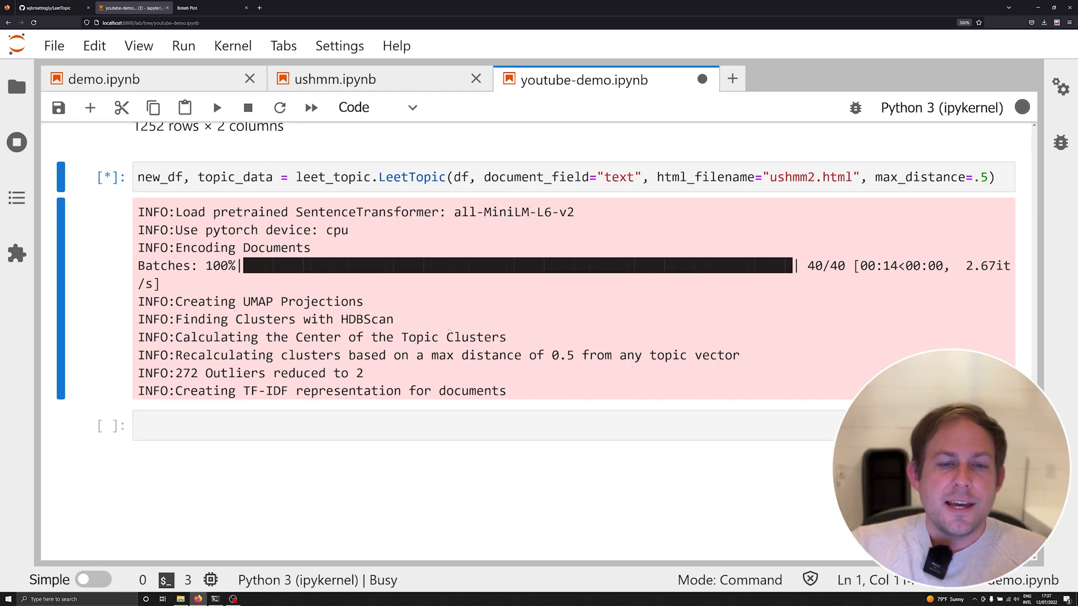
pyautogui.click(289, 8)
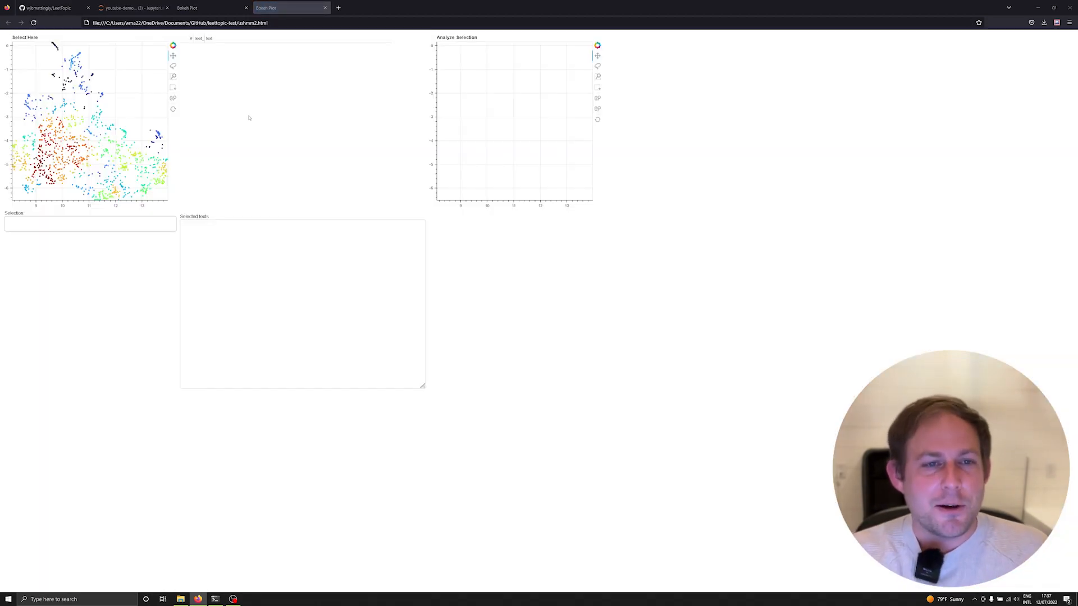
# Back in the notebook, scroll to the completed run ending in a BAD_COLUMN_NAME error
pyautogui.click(131, 7)
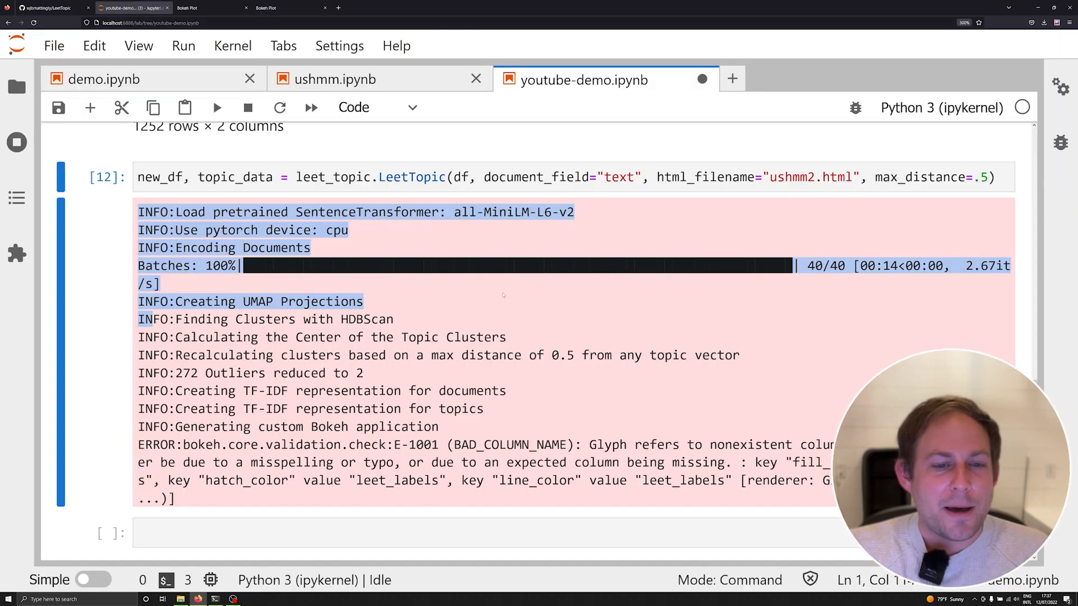
pyautogui.scroll(-3)
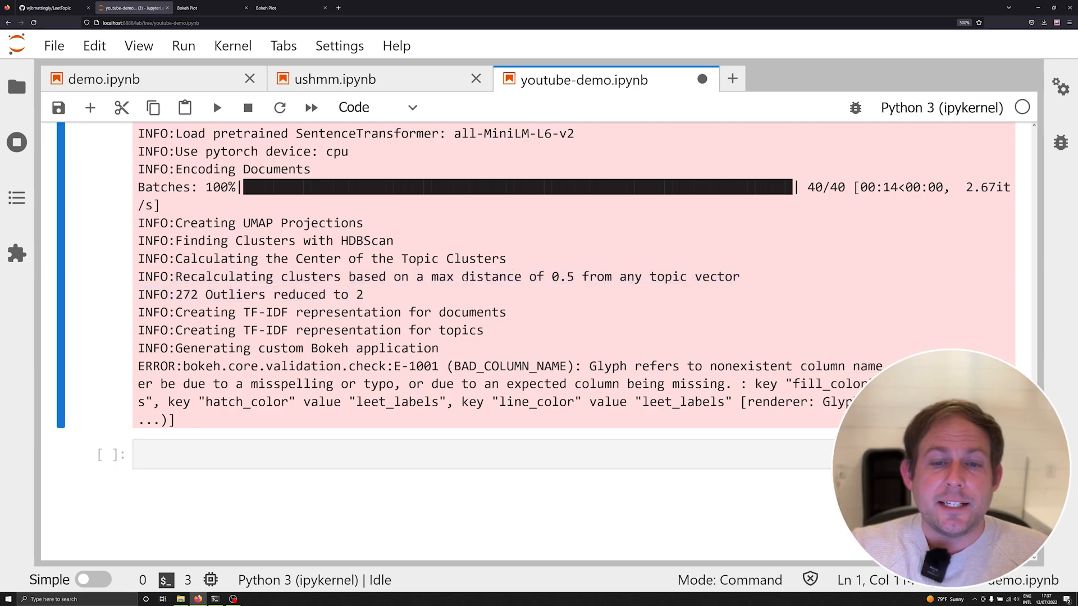
# Highlight the TF-IDF log lines, then reopen the ushmm2 Bokeh topic explorer
pyautogui.doubleClick(281, 294)
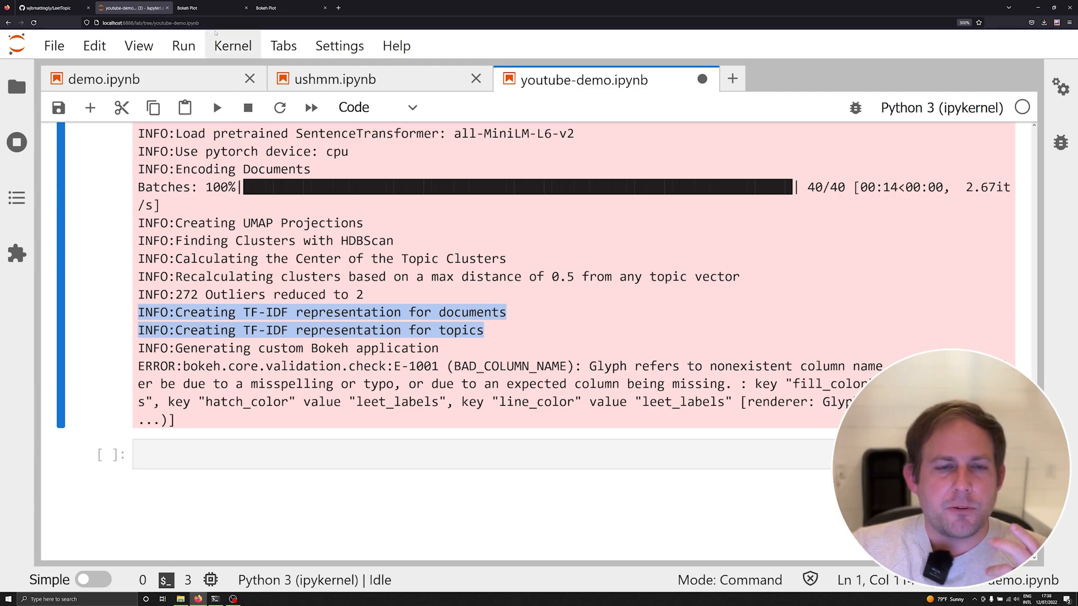
pyautogui.click(288, 7)
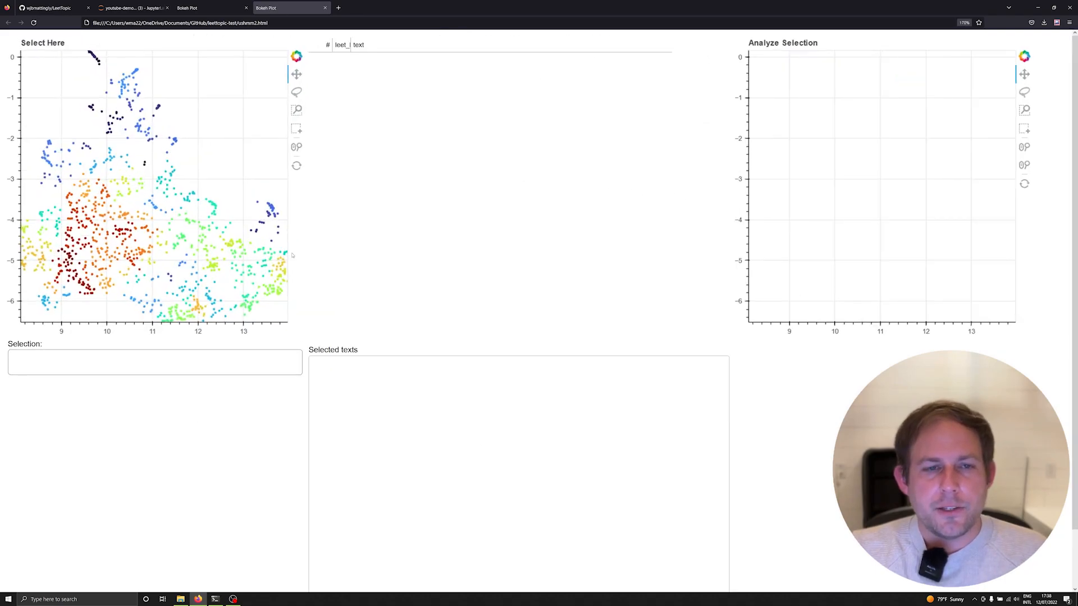
pyautogui.moveTo(318, 126)
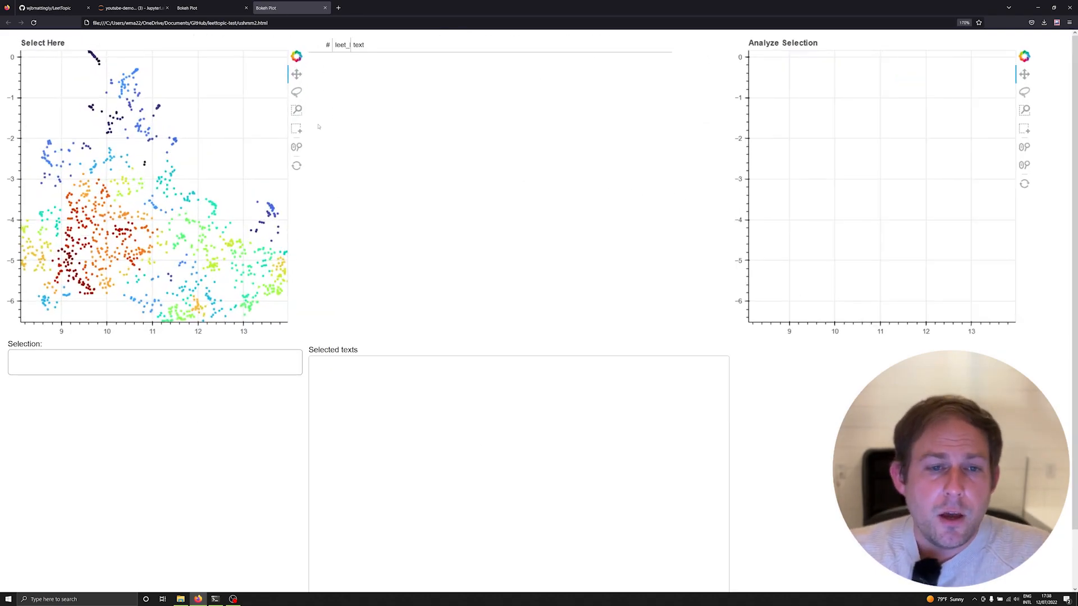
# Box-select the small ghetto cluster near x 13 and zoom in on its topic 9 Lakhva documents
pyautogui.click(296, 128)
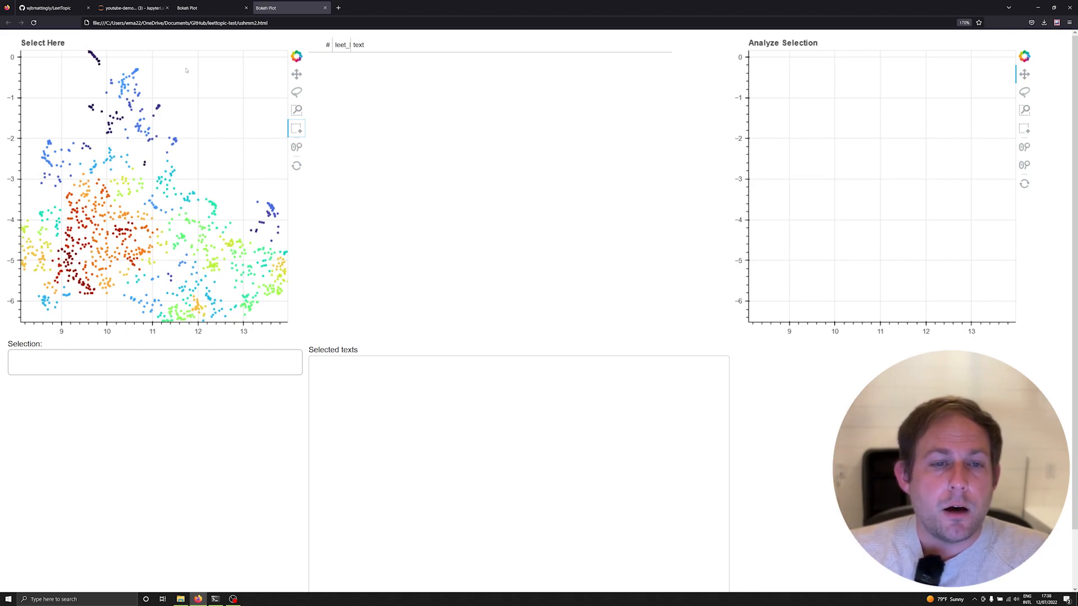
pyautogui.moveTo(183, 164)
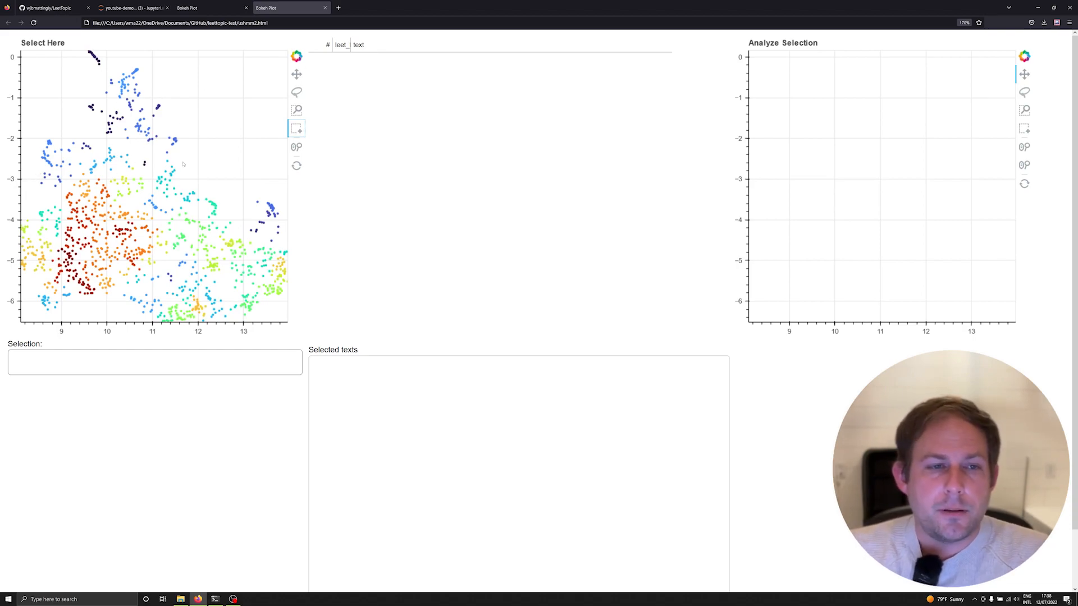
pyautogui.moveTo(167, 55)
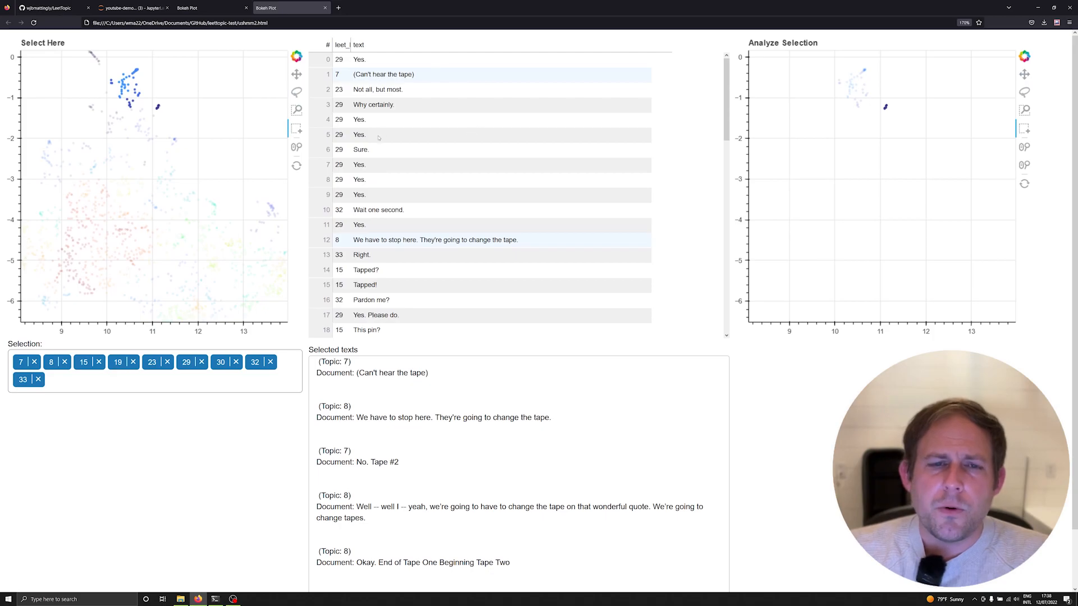
pyautogui.moveTo(283, 199)
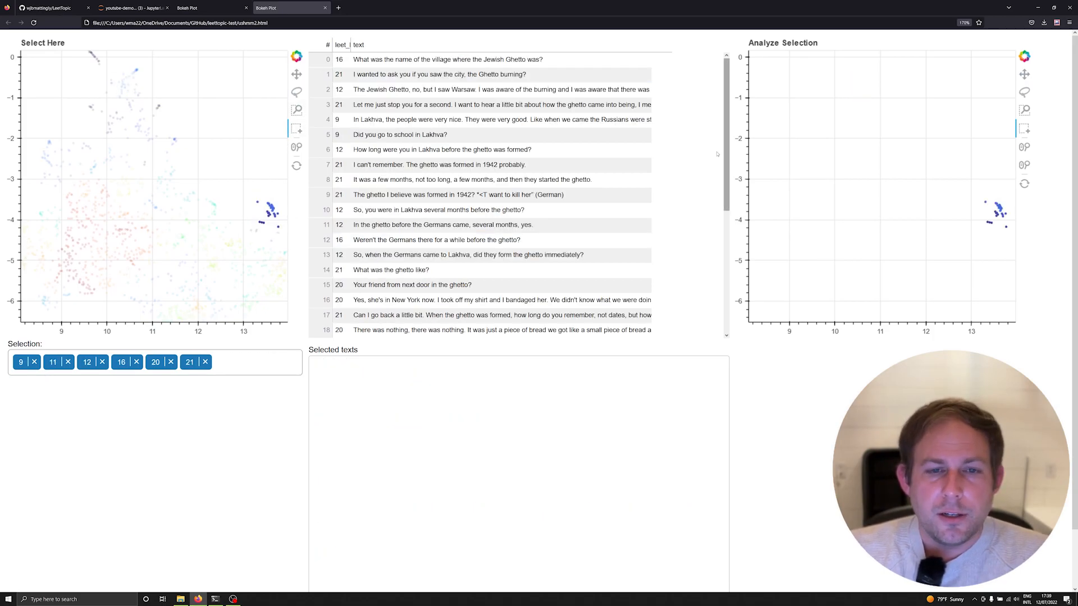
pyautogui.click(500, 89)
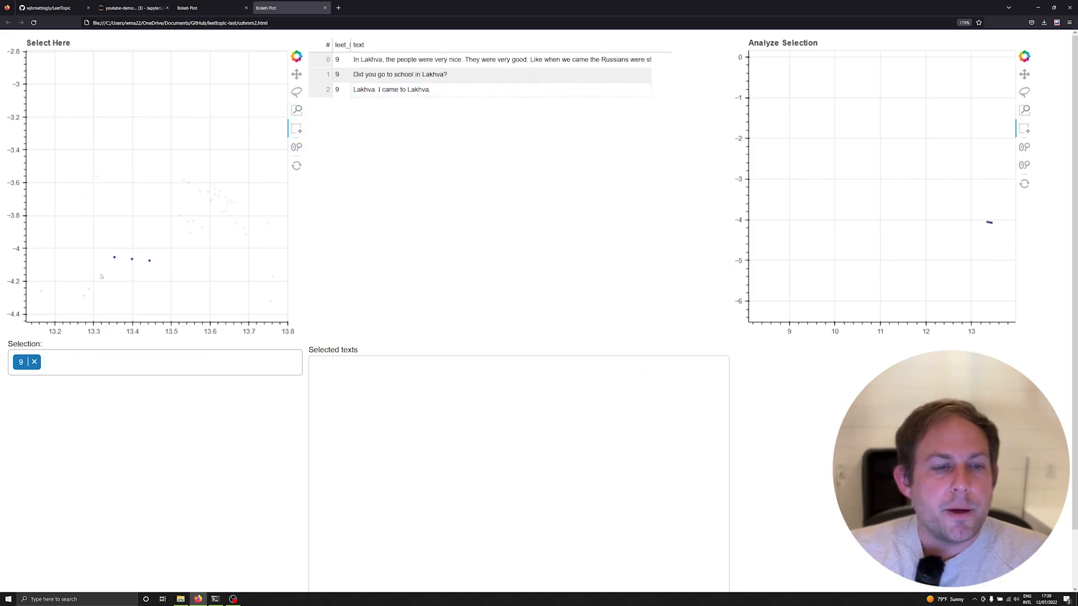
pyautogui.moveTo(260, 172)
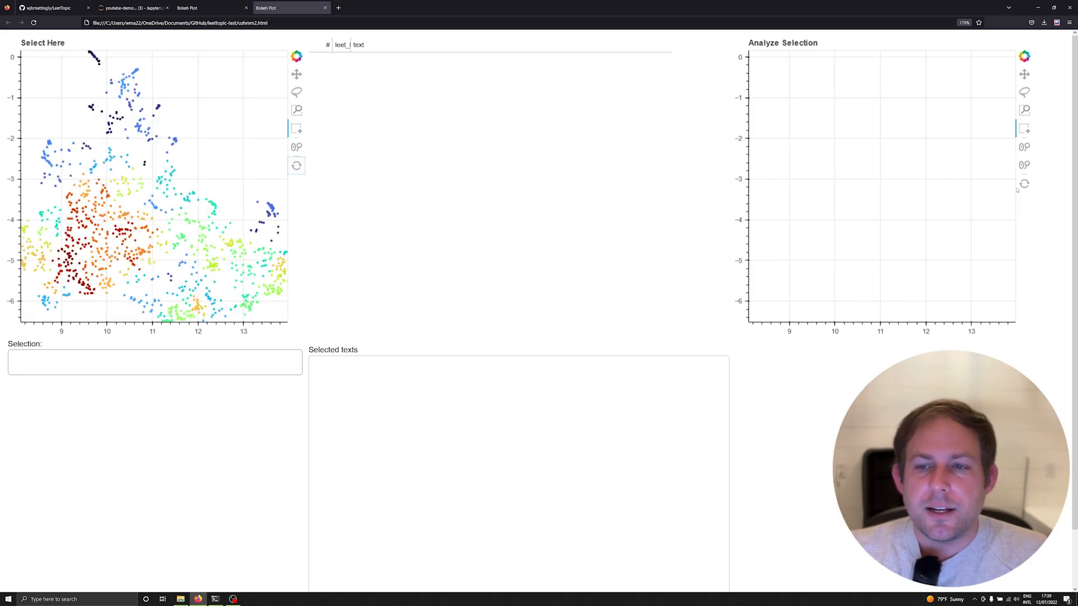
pyautogui.moveTo(1023, 183)
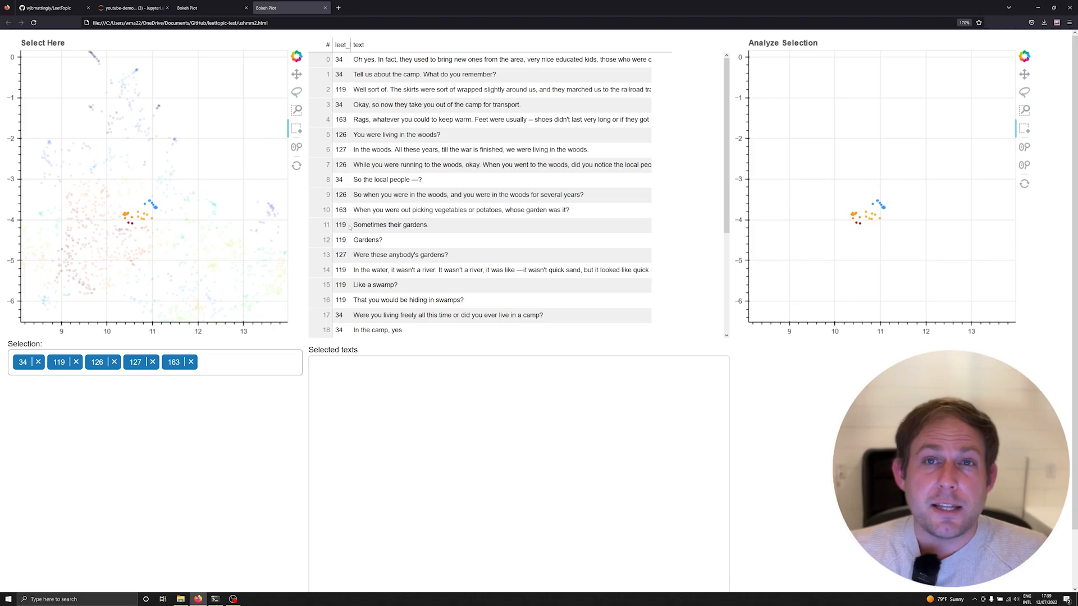
pyautogui.moveTo(918, 175)
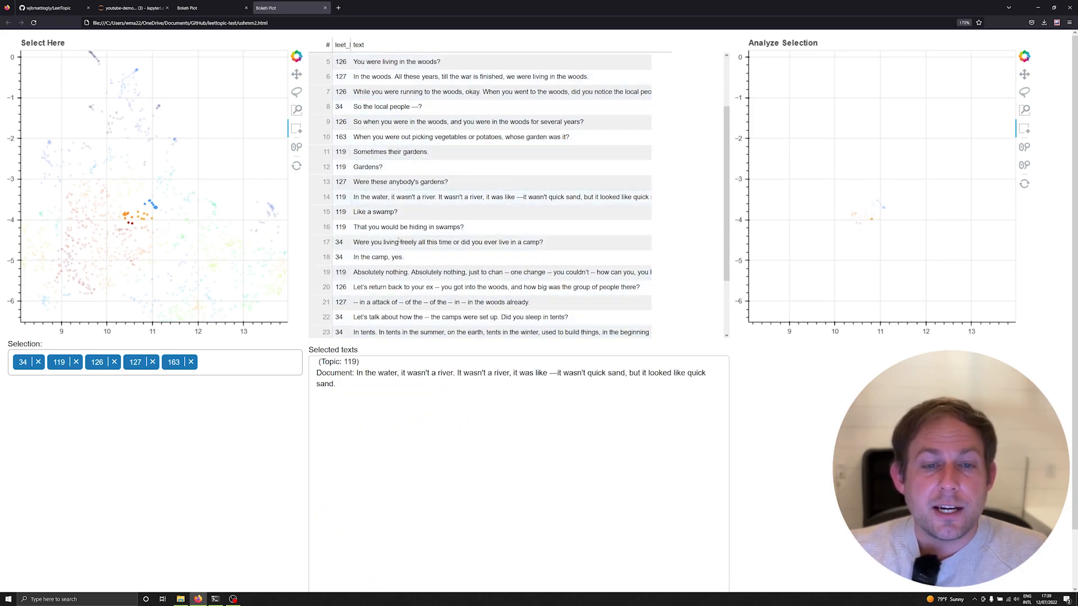
# Read another selected cluster document in full, then return to the JupyterLab notebook
pyautogui.click(481, 321)
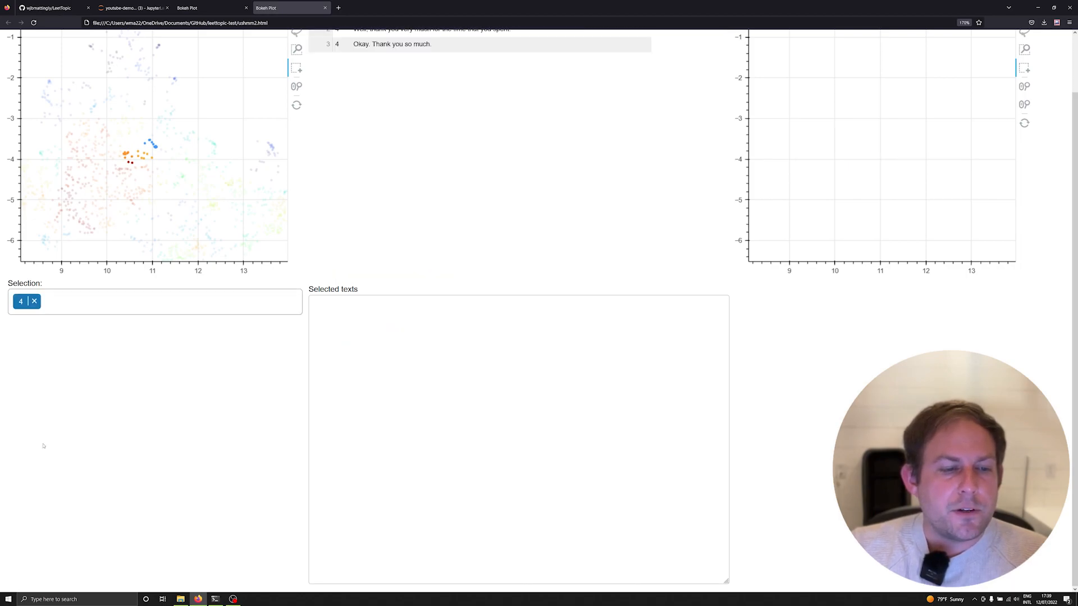
pyautogui.scroll(3)
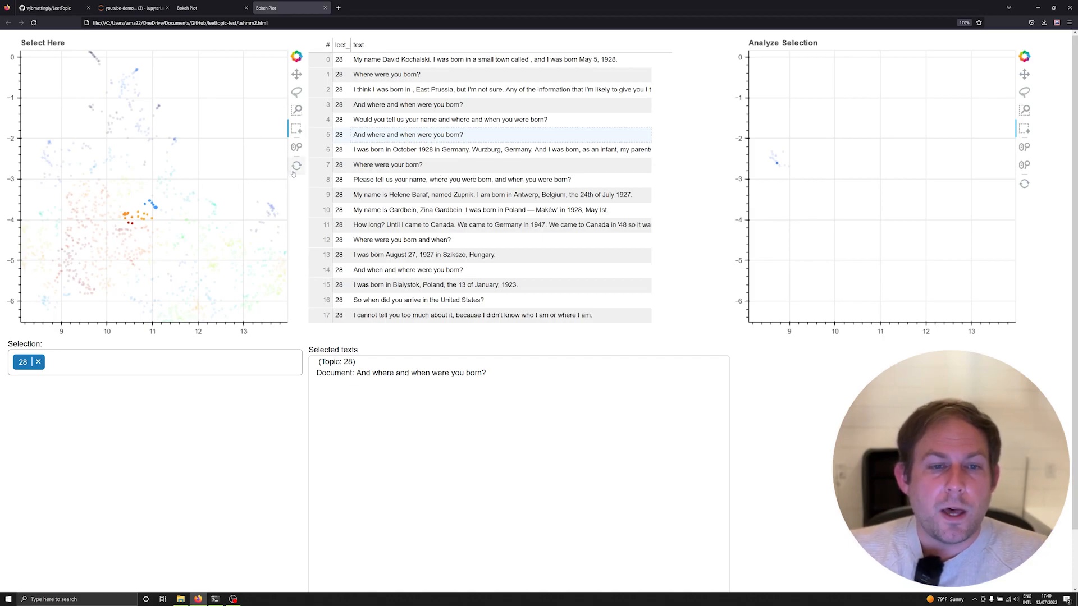
pyautogui.click(128, 7)
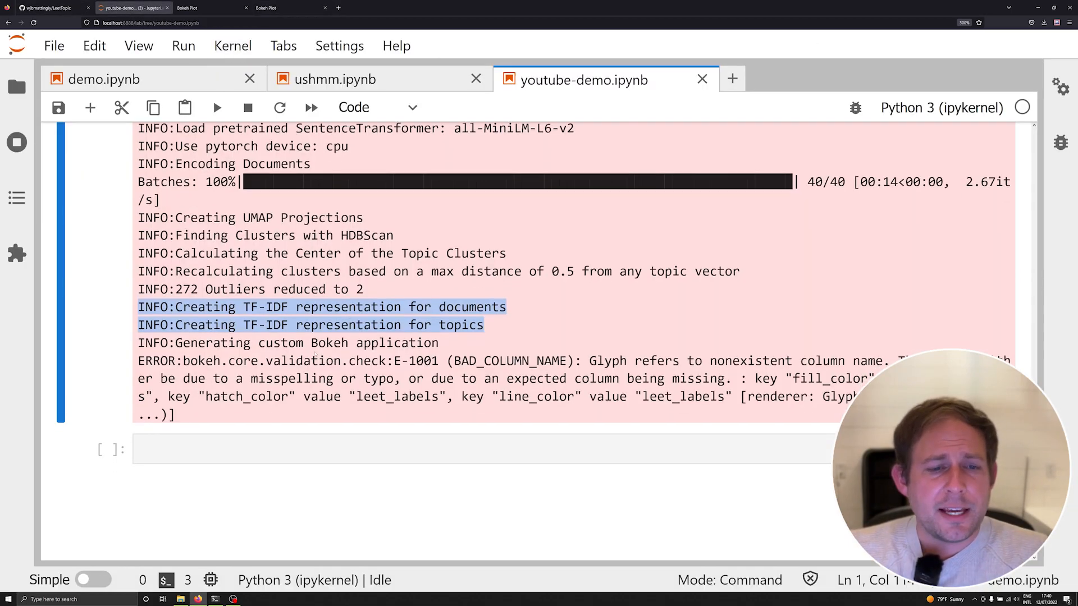
# Scroll the new_df output and point out its hdbscan_labels and leet_labels columns
pyautogui.scroll(3)
pyautogui.write('new_df')
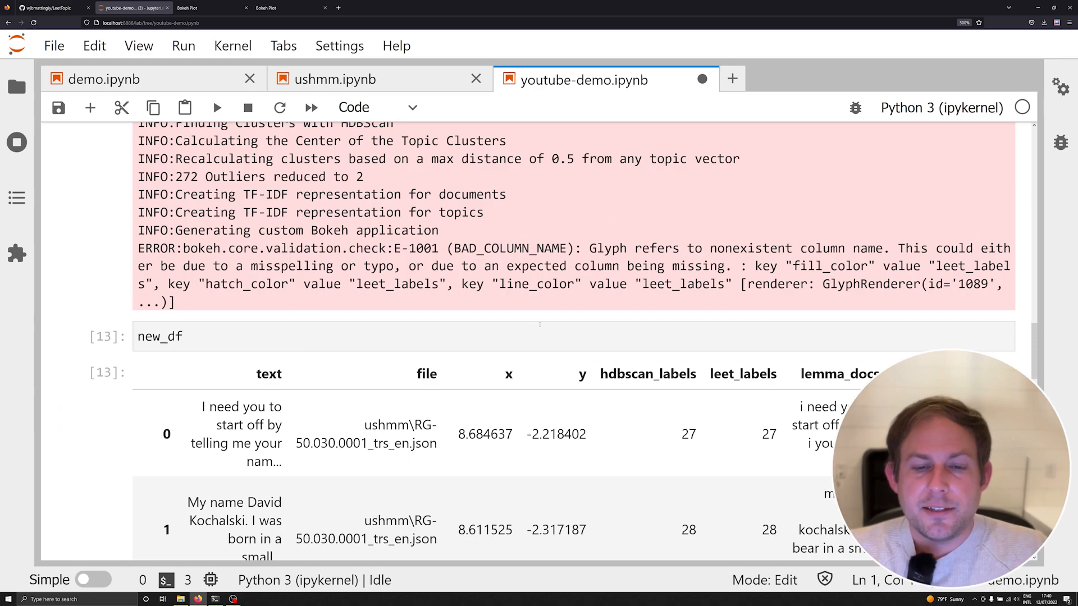
pyautogui.scroll(-3)
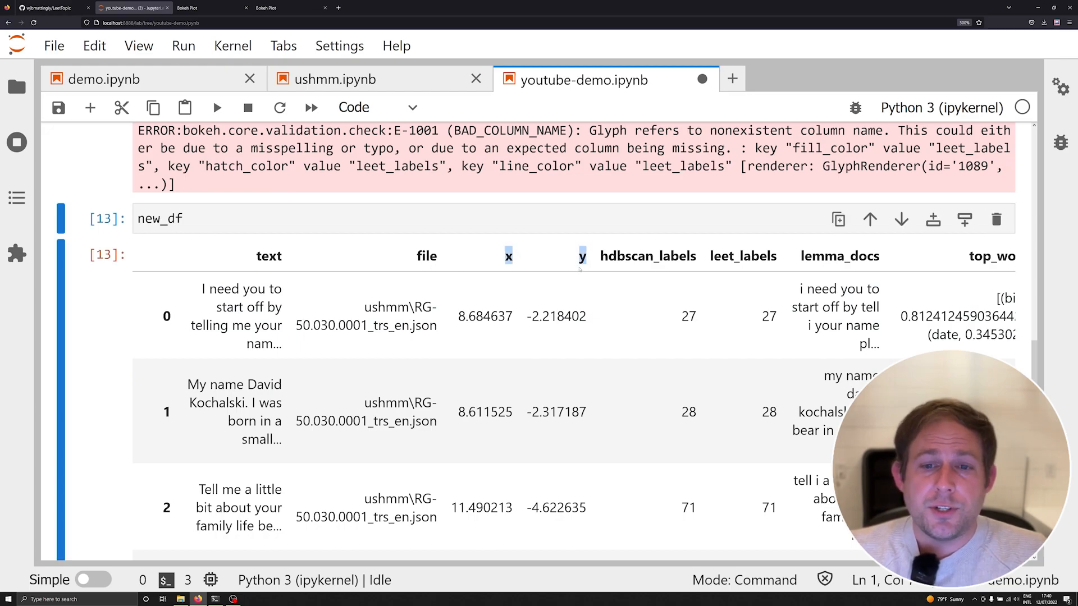
pyautogui.click(647, 256)
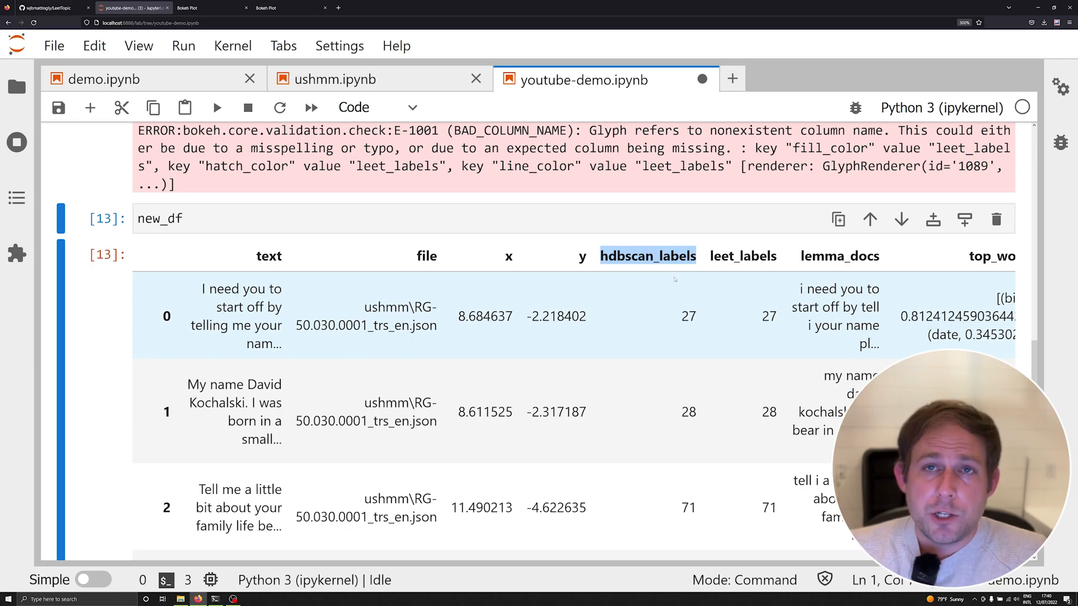
pyautogui.click(742, 256)
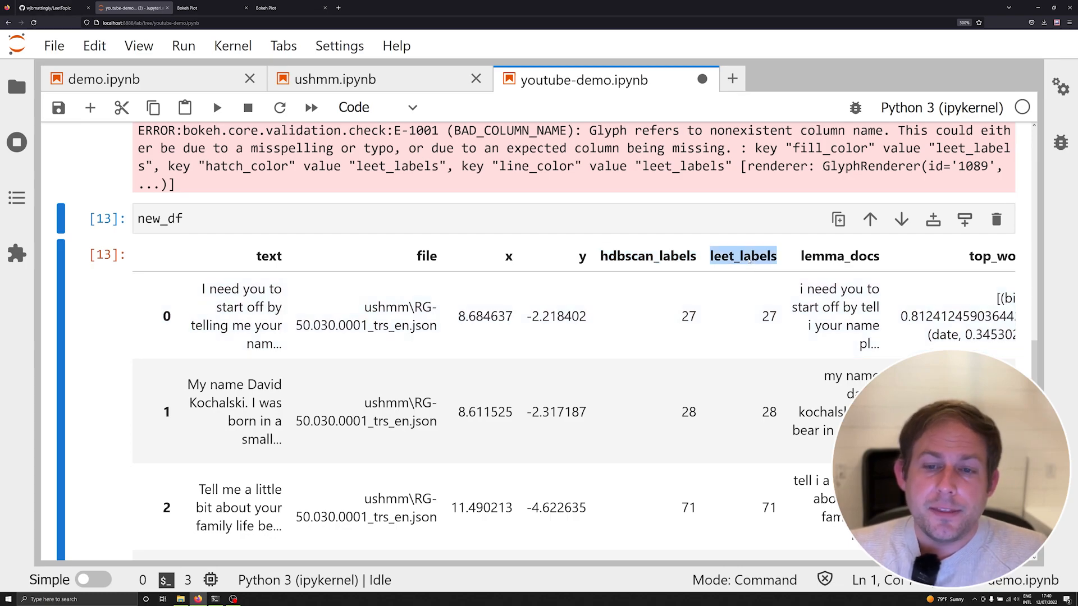
pyautogui.scroll(-3)
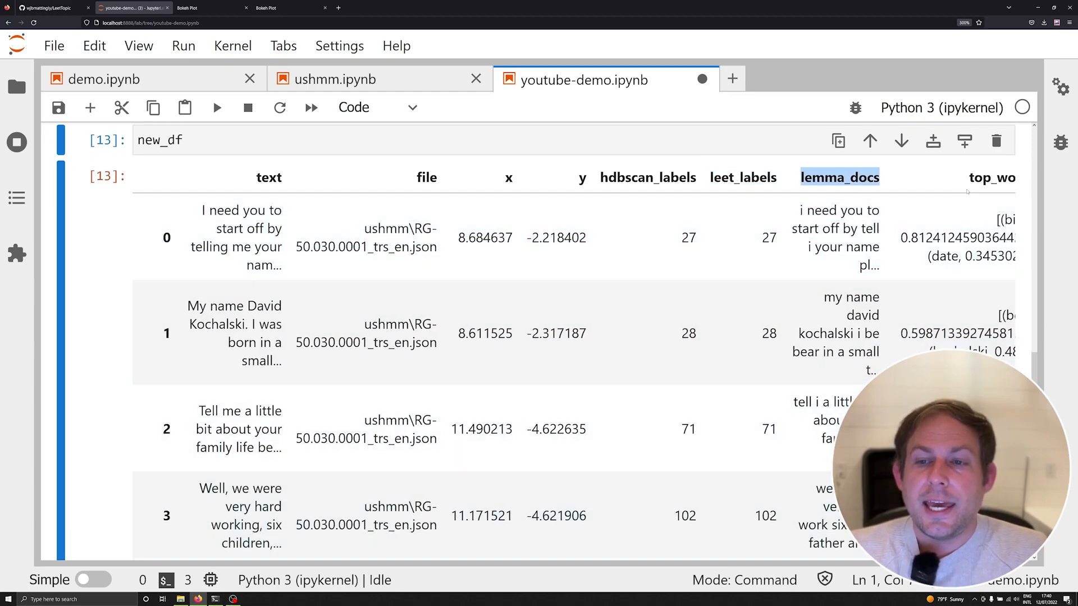
pyautogui.hscroll(3)
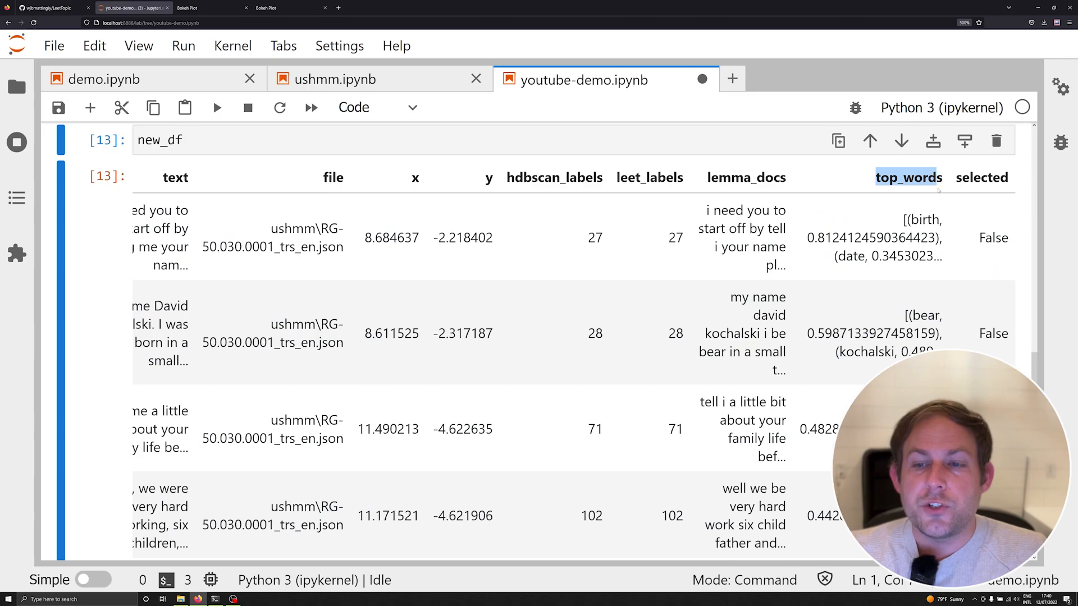
# Save the notebook and scroll further down through the new_df table rows
pyautogui.press('ctrl+s')
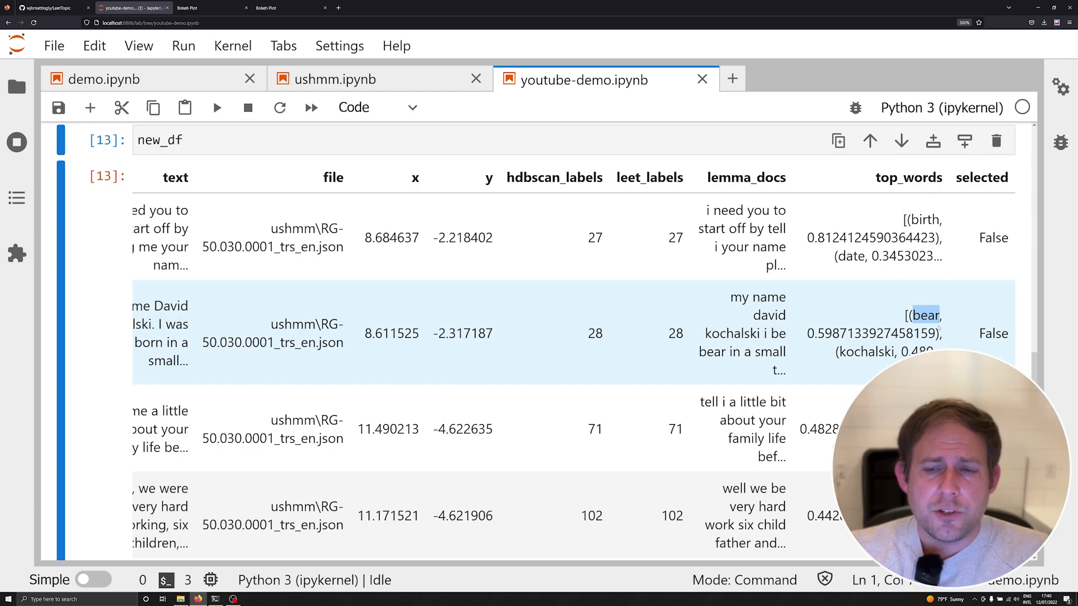
pyautogui.scroll(-3)
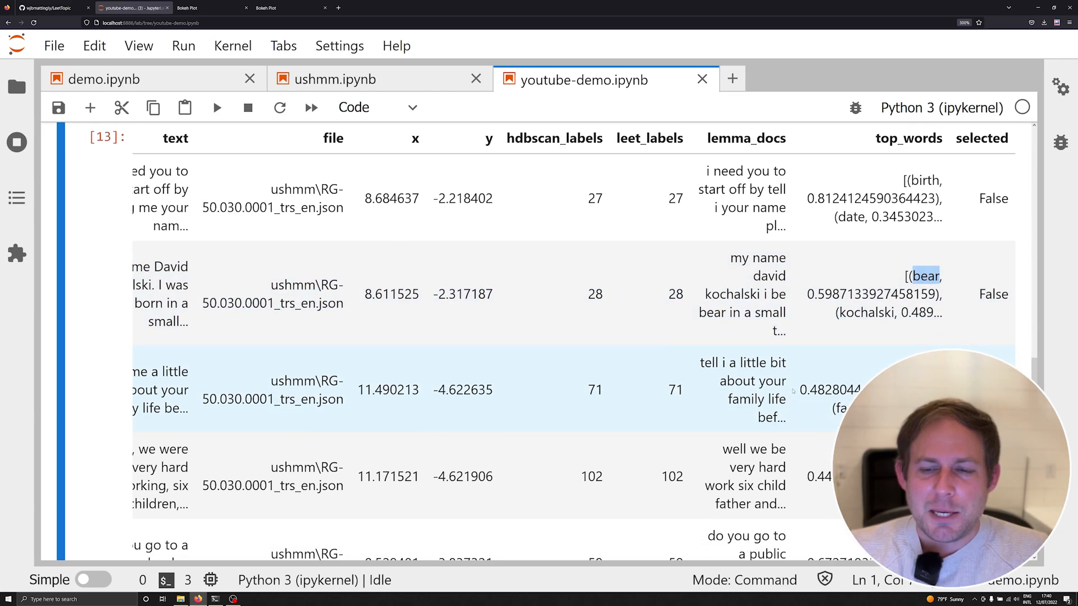
pyautogui.scroll(-3)
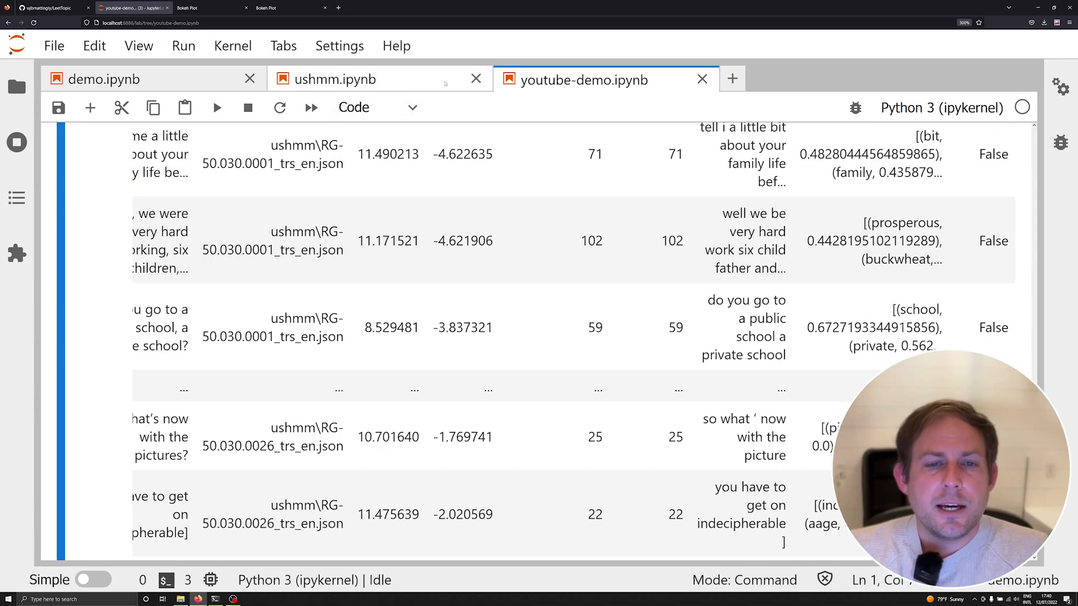
pyautogui.scroll(-3)
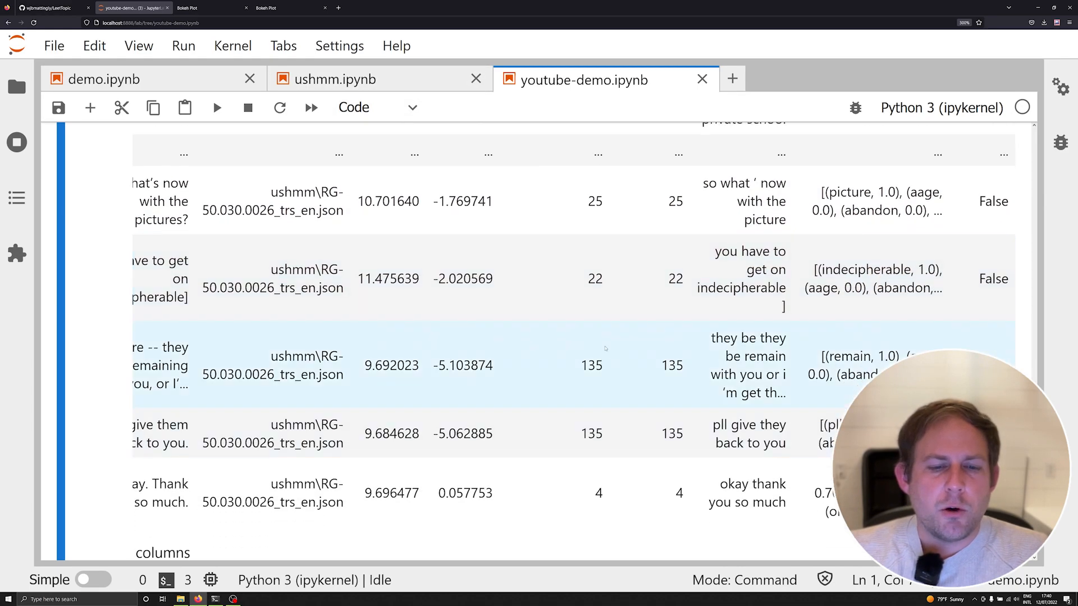
pyautogui.scroll(-3)
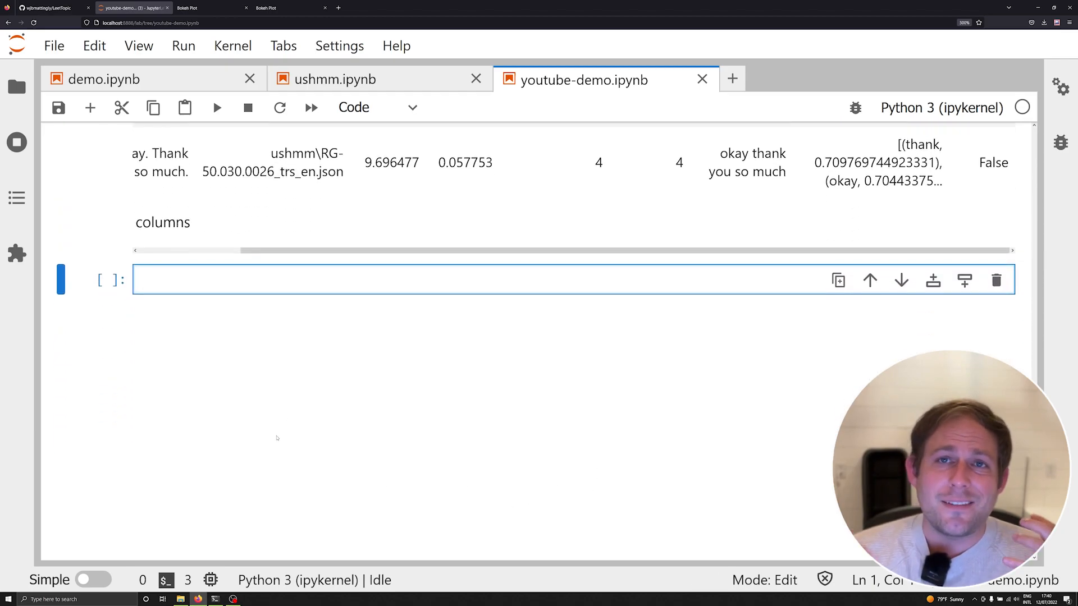
# Display topic_data[0] and scroll through its centre, coords, doc lemmas, key words and relevance docs
pyautogui.write('topic_data')
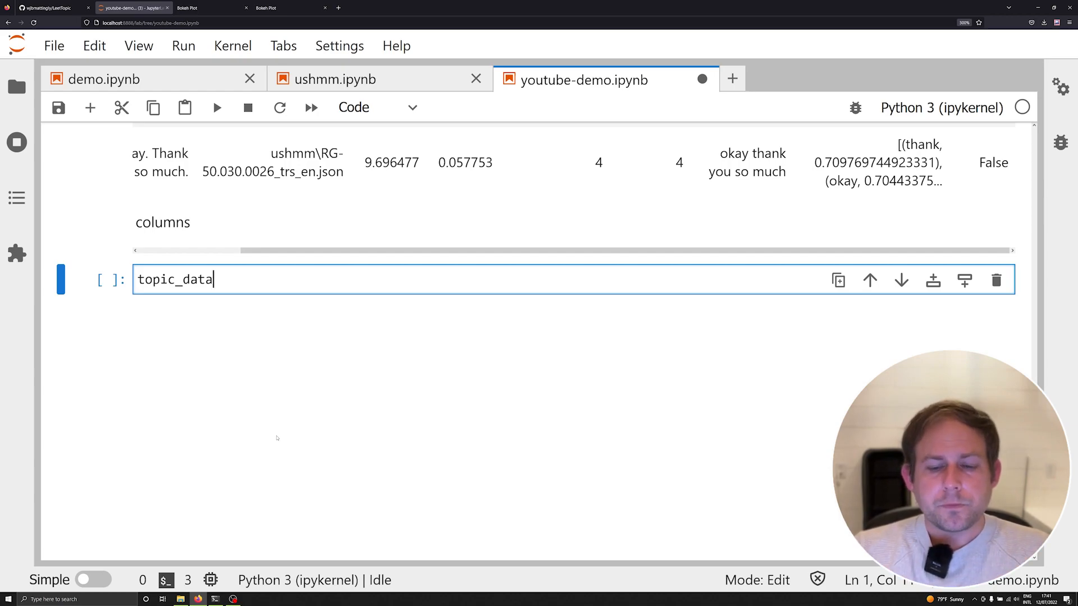
pyautogui.write('[]')
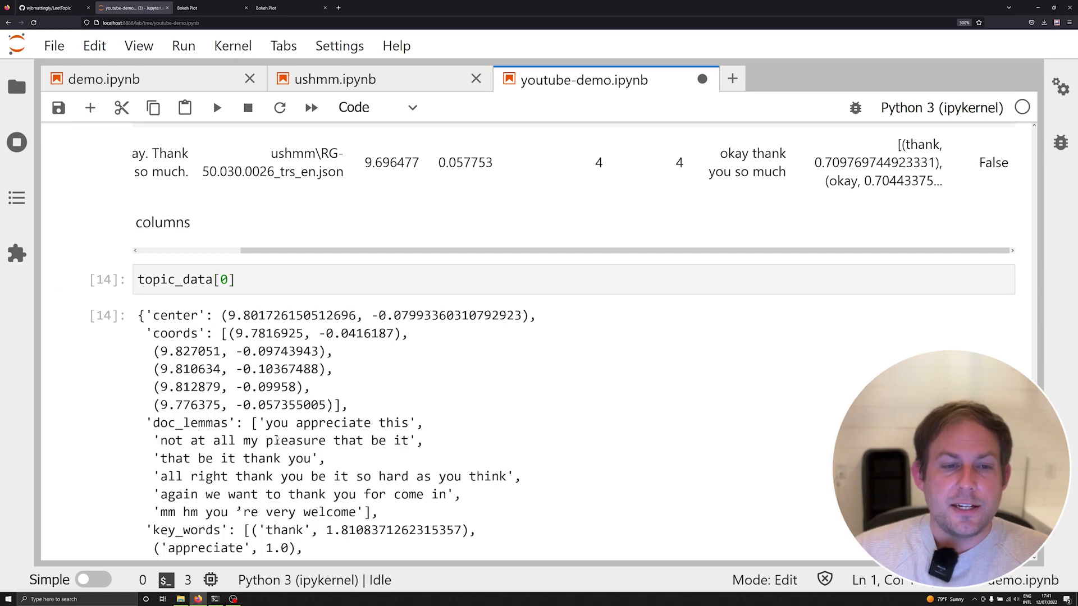
pyautogui.moveTo(444, 454)
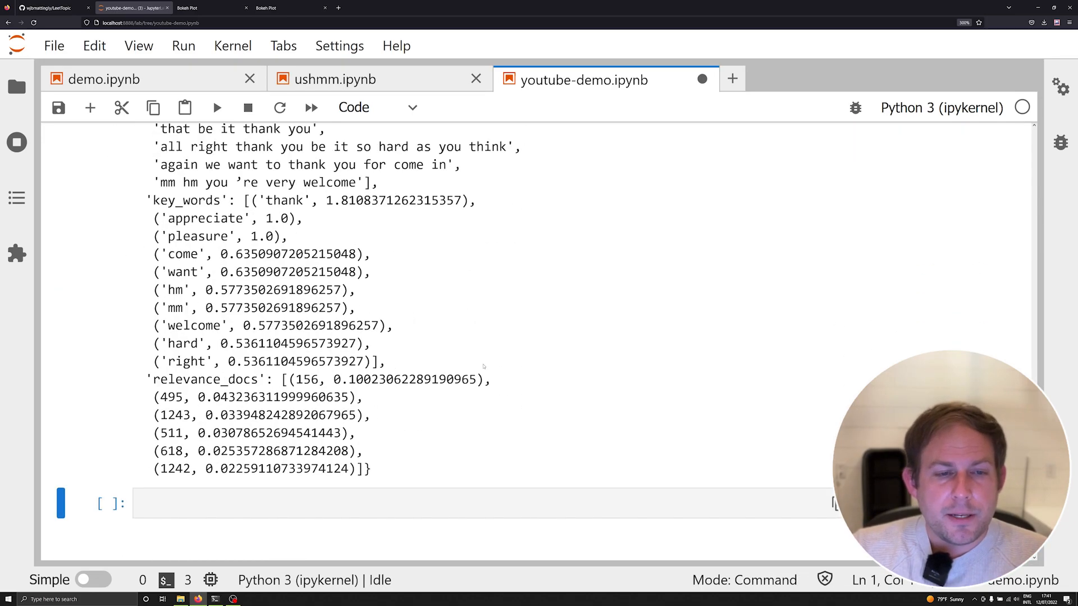
pyautogui.scroll(3)
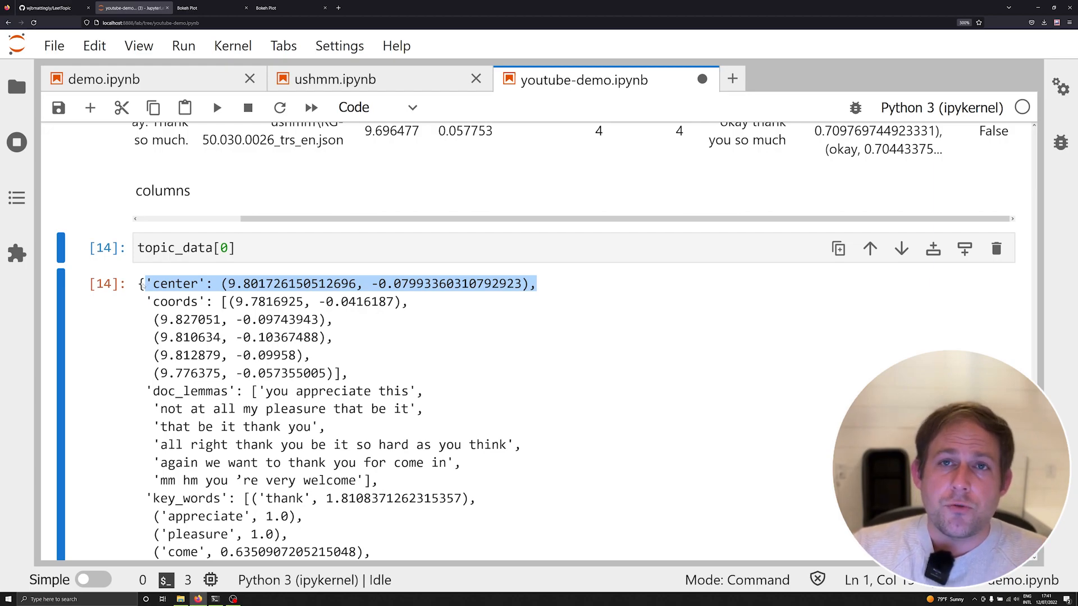
pyautogui.moveTo(132, 297)
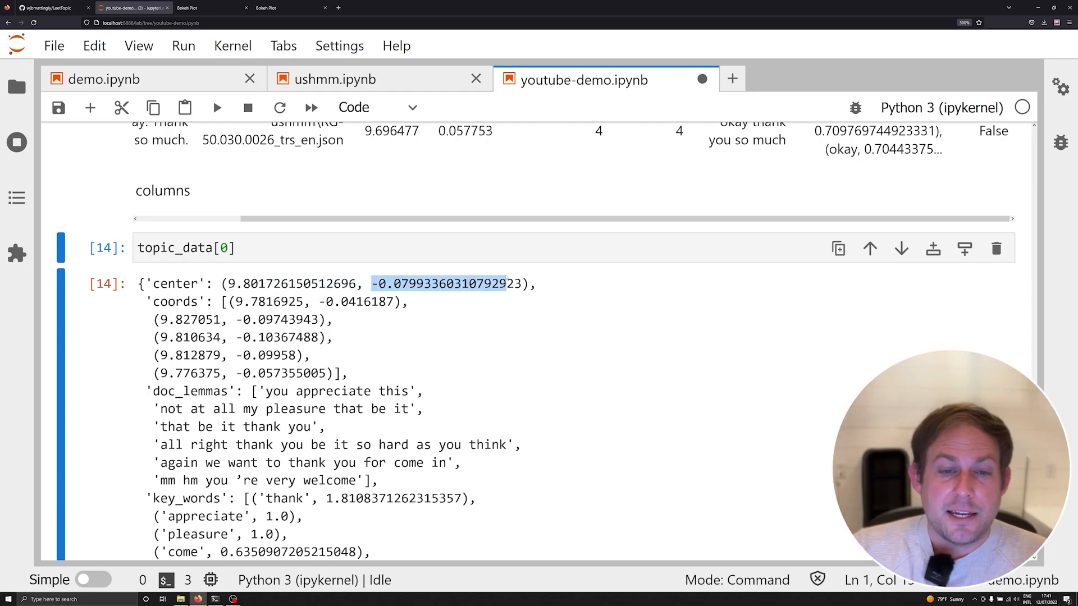
pyautogui.scroll(-3)
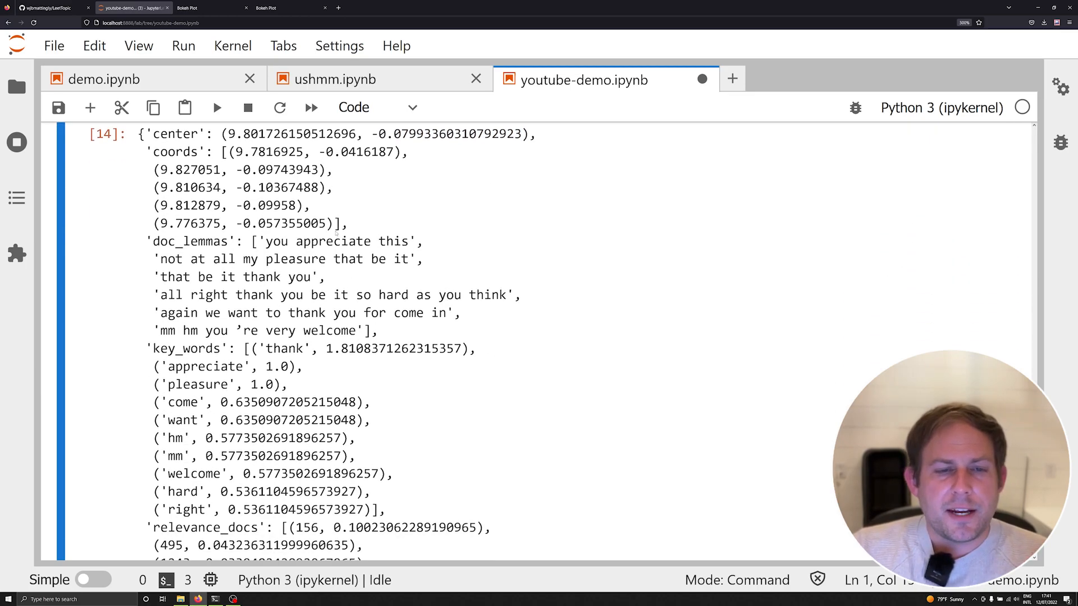
# Highlight topic 0's doc lemmas, scroll to its relevance documents, then return to the Bokeh app
pyautogui.moveTo(145, 152); pyautogui.dragTo(347, 223)
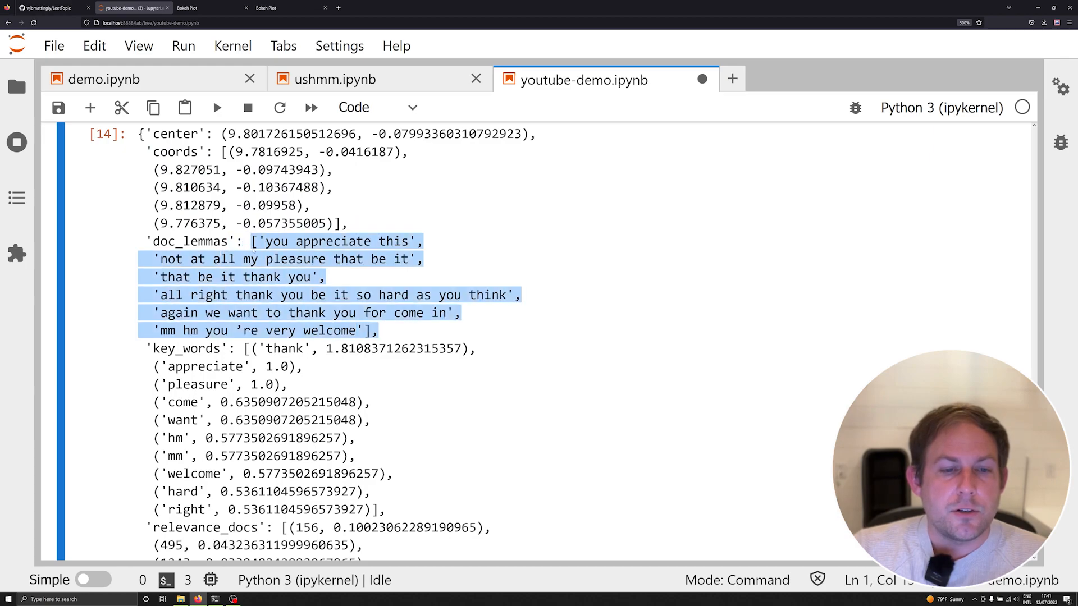
pyautogui.scroll(-3)
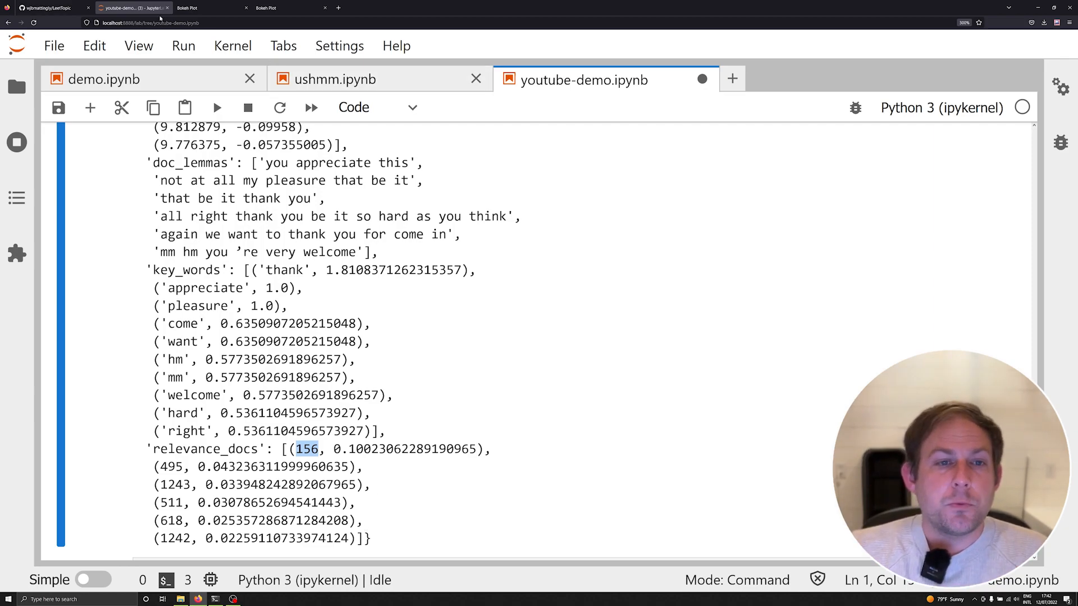
pyautogui.click(289, 8)
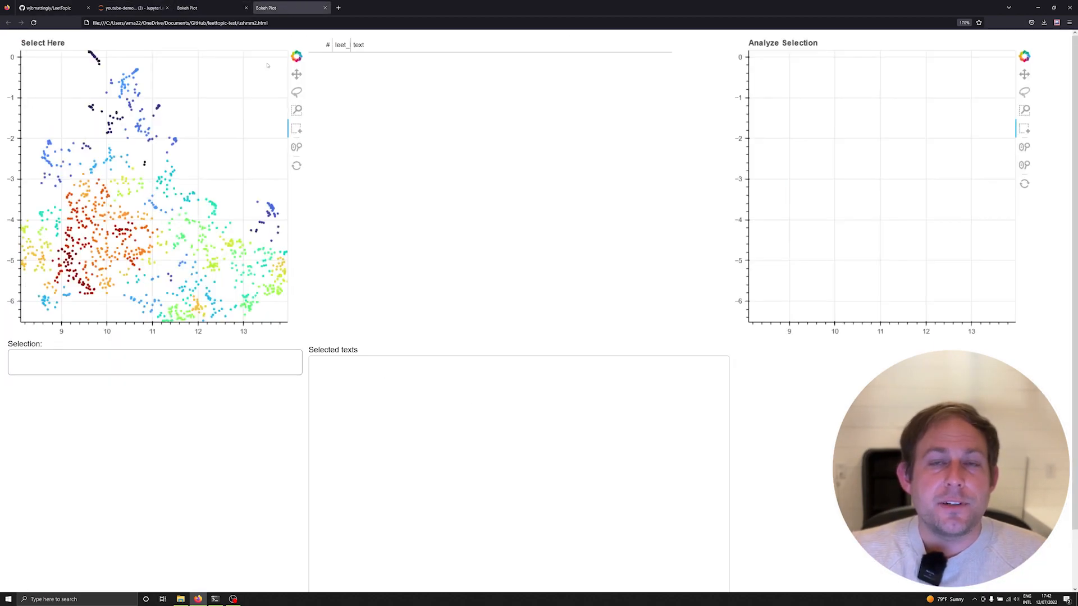